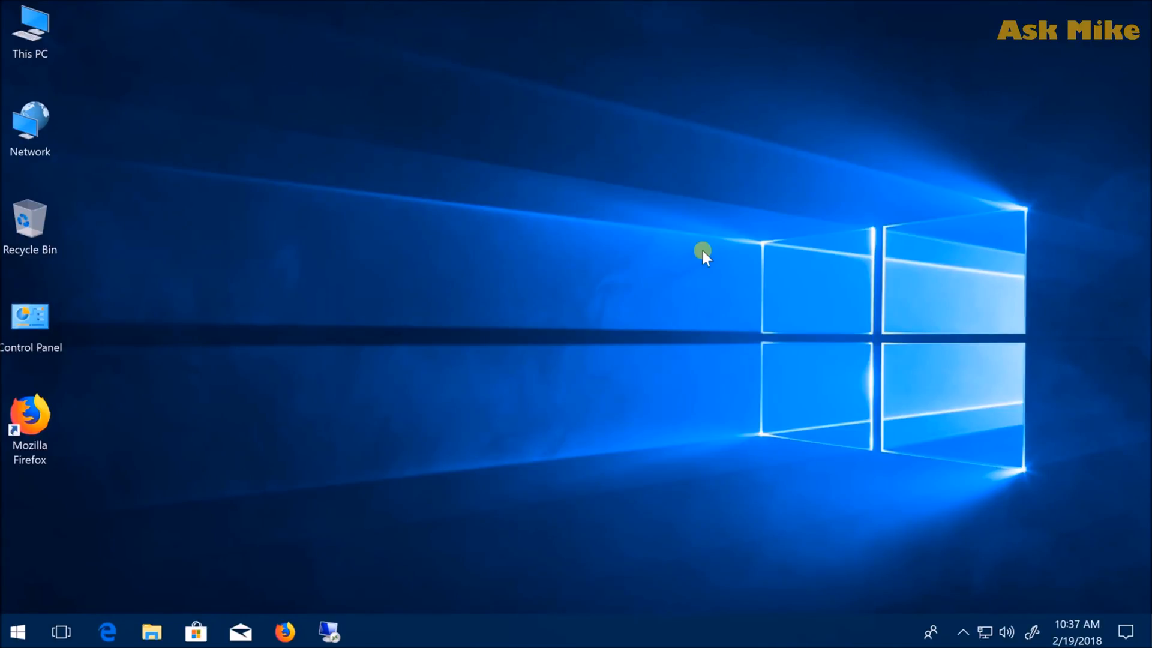
mouse_move(498, 328)
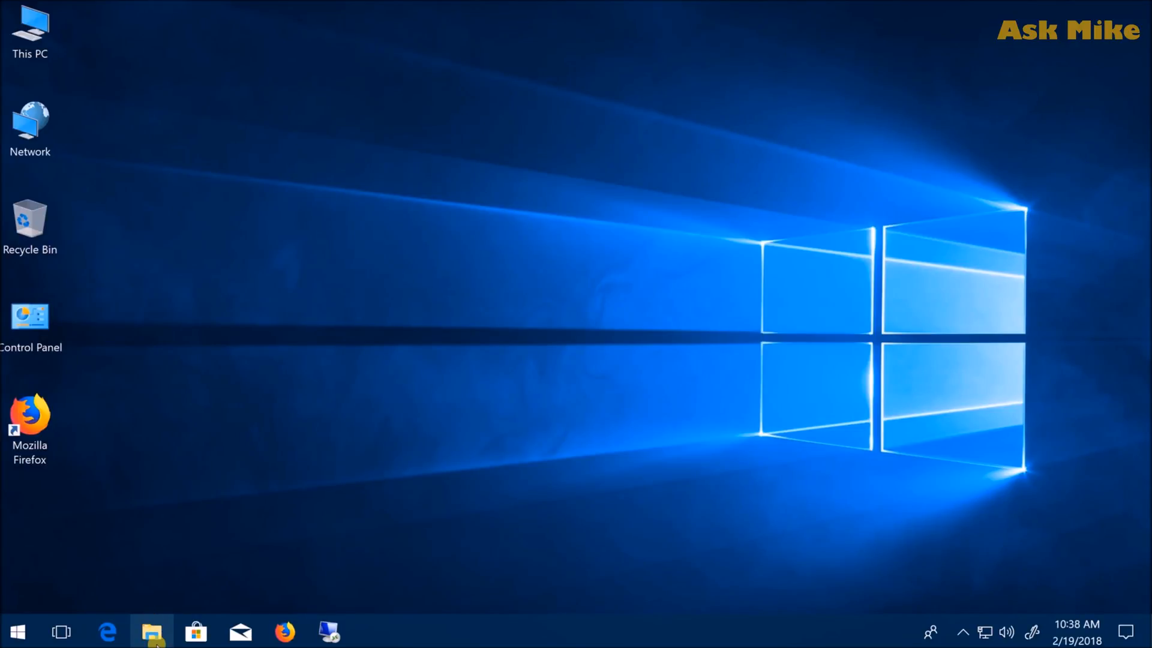
Browse C:\Miner\Tools in File Explorer, then launch GPU-Z.2.6.0.exe from C:\Miner
click(152, 632)
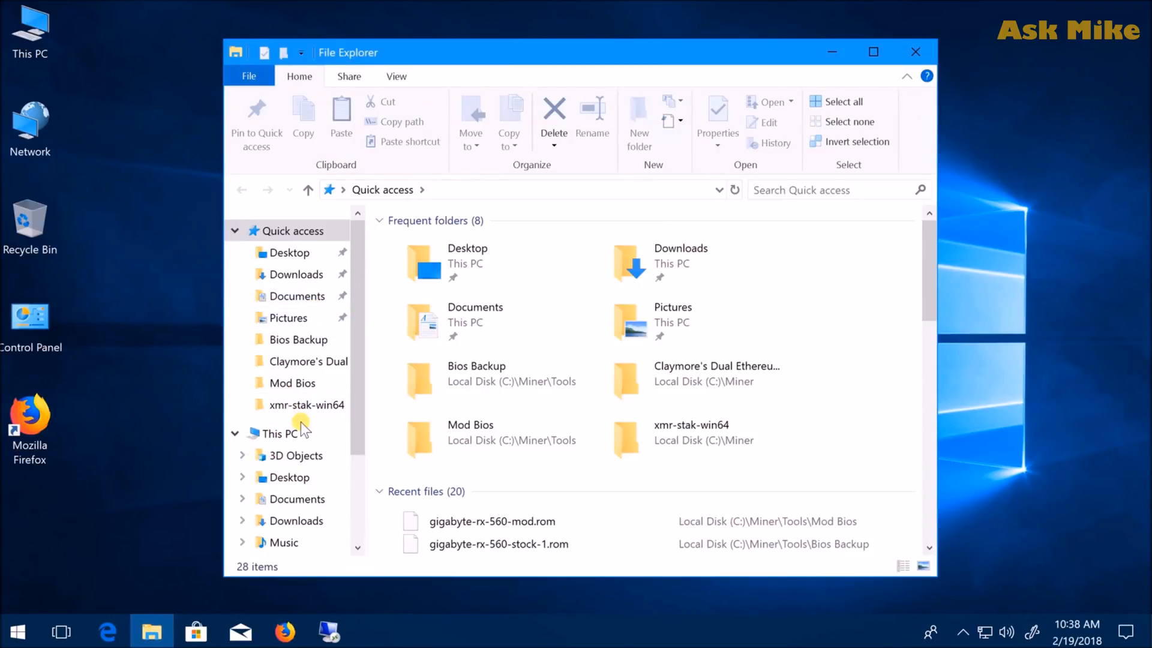
click(272, 433)
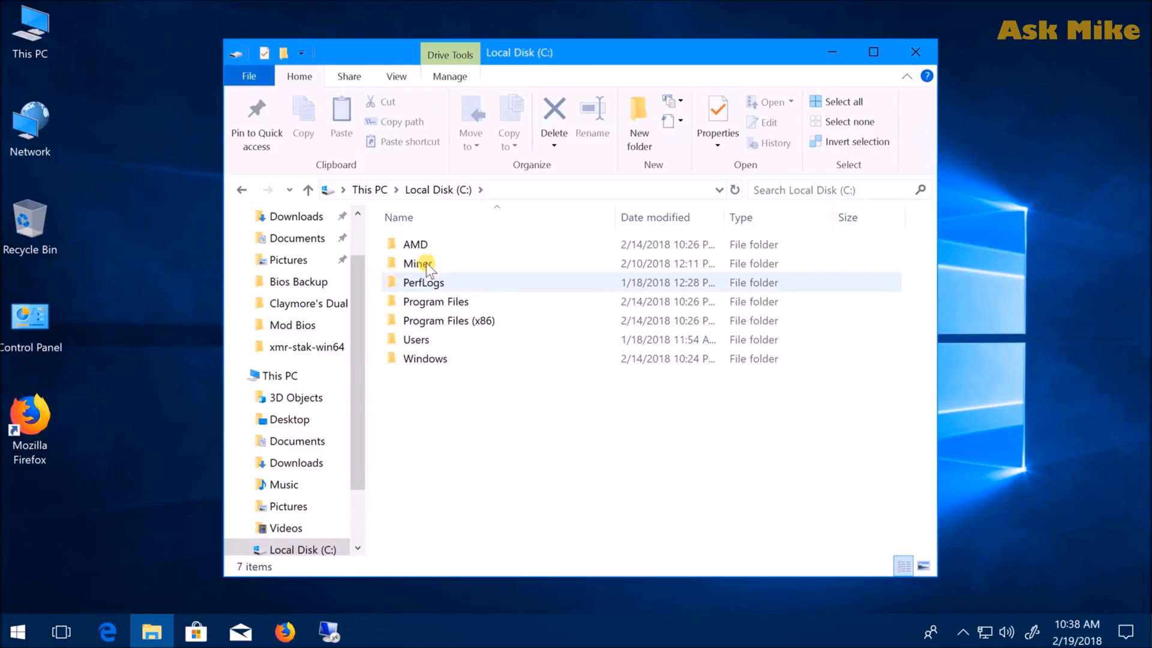
double_click(418, 263)
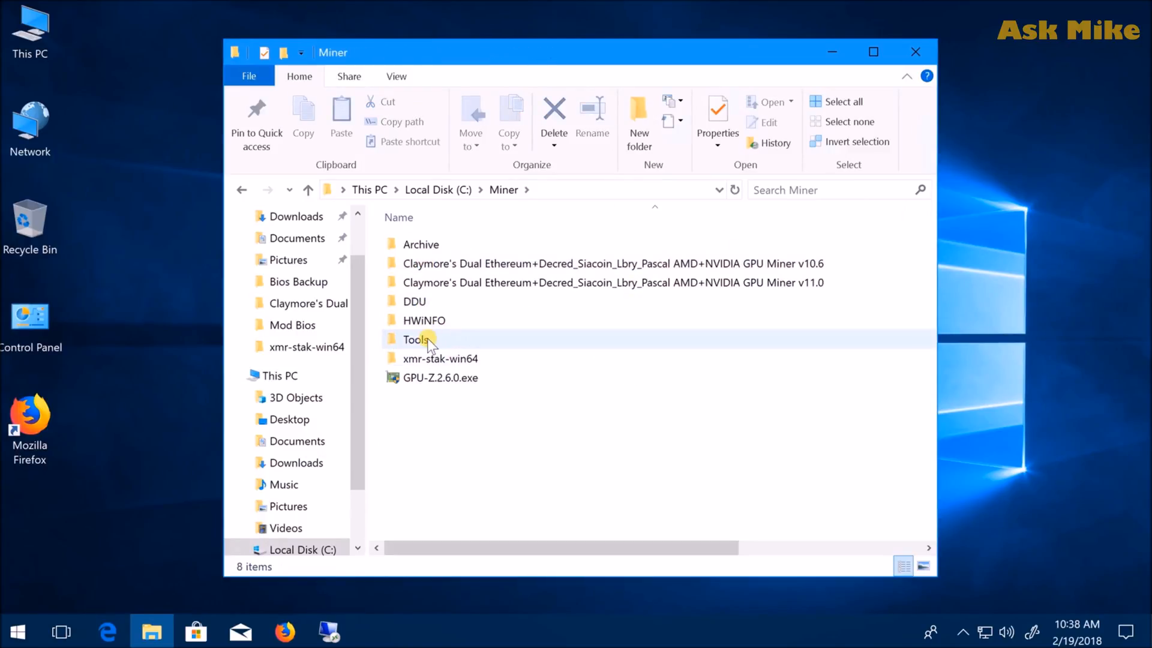
double_click(416, 338)
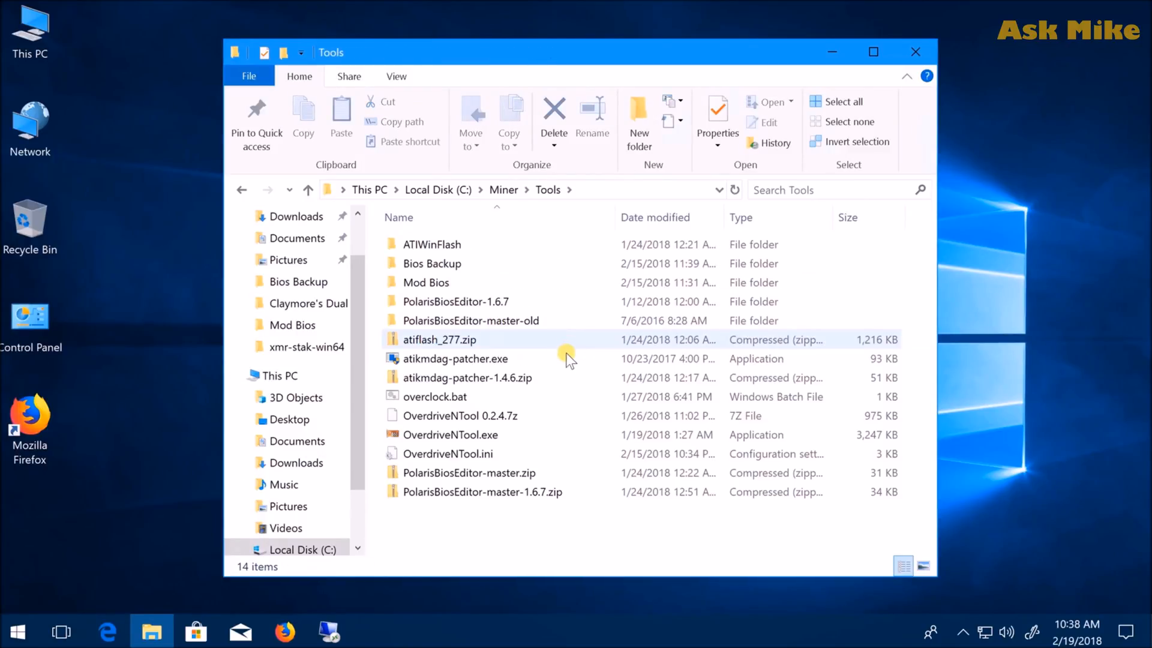
click(456, 359)
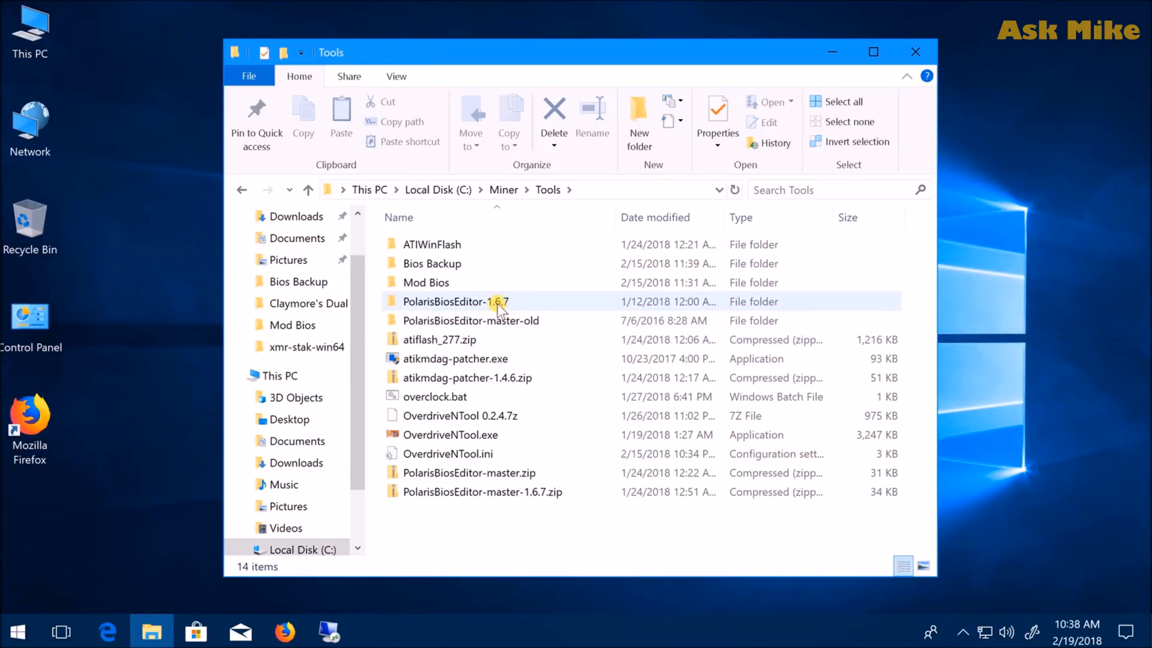
mouse_move(454, 301)
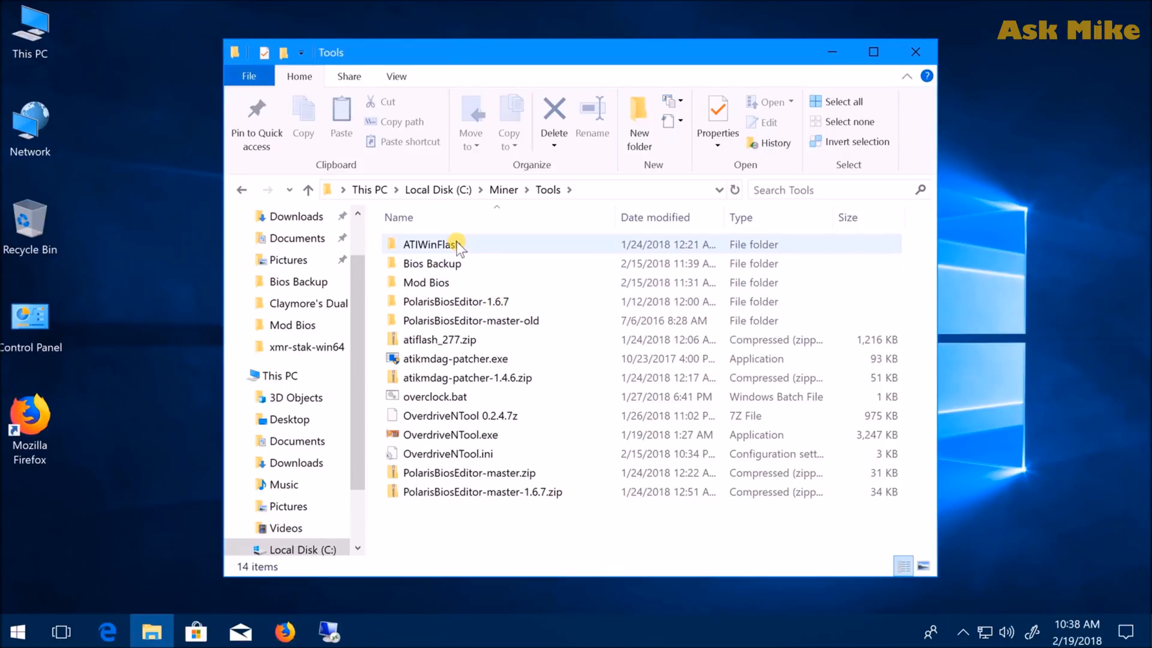
mouse_move(456, 358)
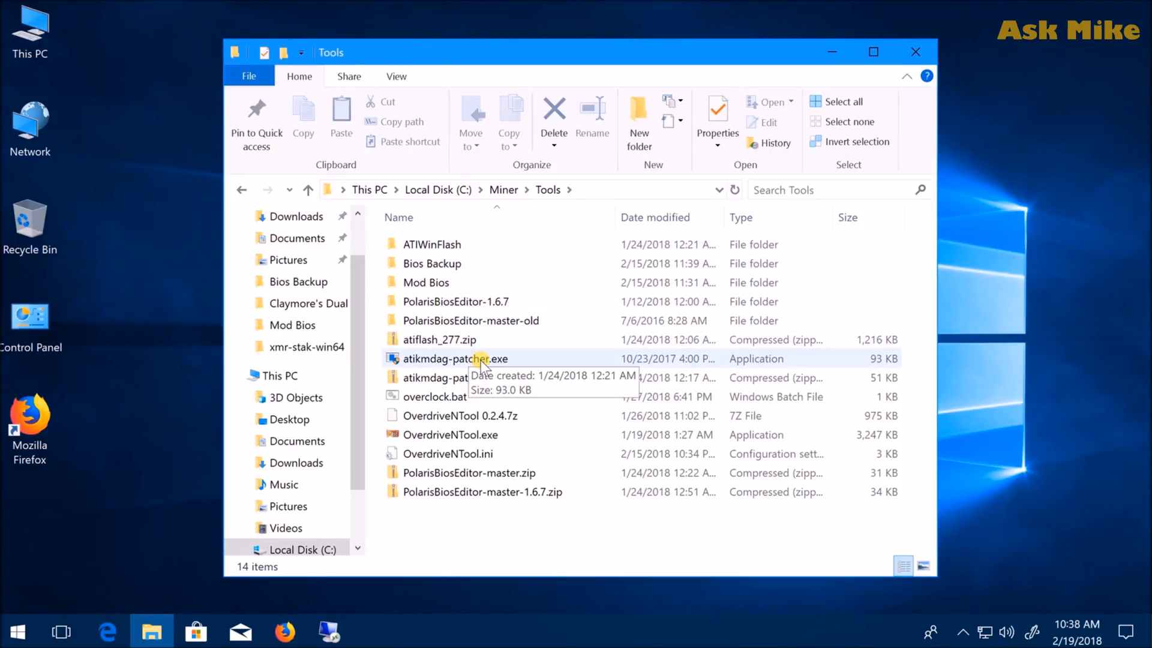
mouse_move(557, 348)
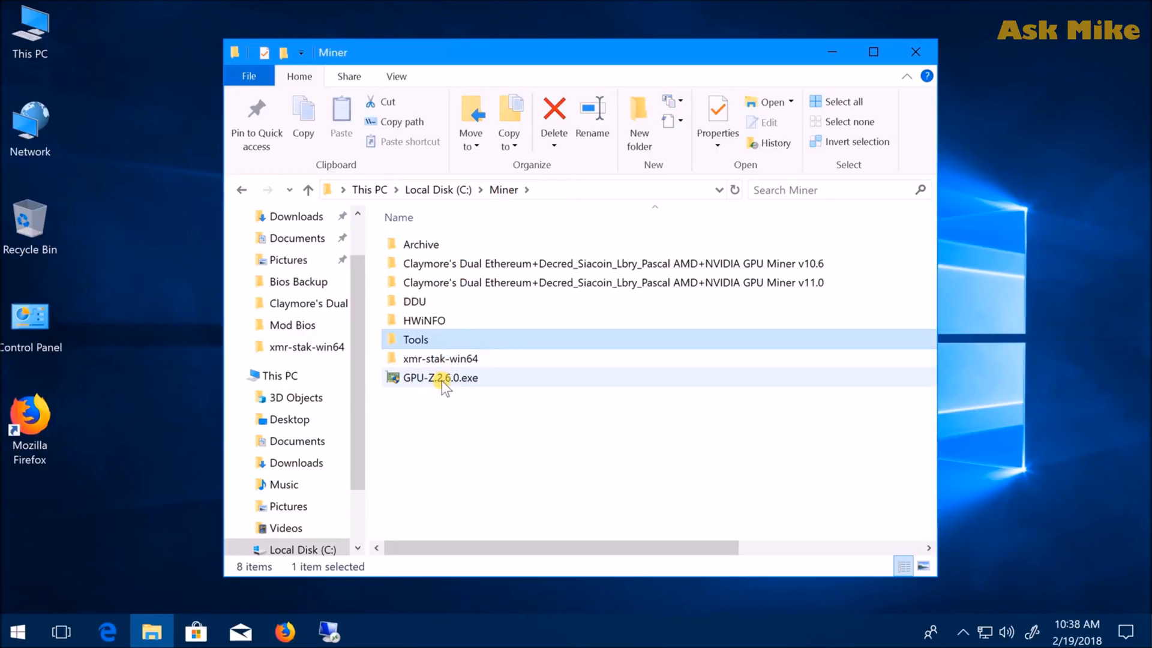
double_click(440, 377)
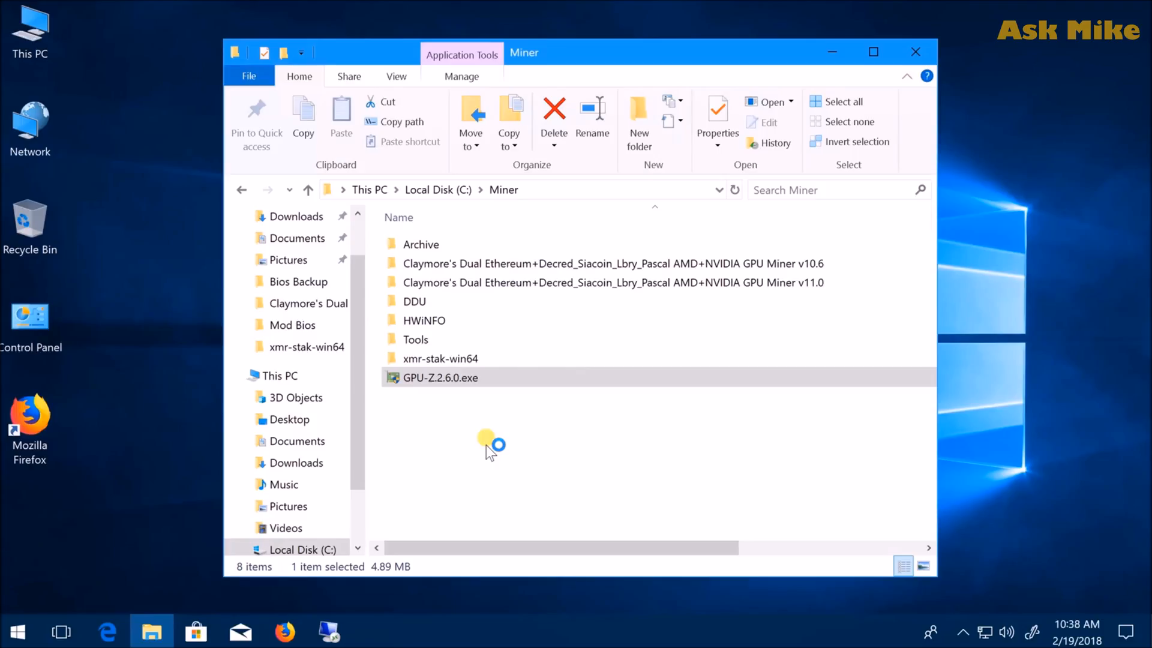
Start GPU-Z to view the RX 570 card details and its Save BIOS options
double_click(440, 377)
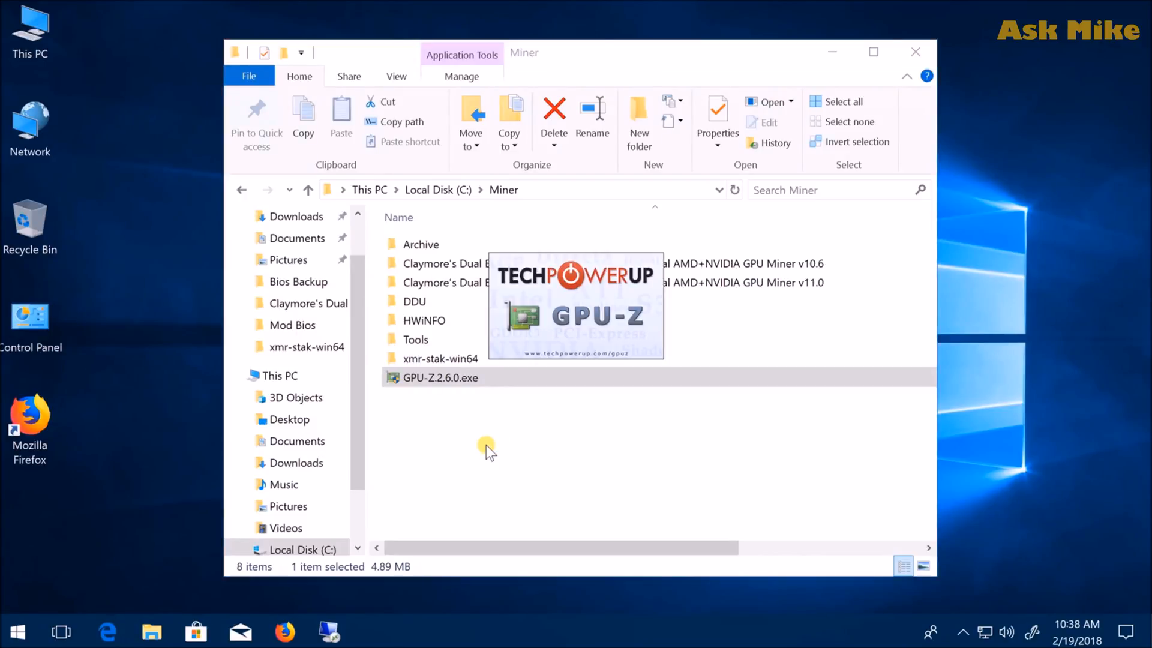
double_click(440, 377)
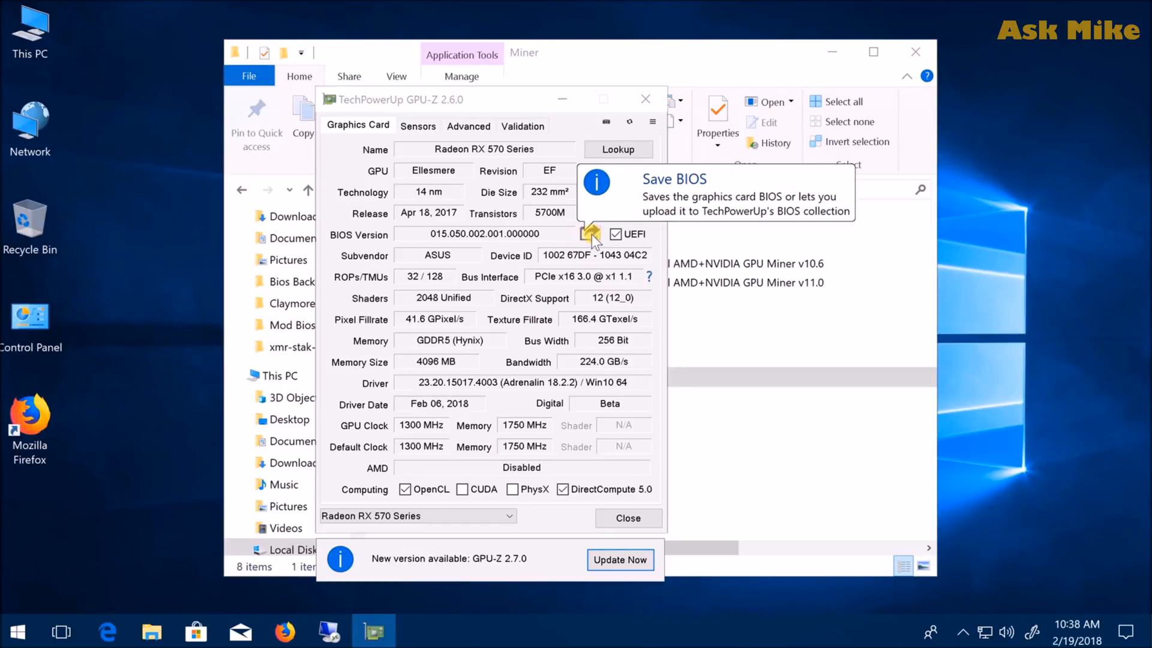
click(592, 234)
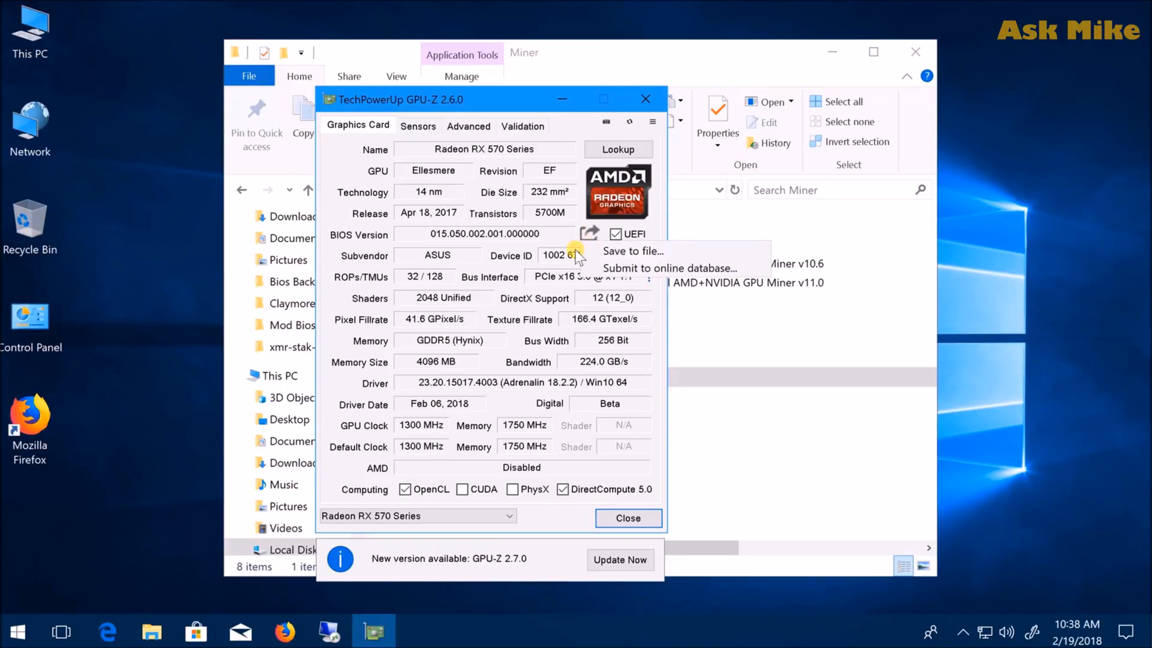
mouse_move(634, 251)
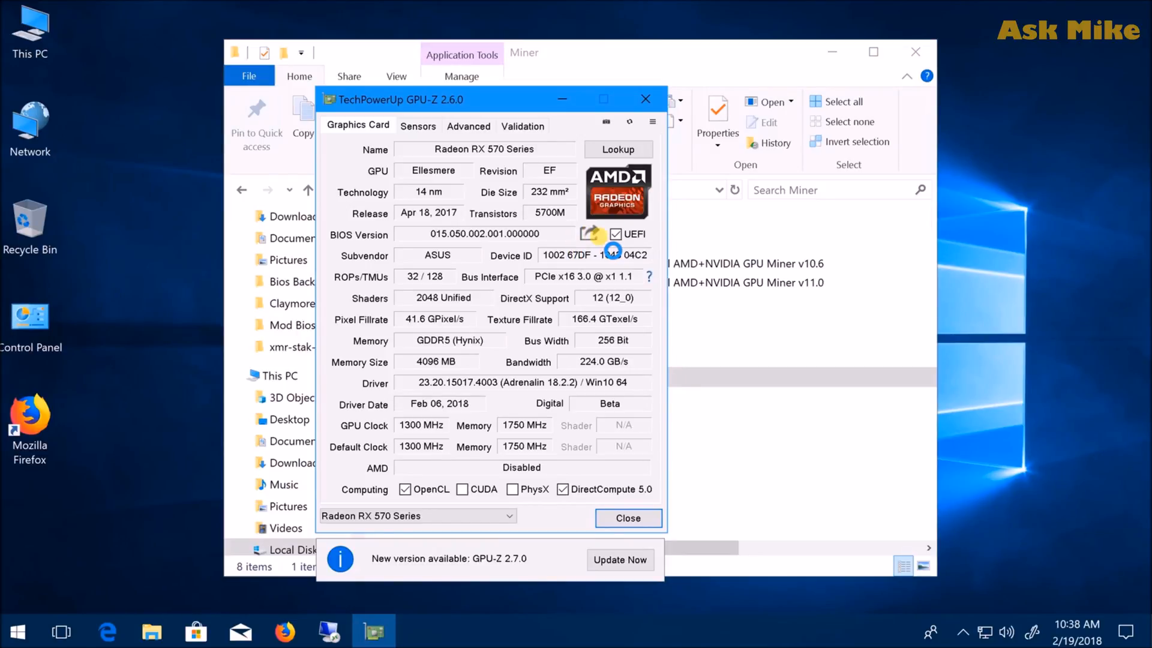
click(592, 233)
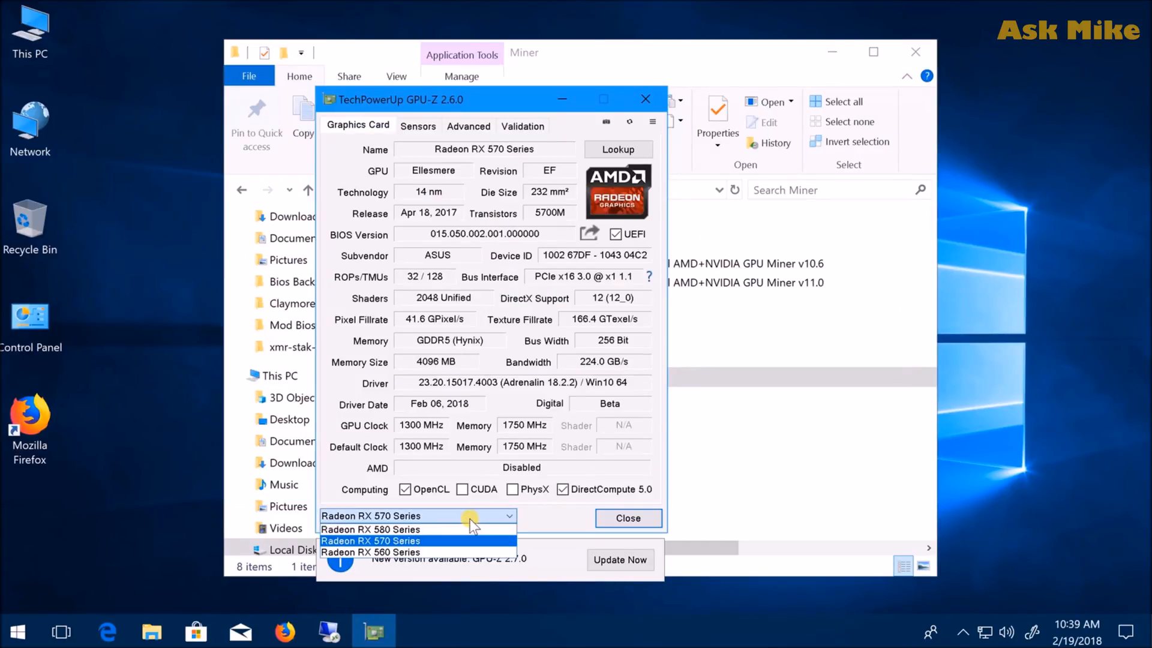
mouse_move(459, 549)
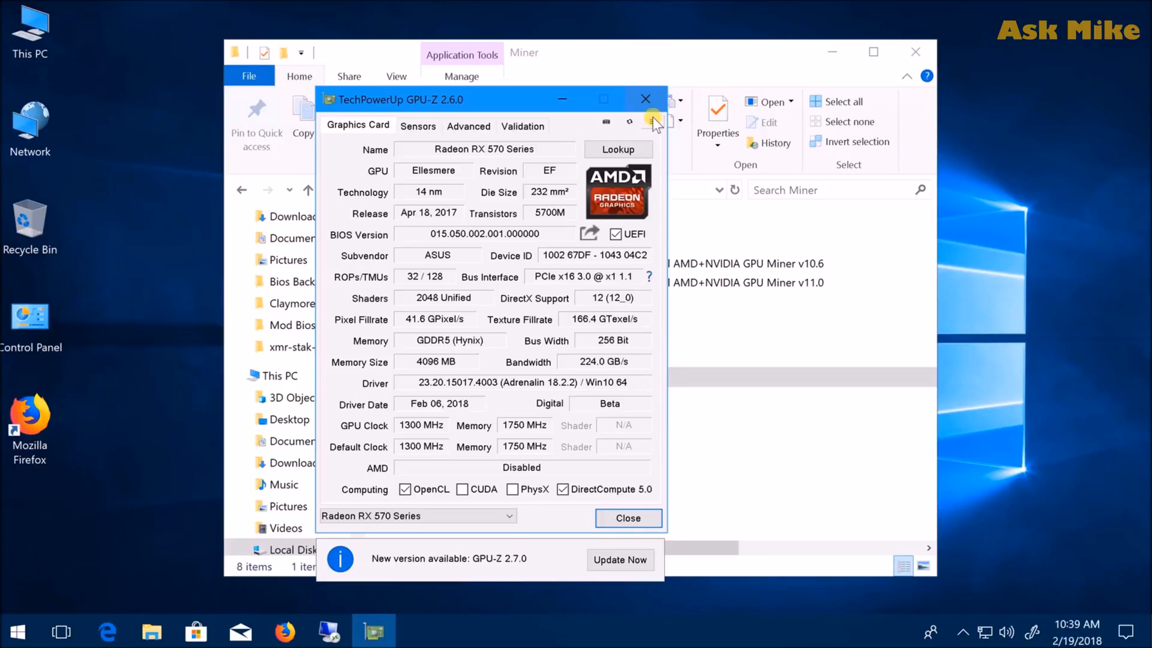
Close GPU-Z and open the C:\Miner\Tools\Bios Backup folder
click(646, 98)
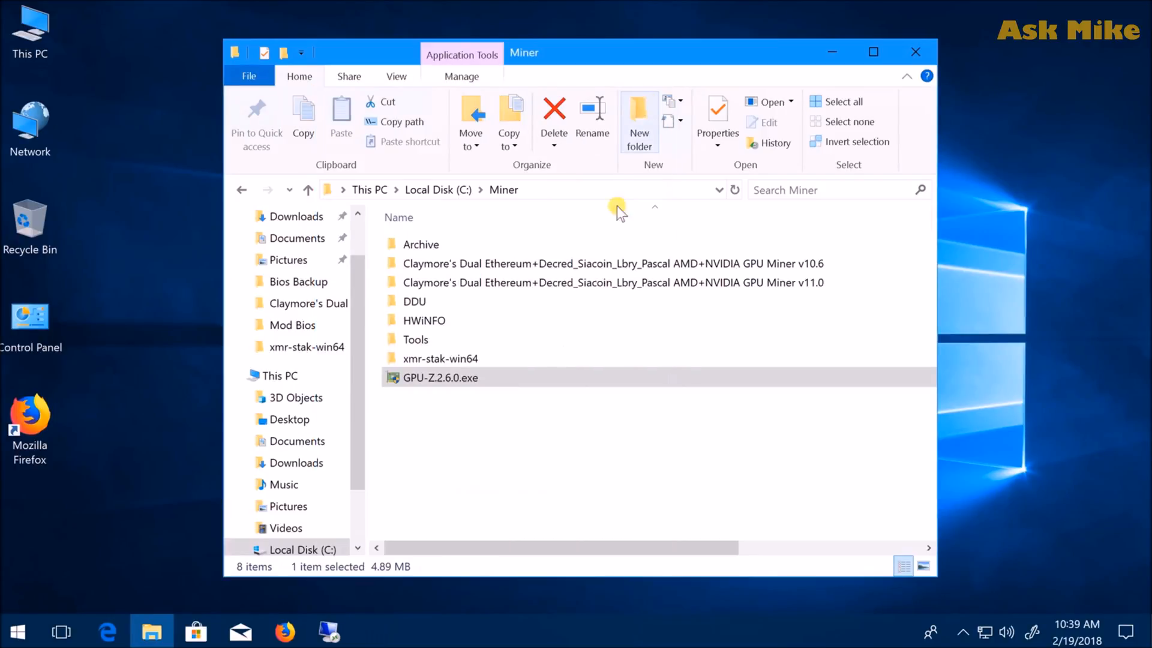
mouse_move(821, 324)
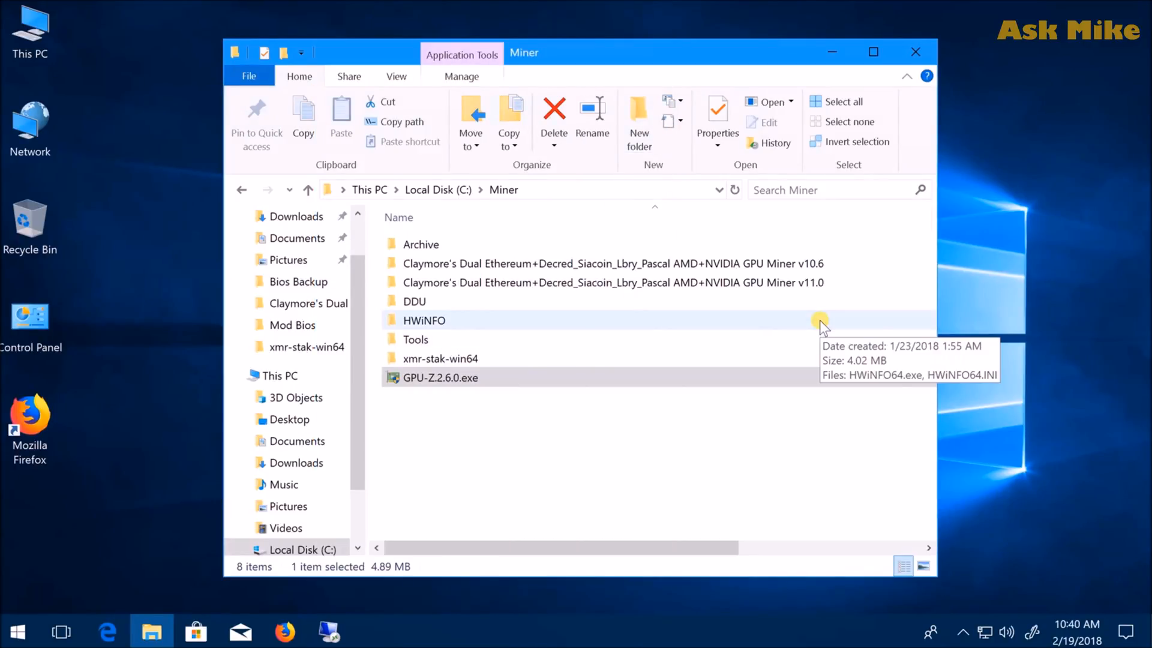
mouse_move(621, 194)
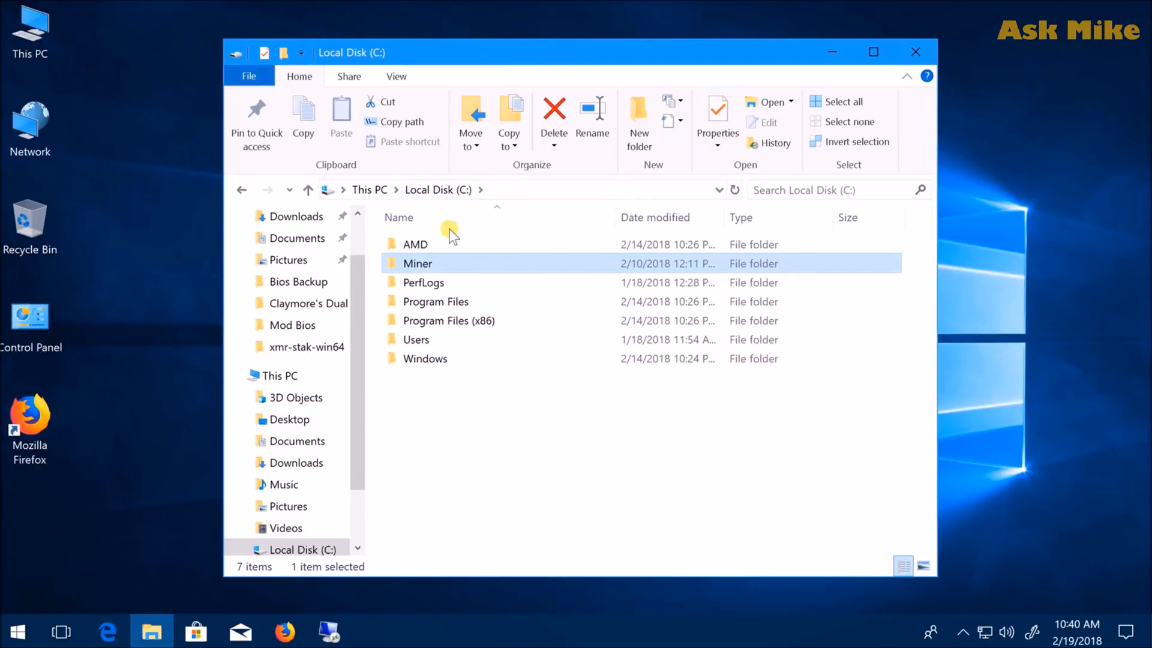
double_click(418, 263)
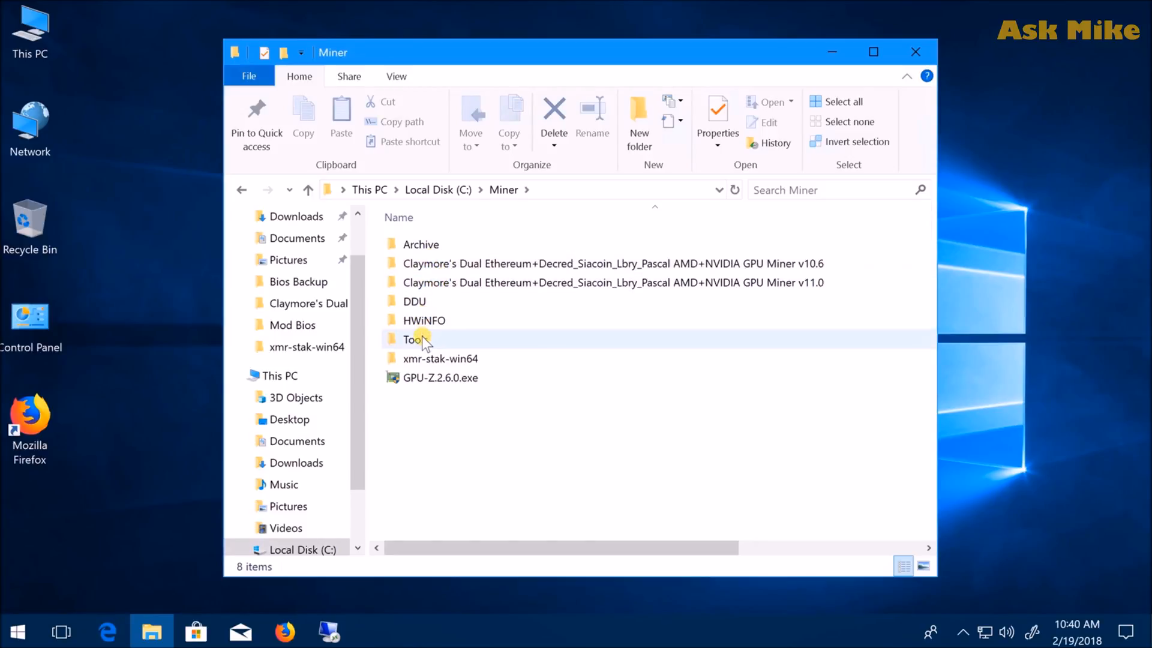
double_click(414, 338)
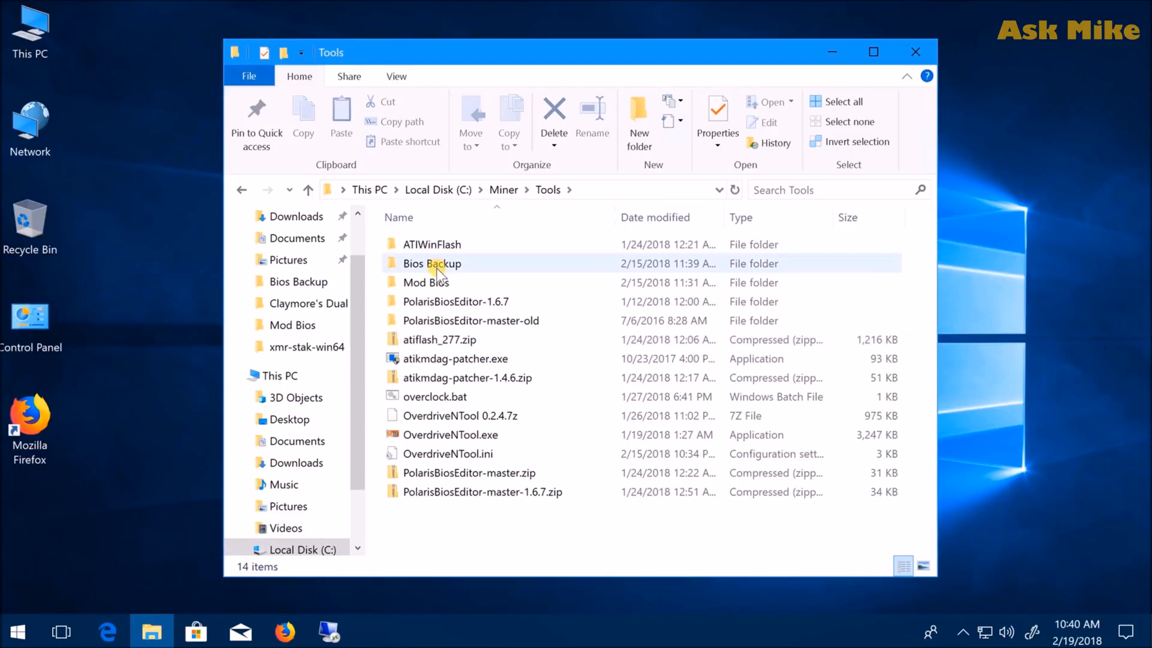
double_click(432, 262)
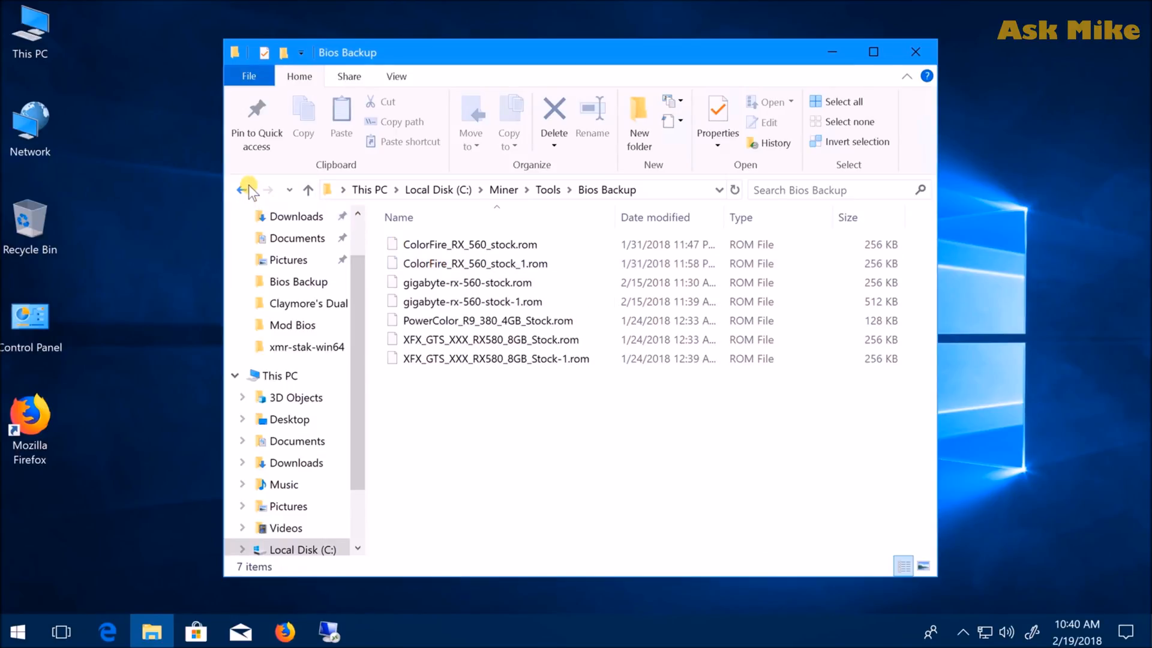
mouse_move(246, 189)
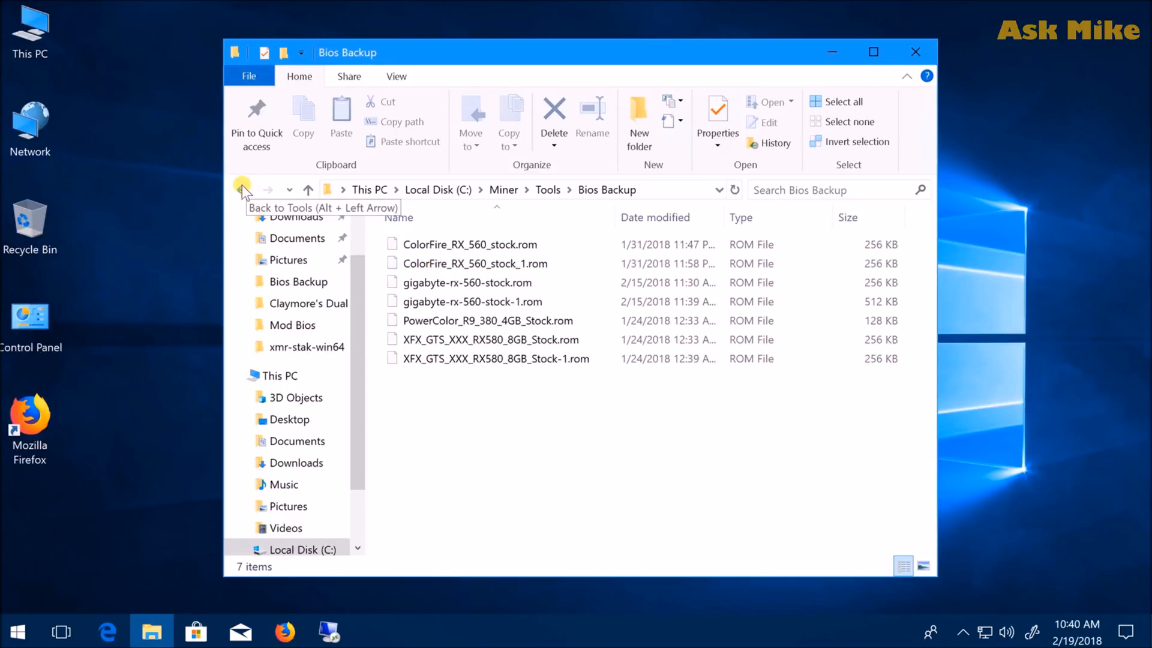
Check the Mod Bios folder, then open the PolarisBiosEditor-1.6.7 folder
click(243, 190)
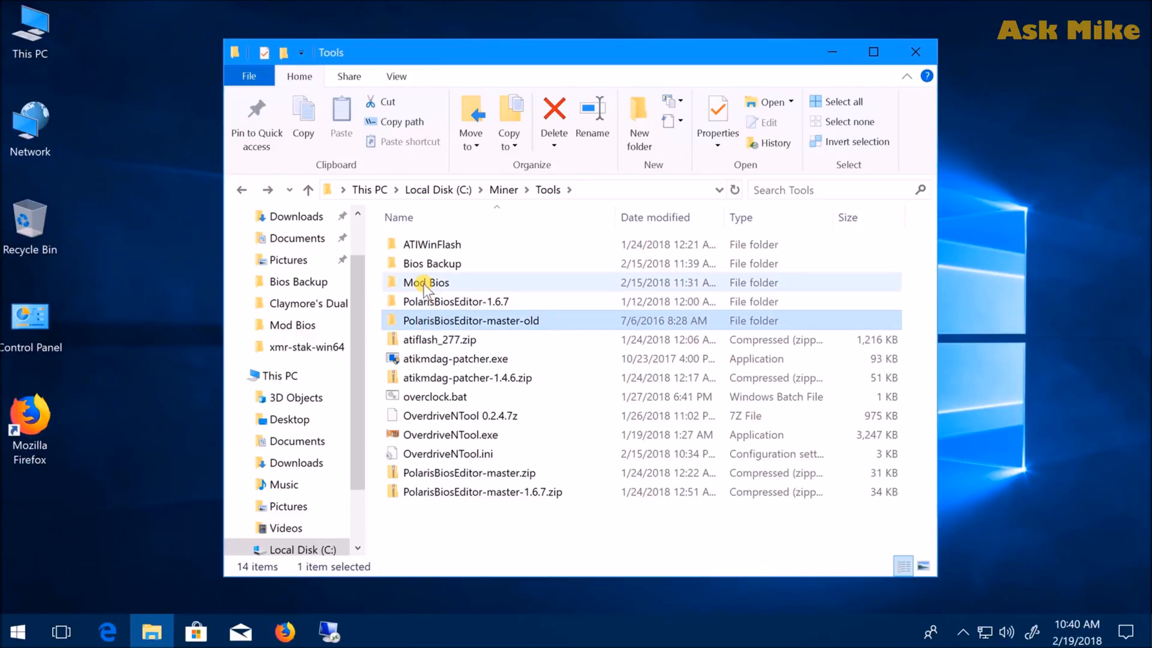
double_click(425, 282)
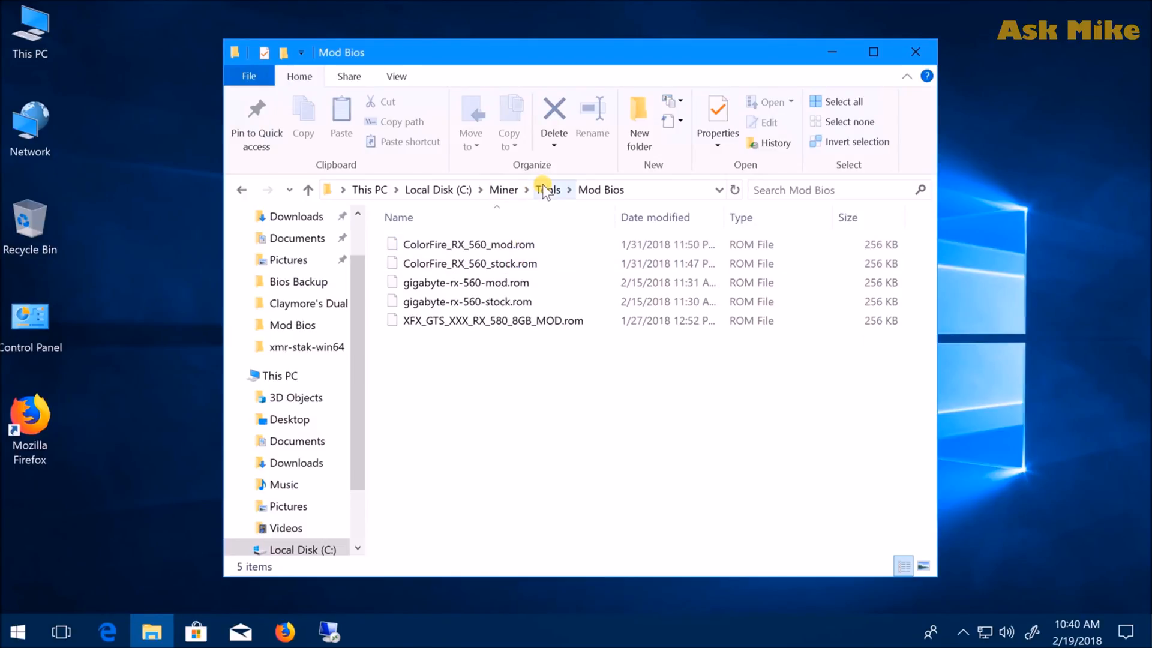
click(548, 189)
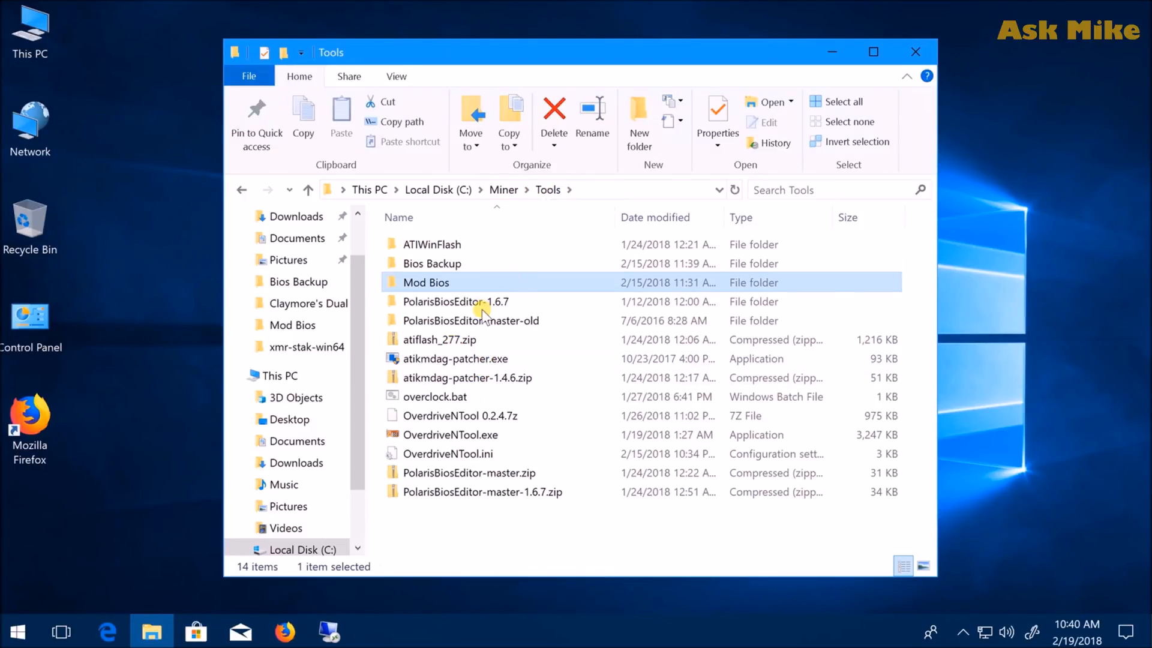
double_click(456, 301)
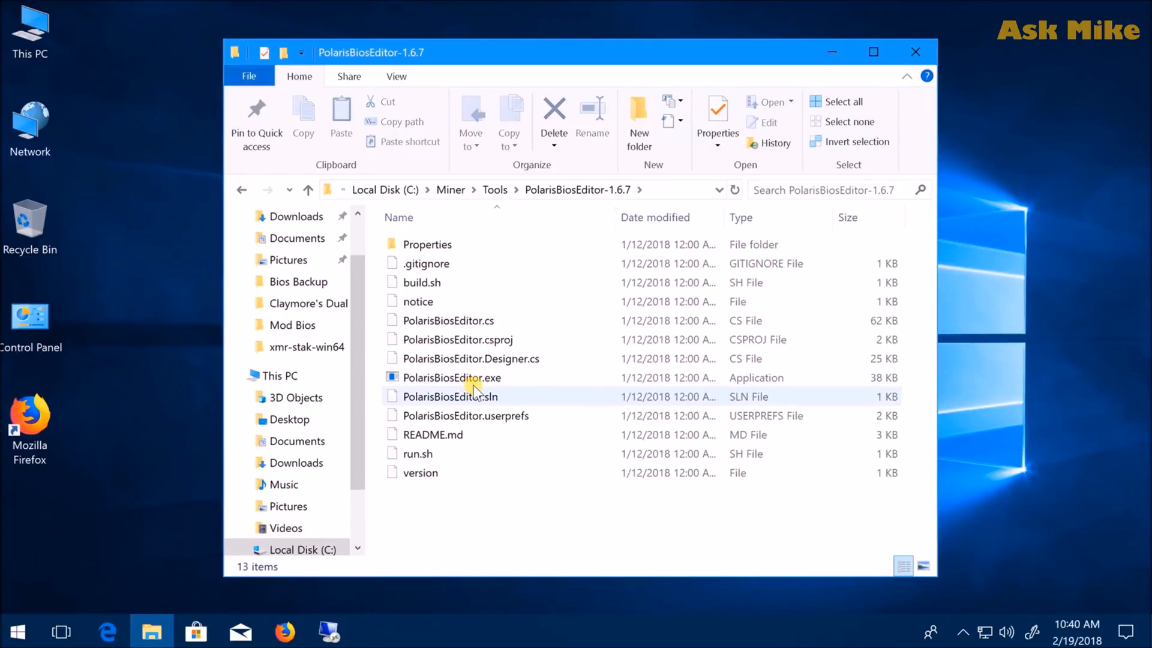
Run PolarisBiosEditor.exe as administrator, approving UAC and dismissing the SecureBoot notice
right_click(451, 377)
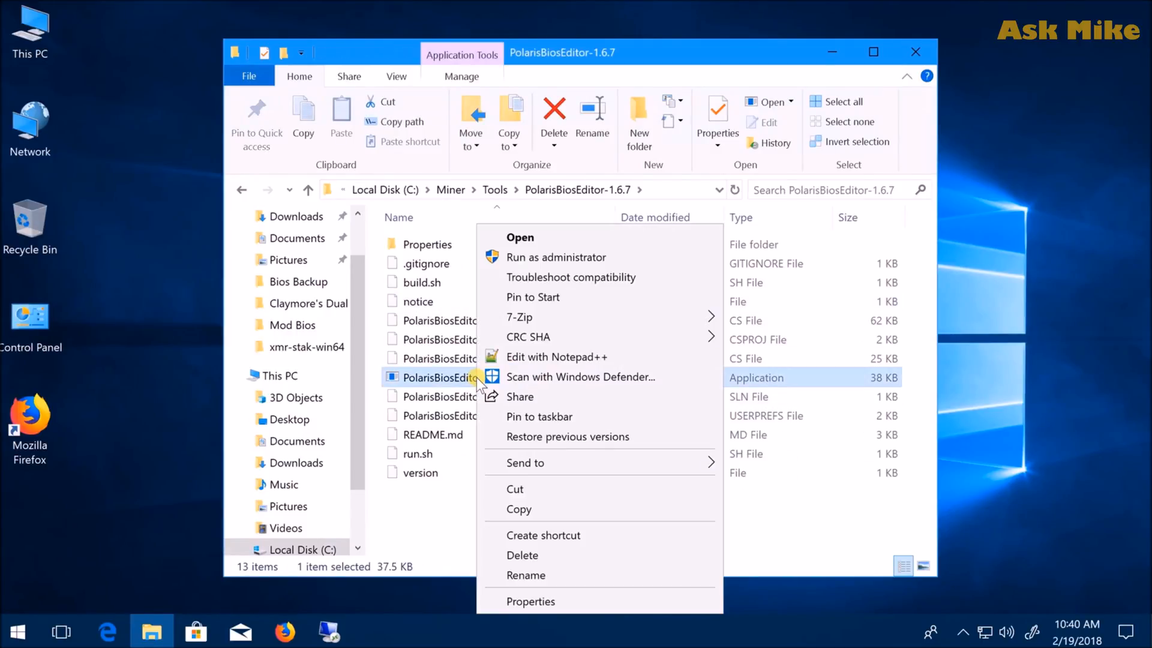
click(556, 256)
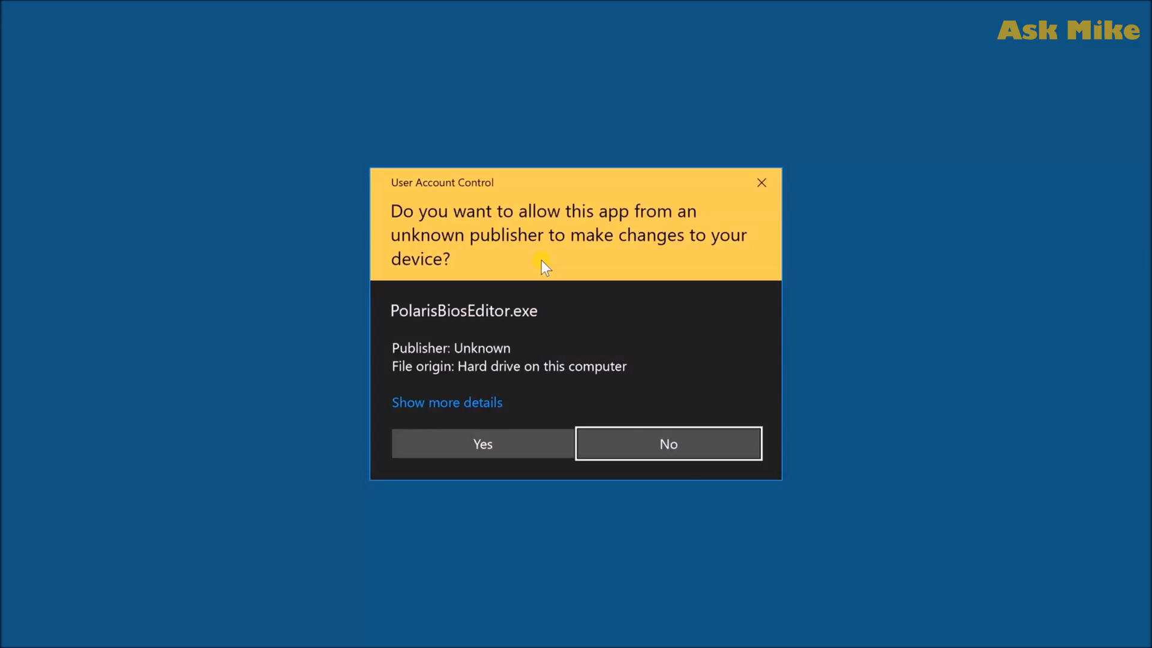
click(482, 444)
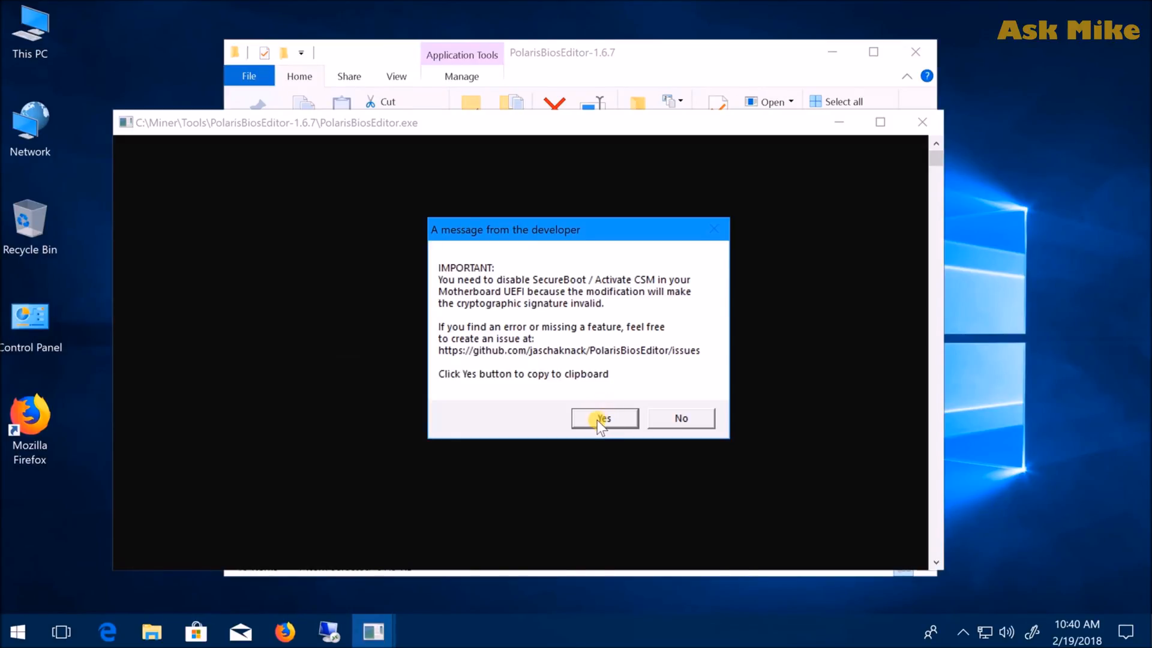
click(602, 418)
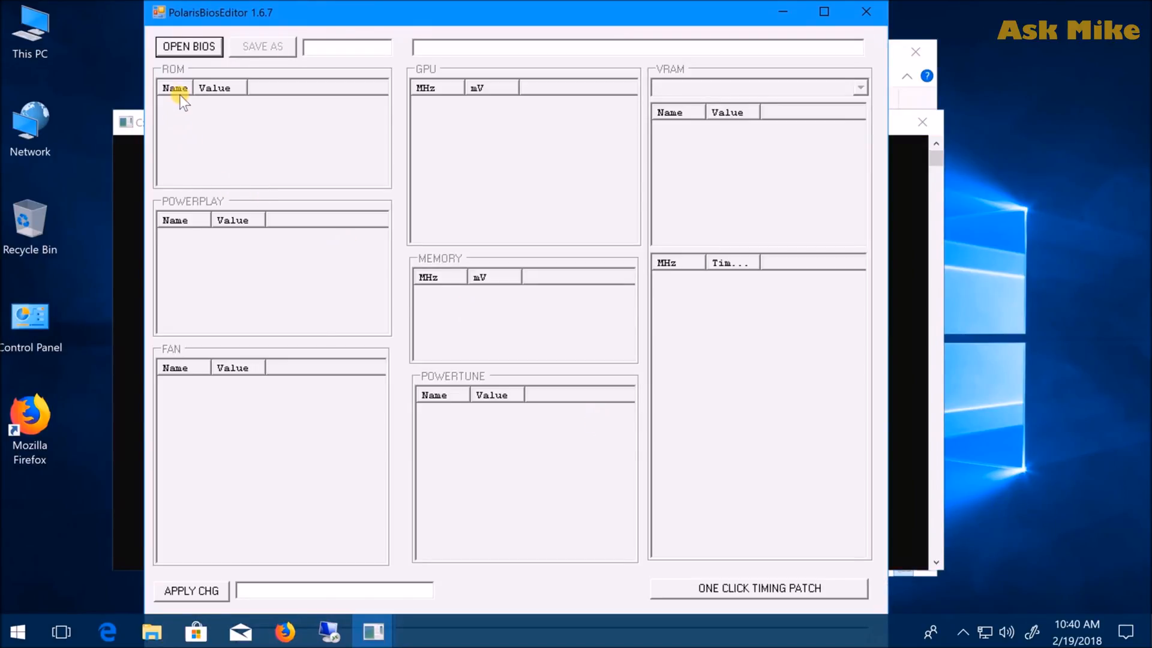
Load ColorFire_RX_560_stock.rom from Mod Bios and apply the one-click timing patch
click(188, 47)
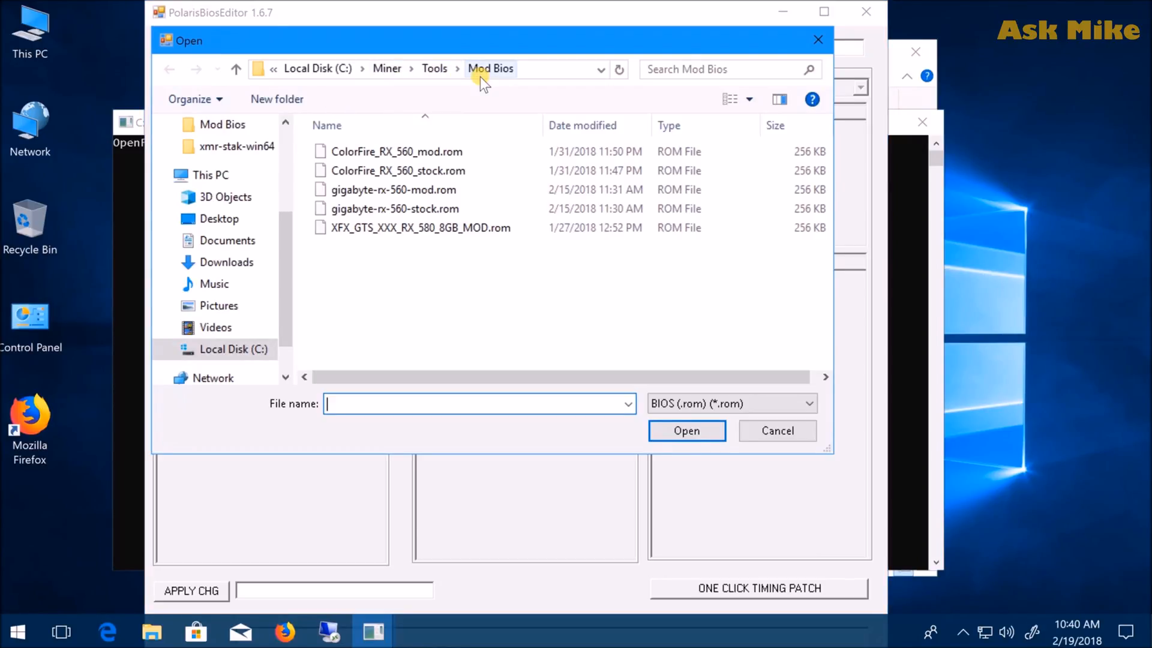
click(397, 171)
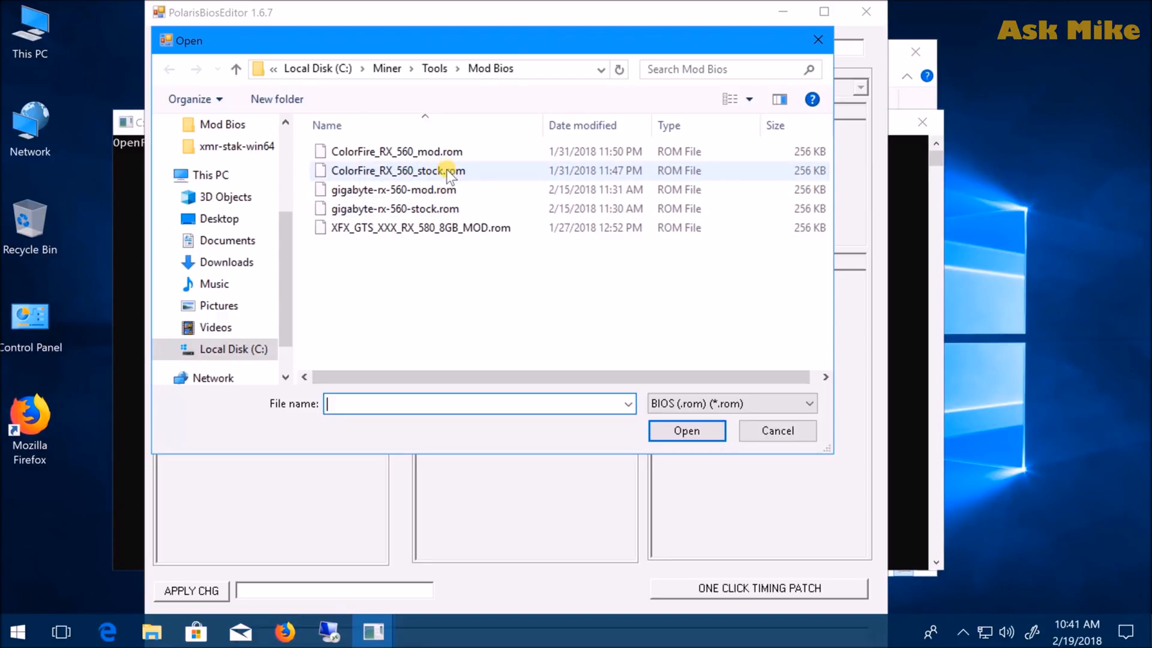
double_click(396, 170)
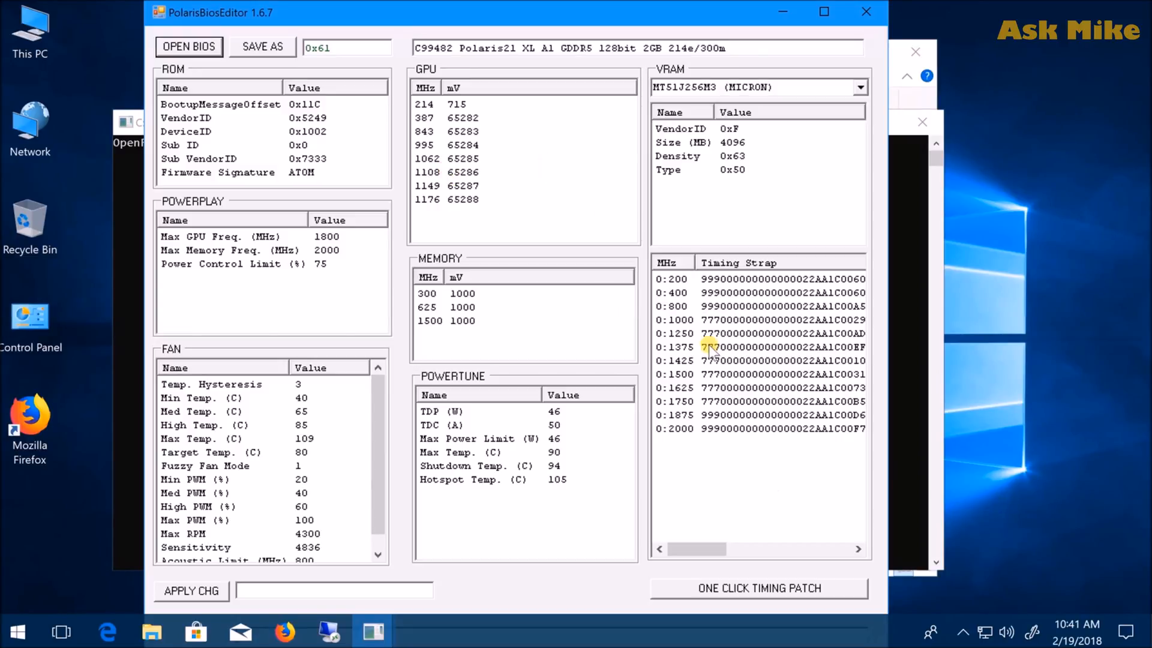
click(760, 588)
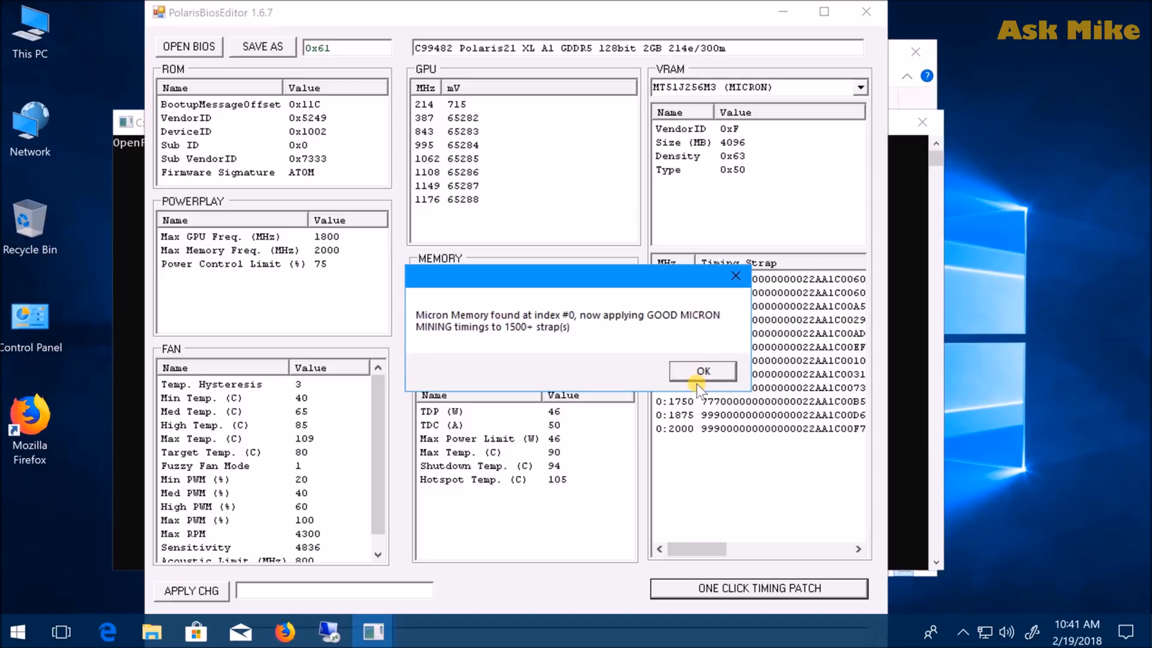
Acknowledge the Micron timing patch message and begin saving the BIOS as a new file
click(701, 371)
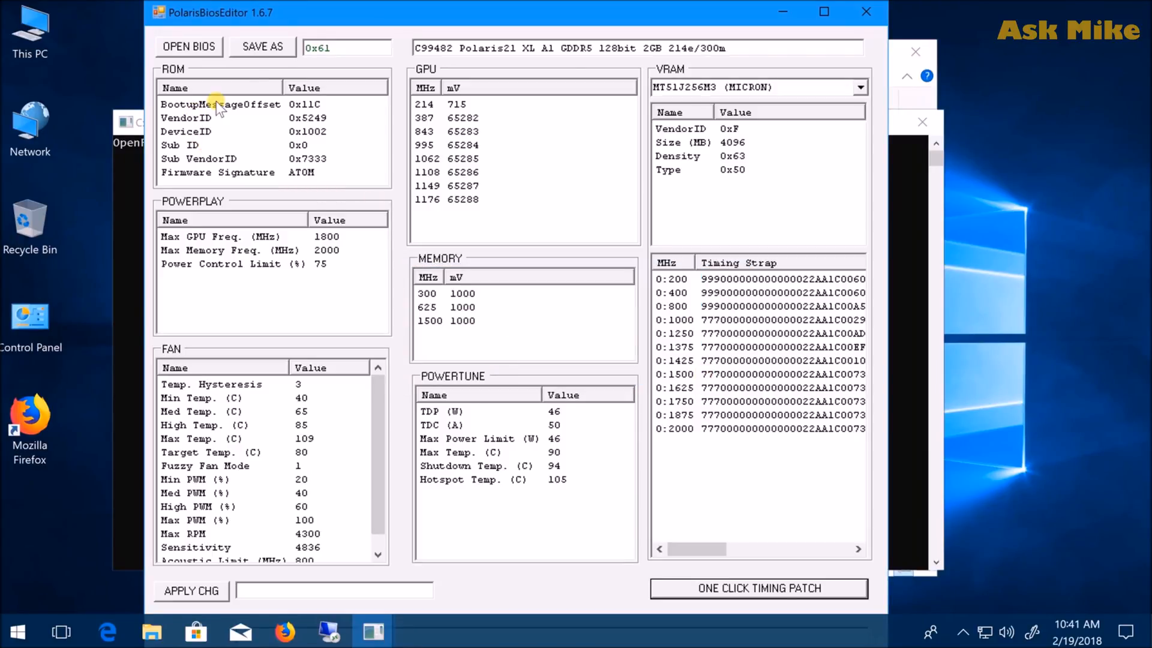
click(262, 46)
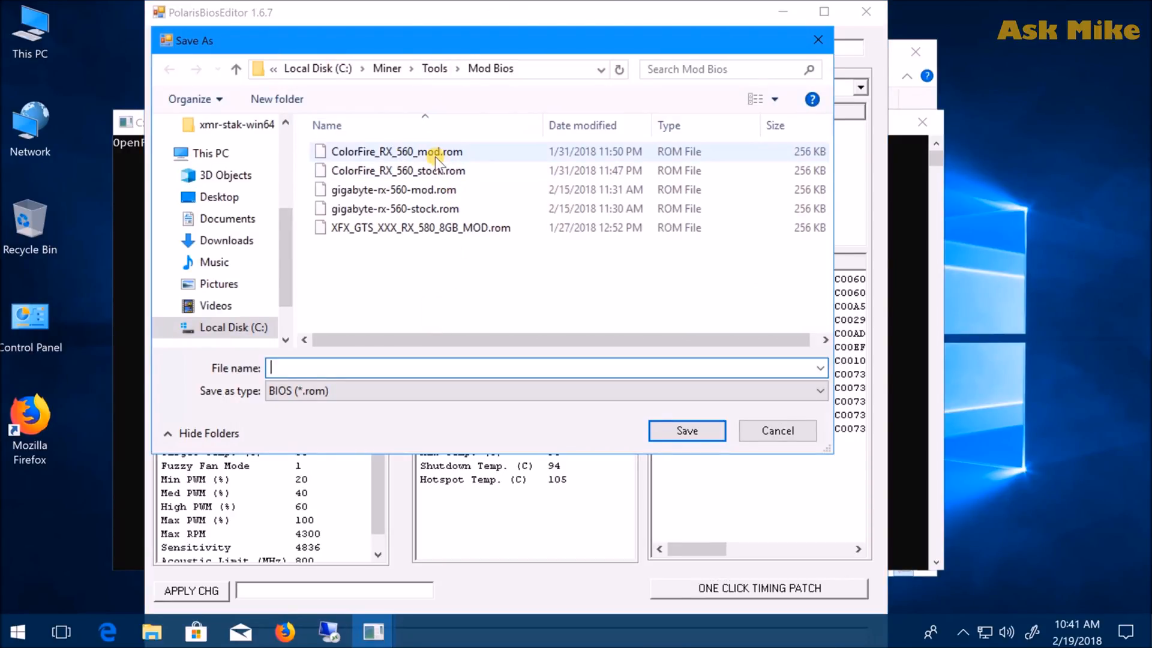
Save the patched BIOS in Mod Bios as ColorFire_RX_560_mod-1.rom
click(396, 151)
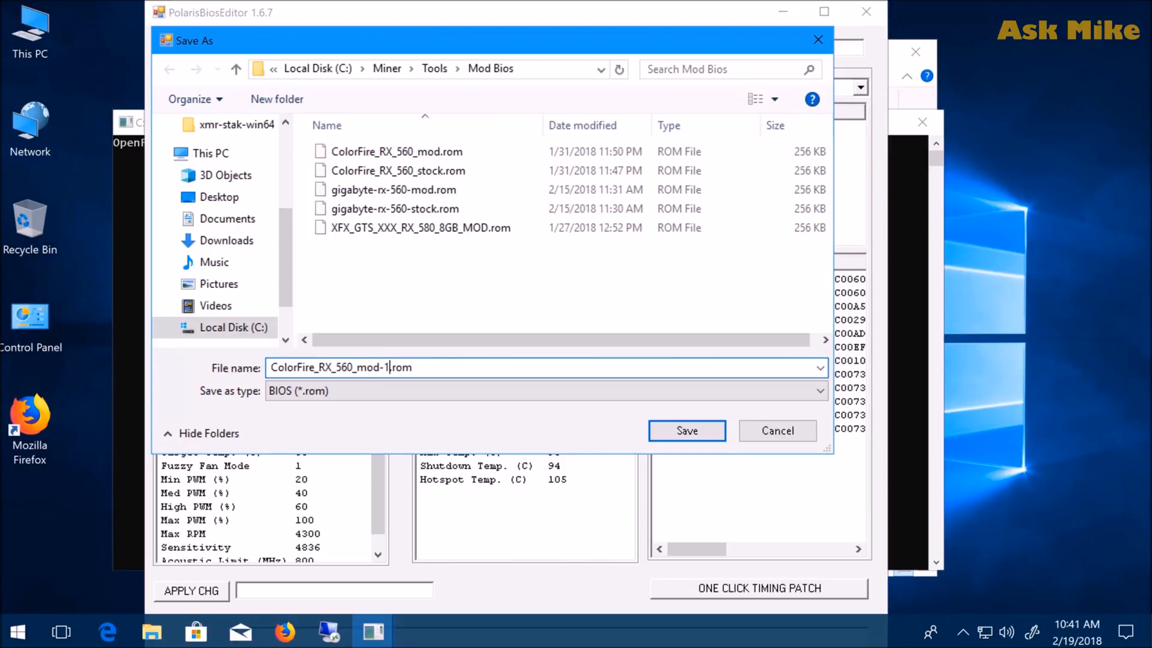
mouse_move(345, 396)
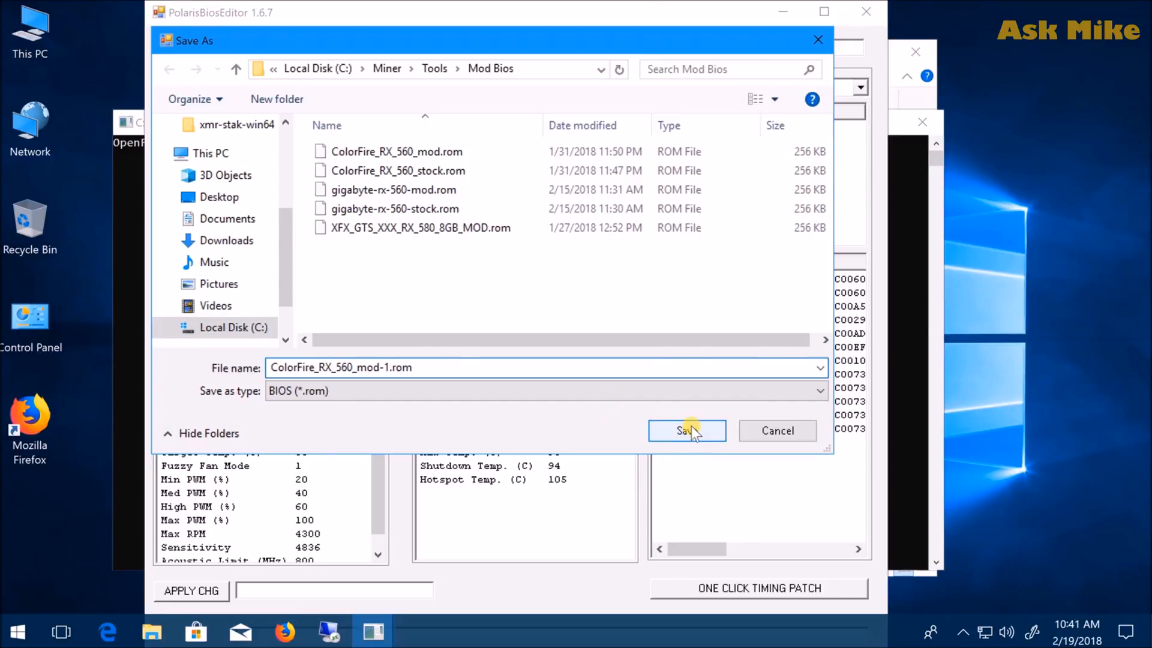
click(686, 430)
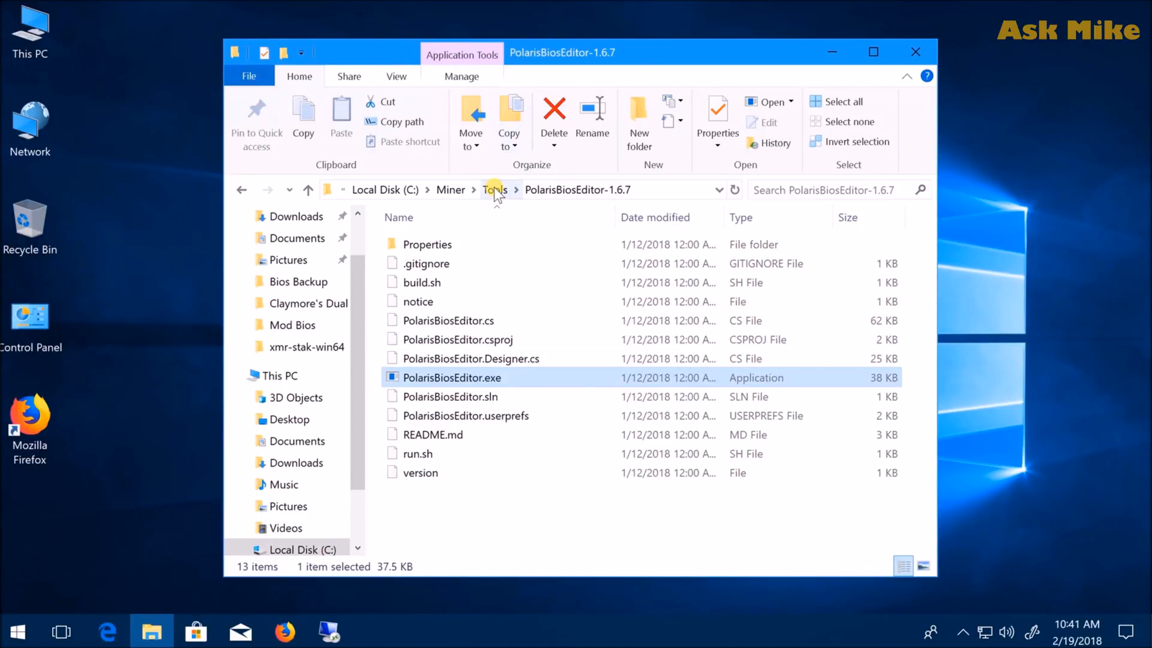
Confirm ColorFire_RX_560_mod-1.rom is in Mod Bios, then open the ATIWinFlash folder
click(494, 190)
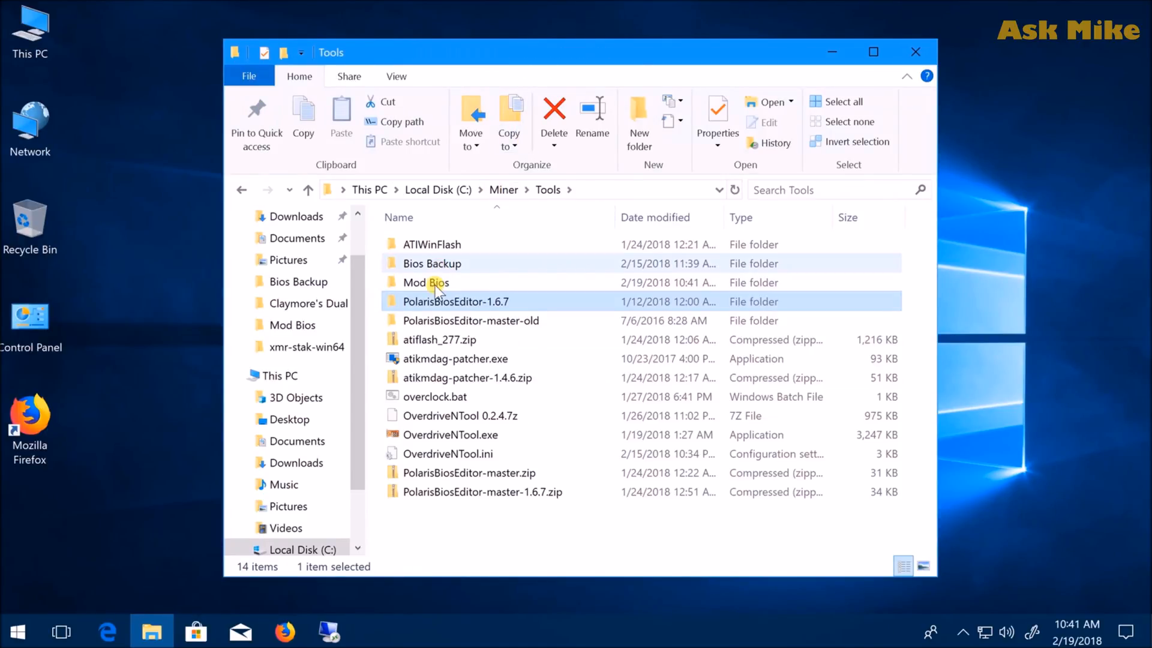
double_click(425, 282)
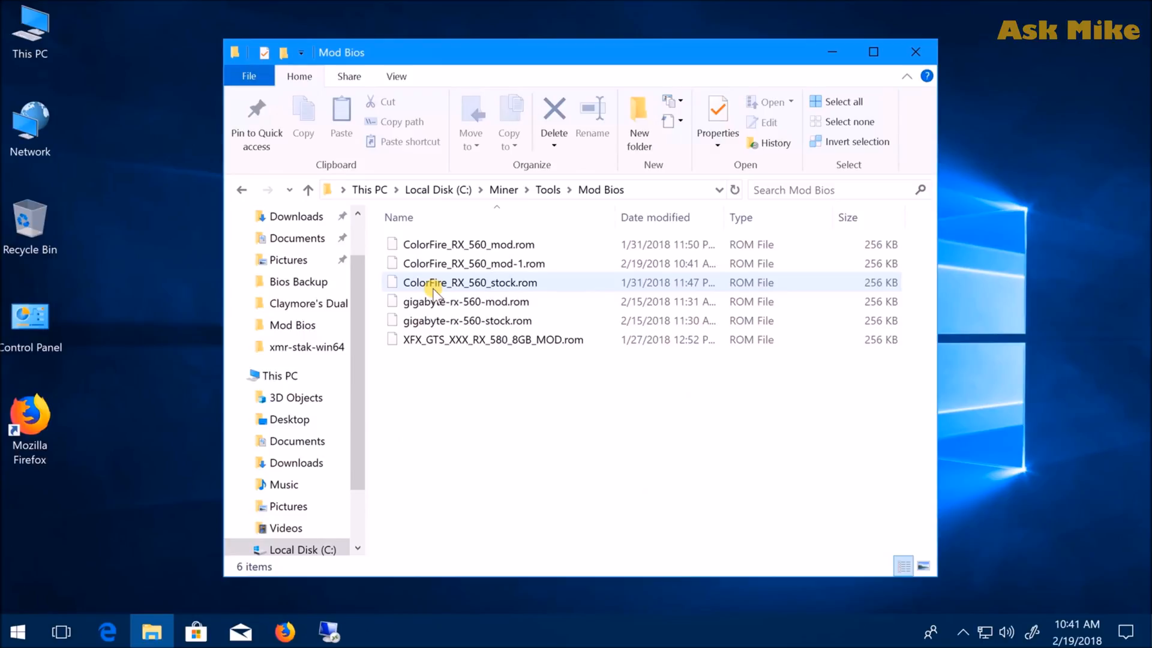
click(474, 263)
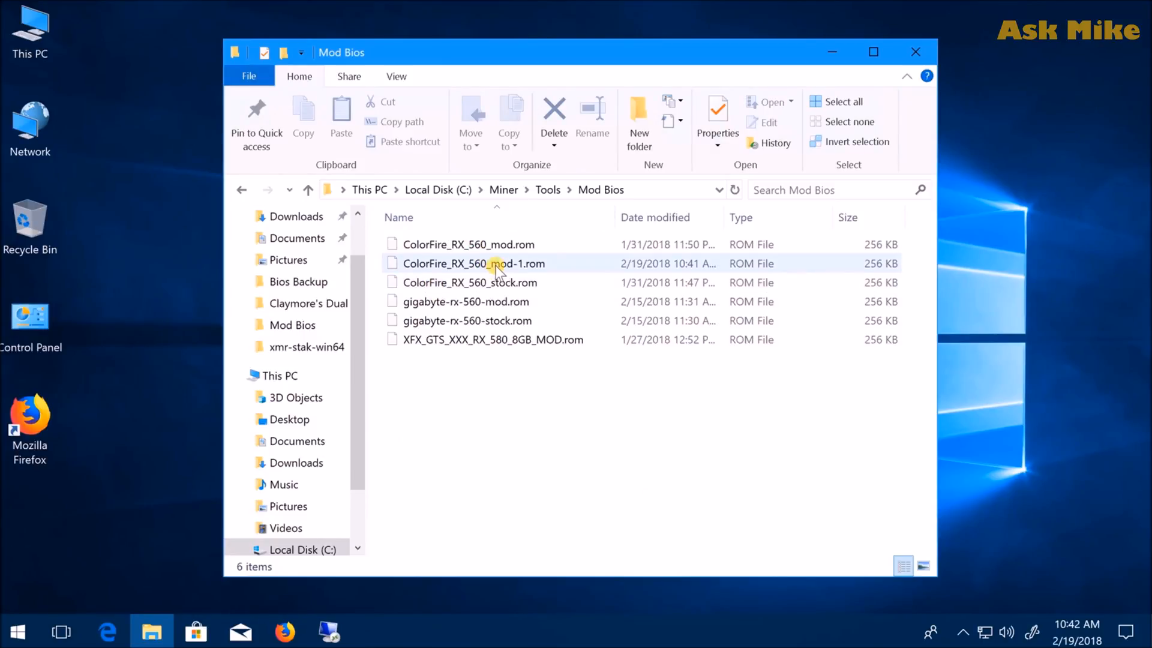
mouse_move(602, 346)
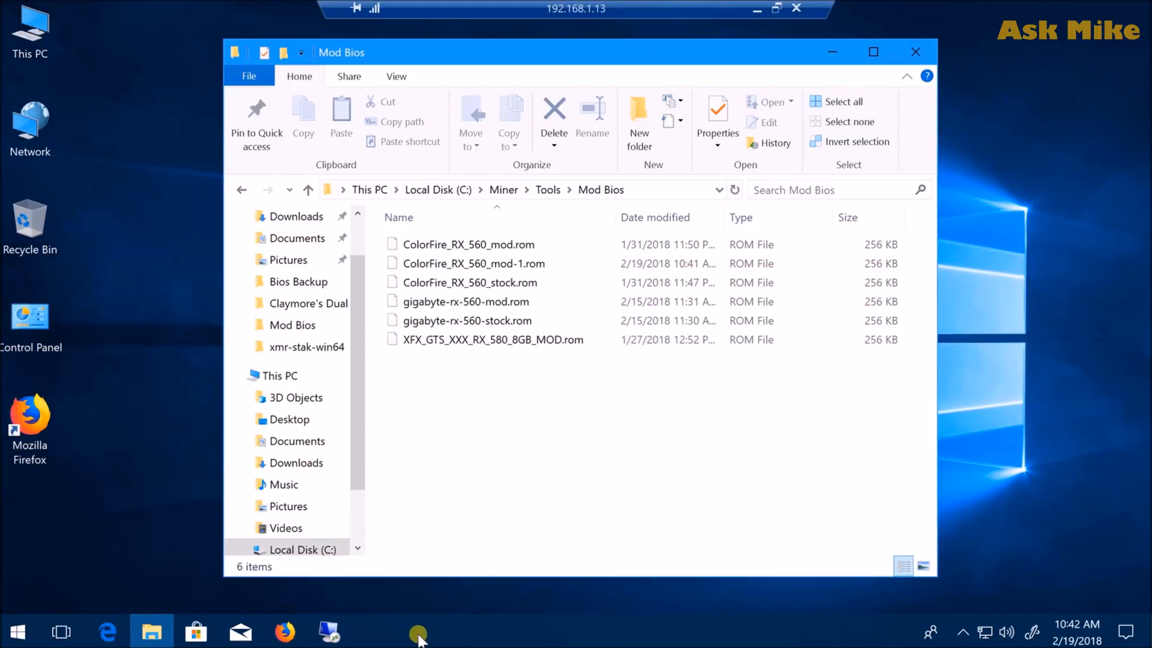
mouse_move(613, 481)
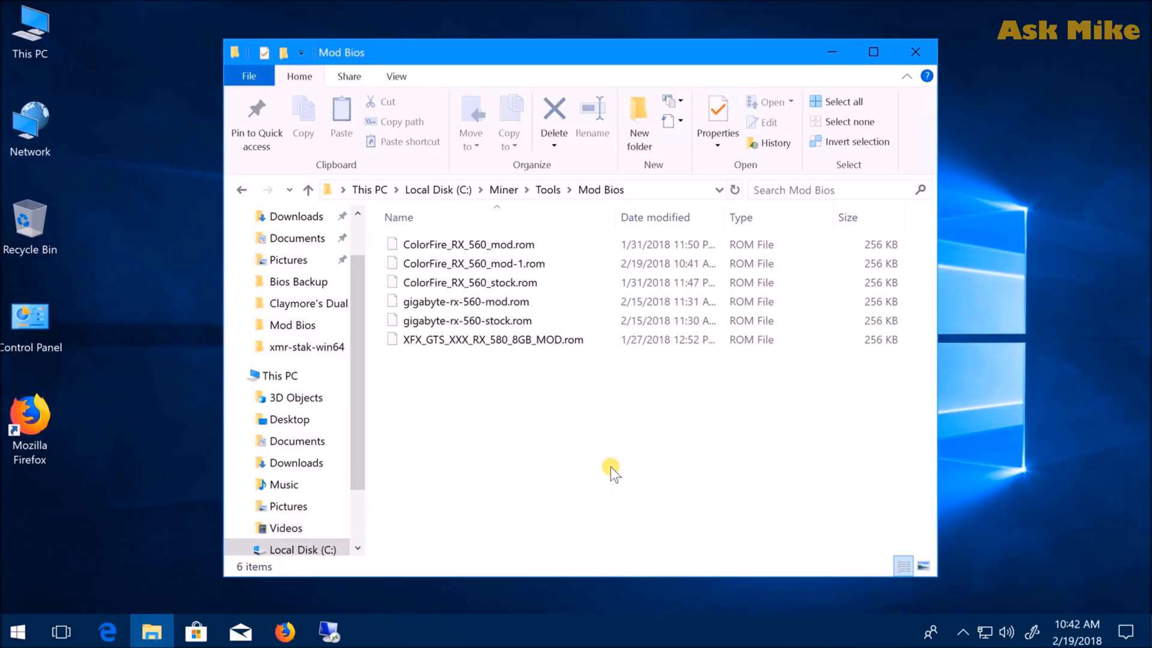
click(465, 302)
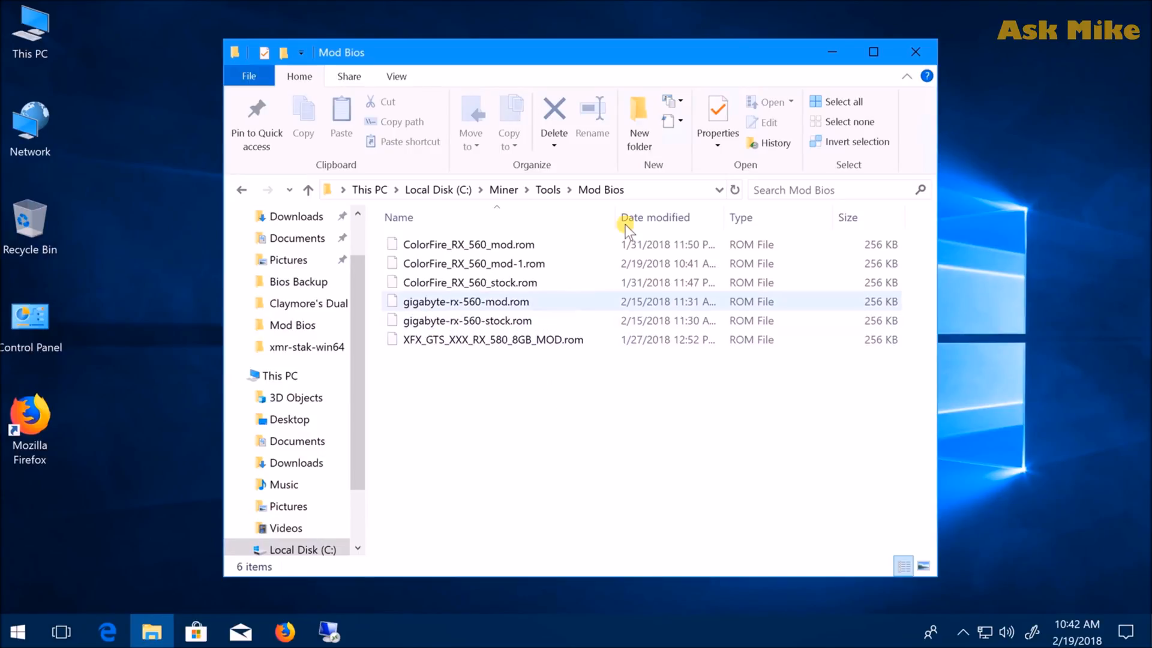
click(547, 190)
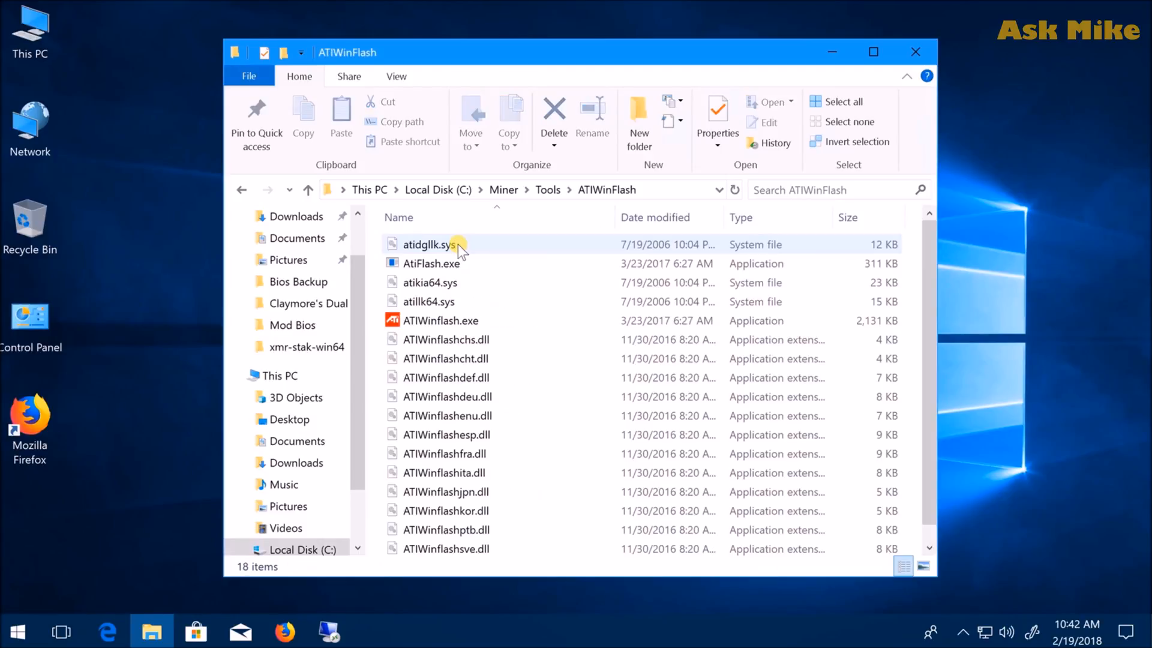
Run ATIWinflash.exe as administrator and approve the User Account Control prompt
right_click(442, 320)
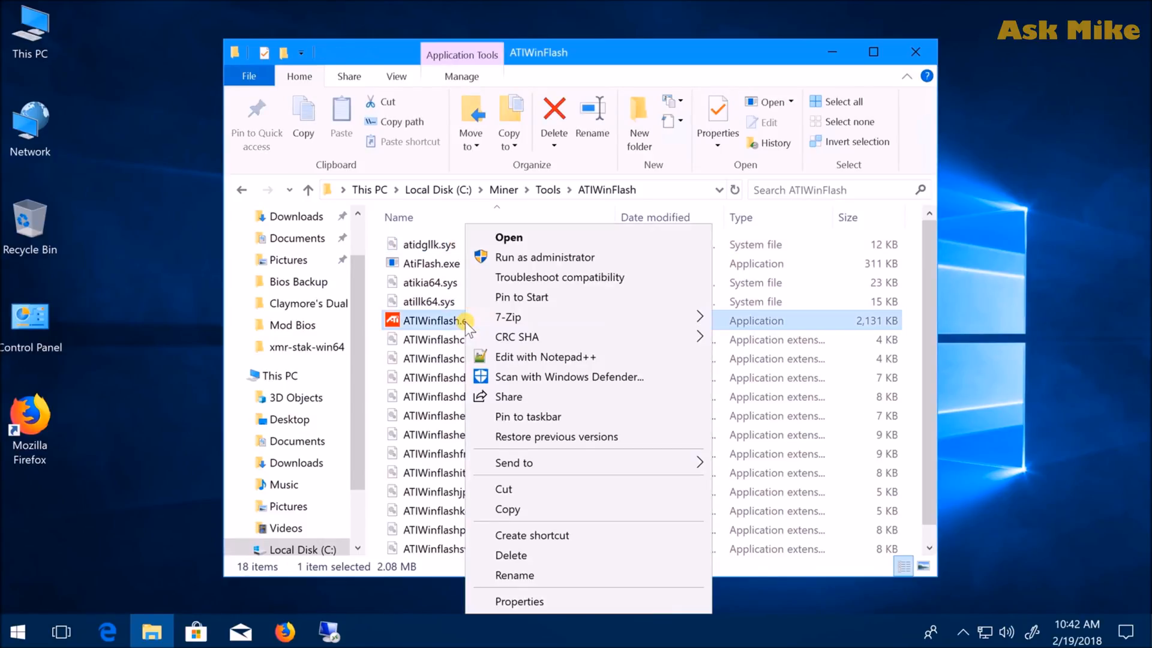
click(545, 257)
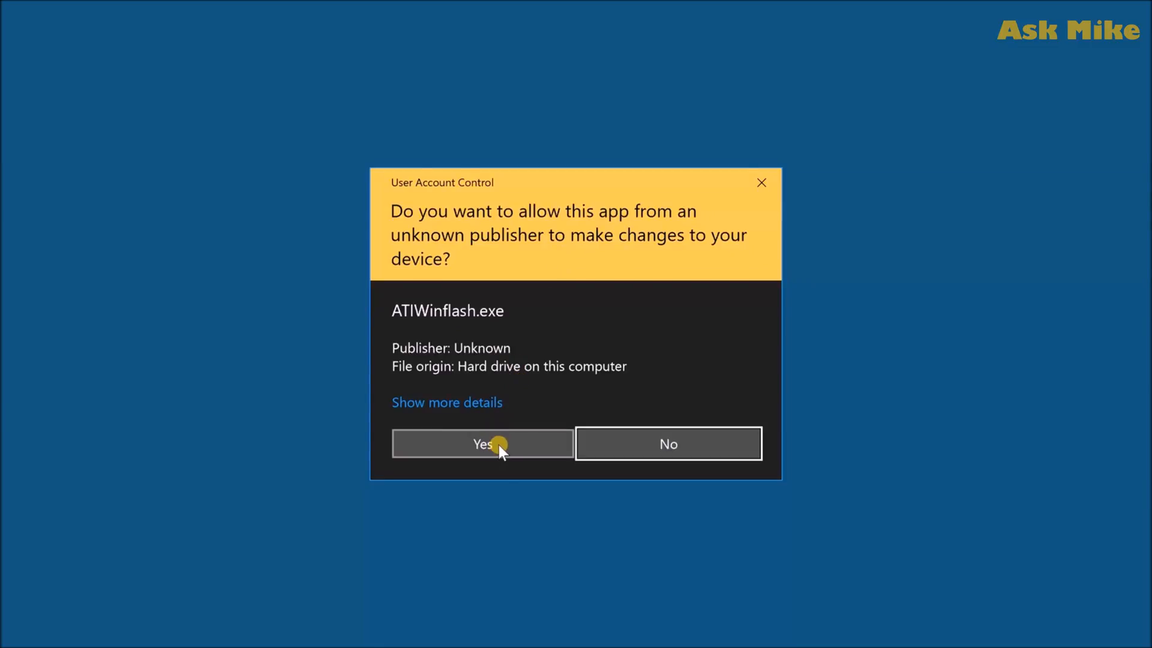
click(483, 444)
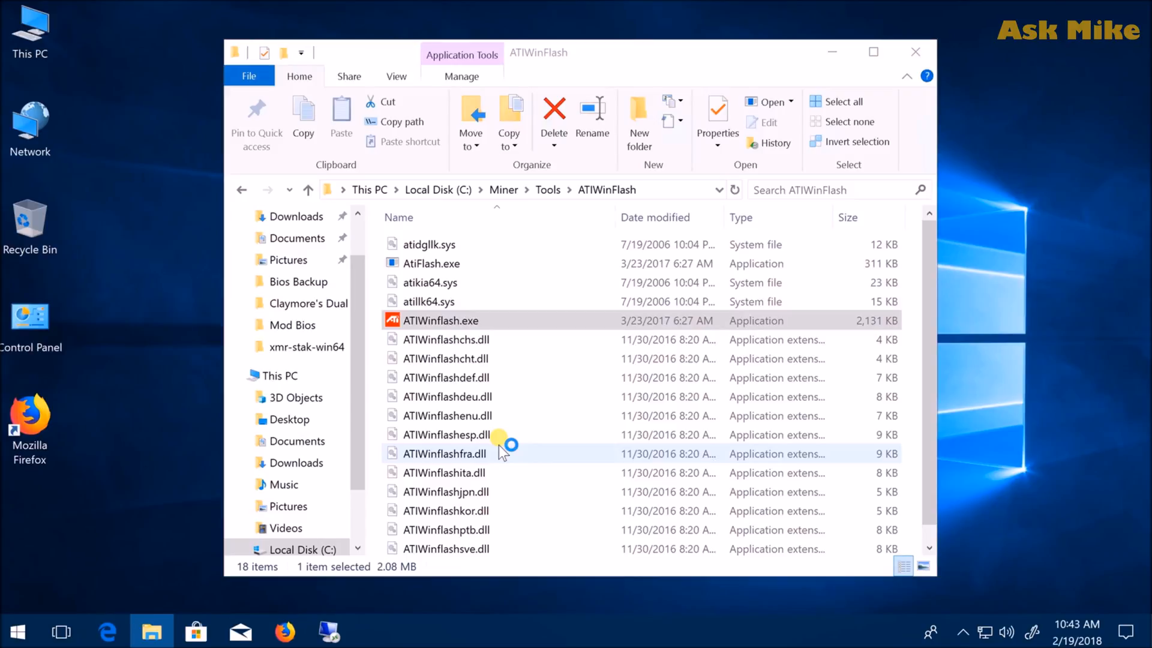
double_click(441, 321)
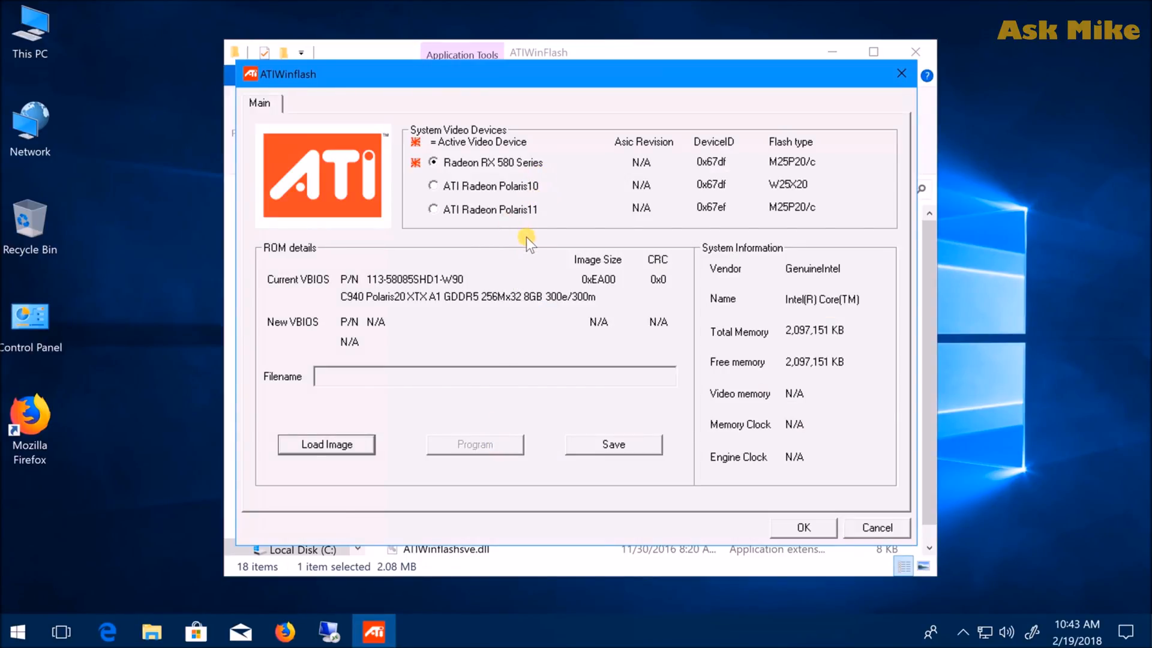
mouse_move(529, 180)
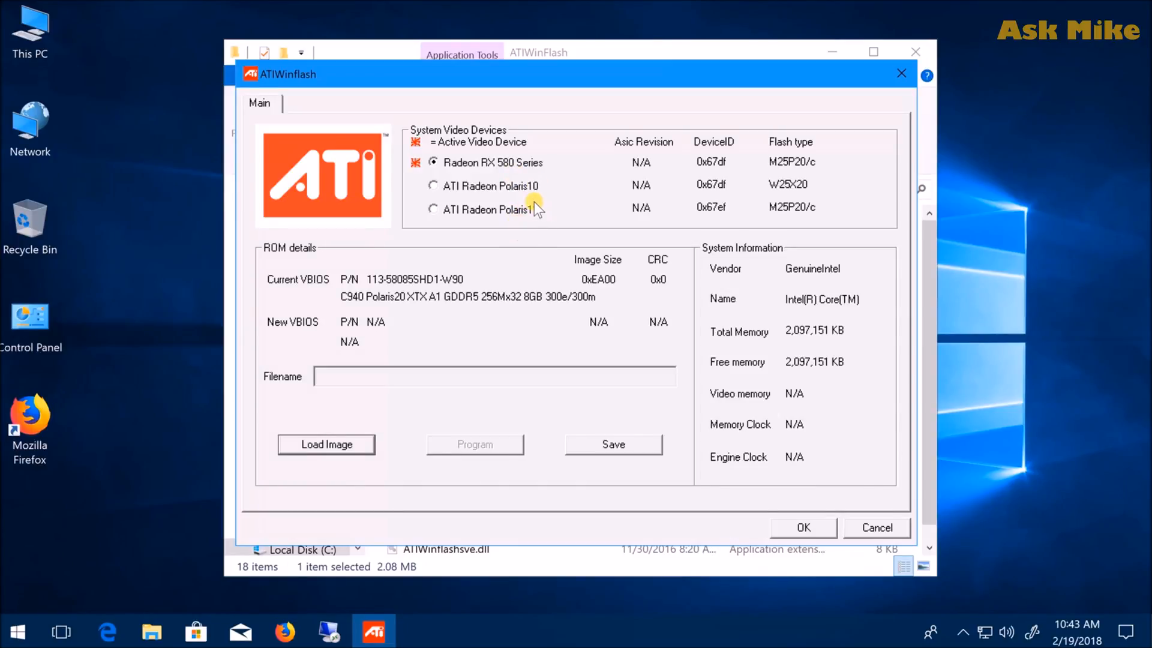
mouse_move(512, 186)
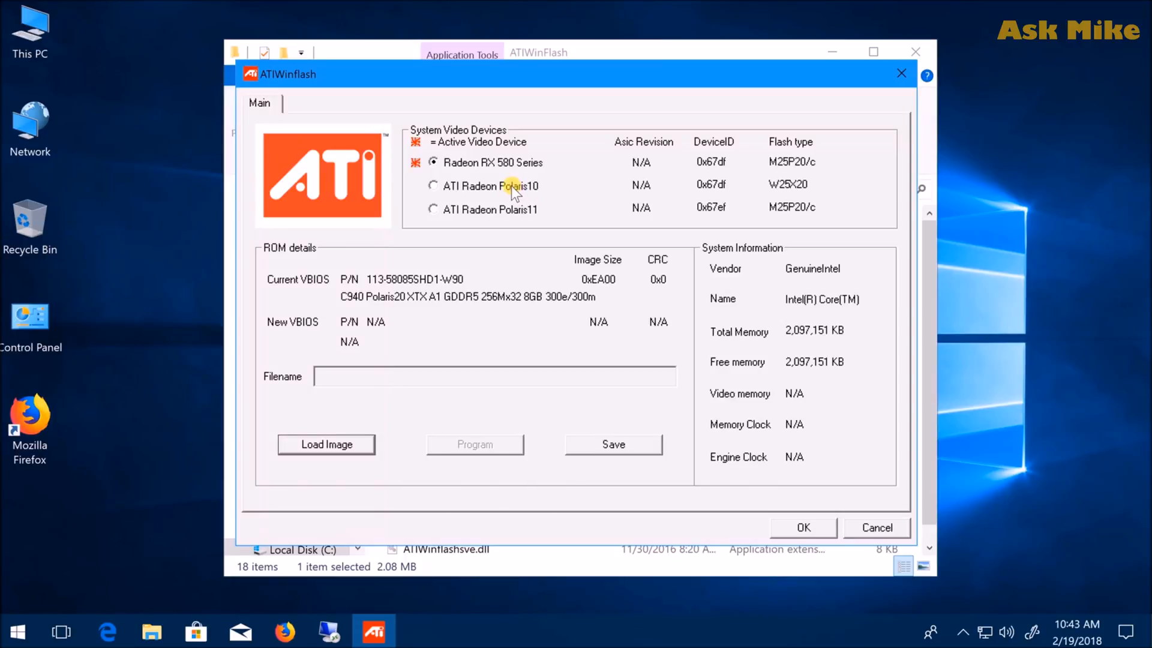
Cycle through the Polaris10, Polaris11 and RX 580 adapters, ending on Polaris11
click(433, 186)
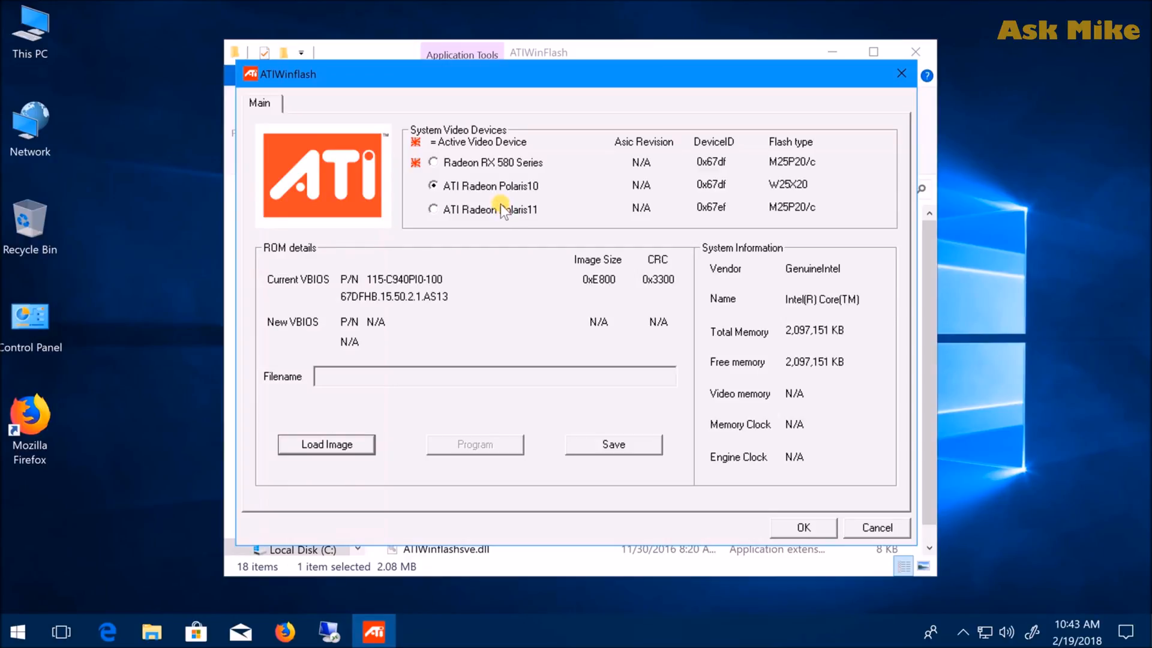
click(432, 210)
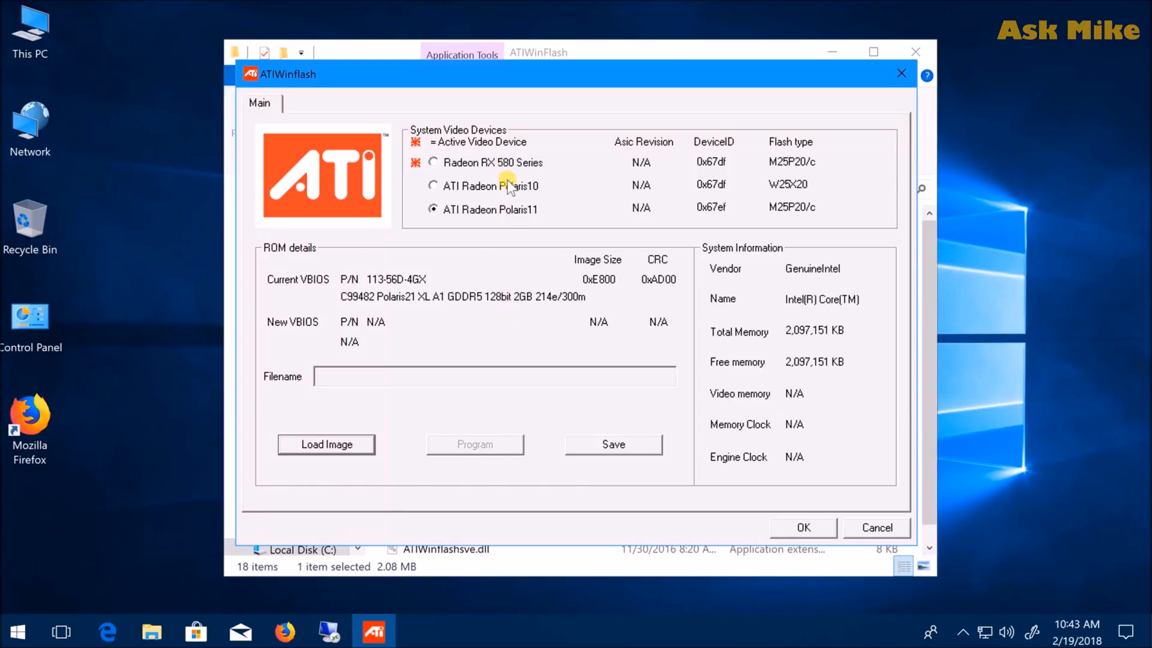
click(433, 185)
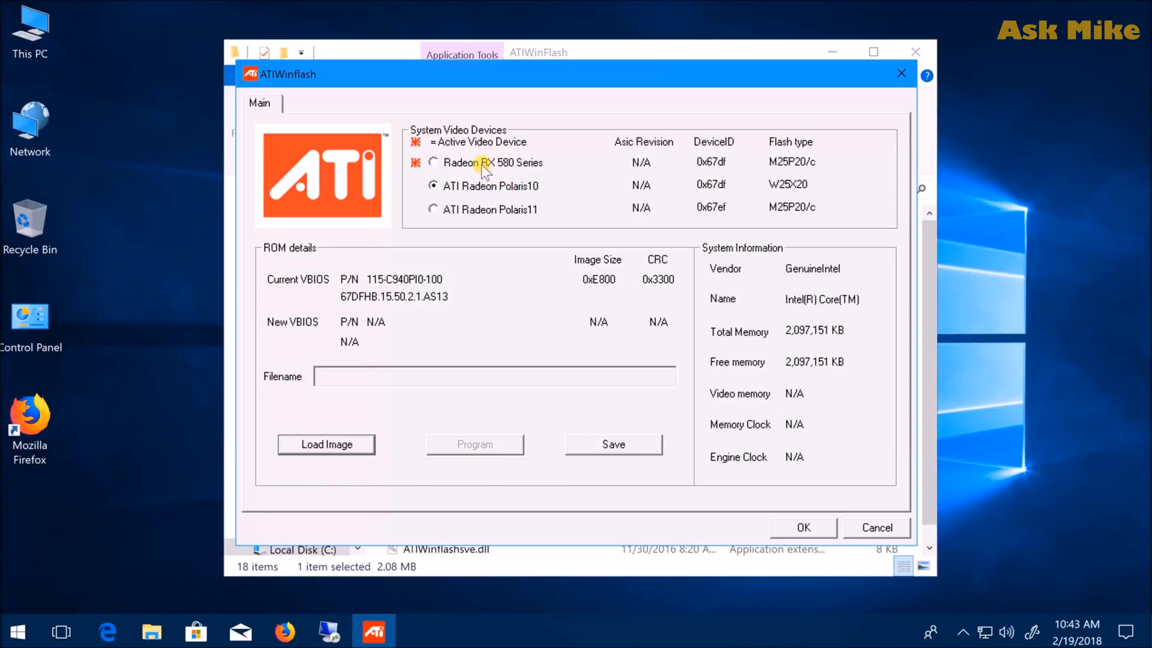
click(432, 163)
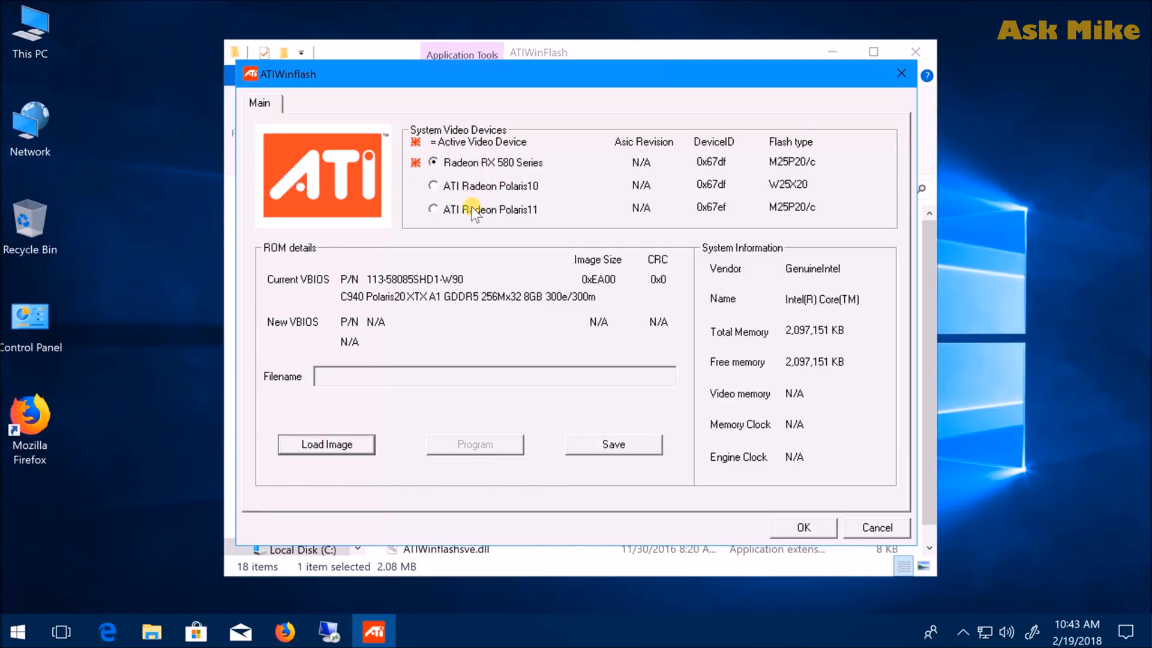
click(433, 210)
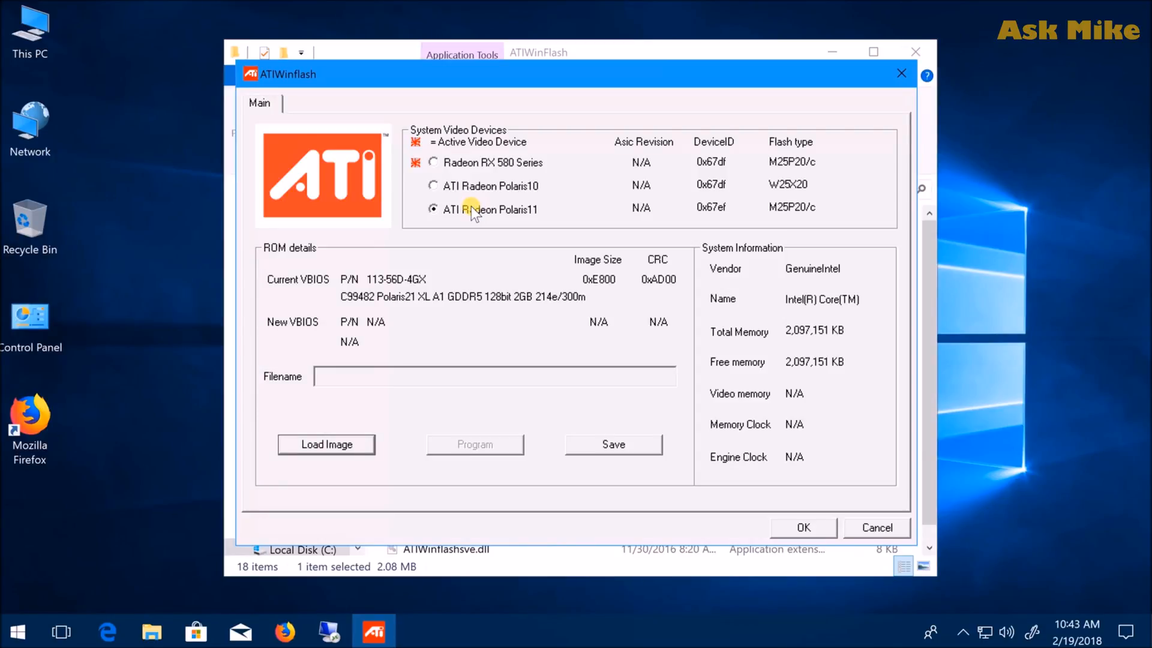
click(432, 209)
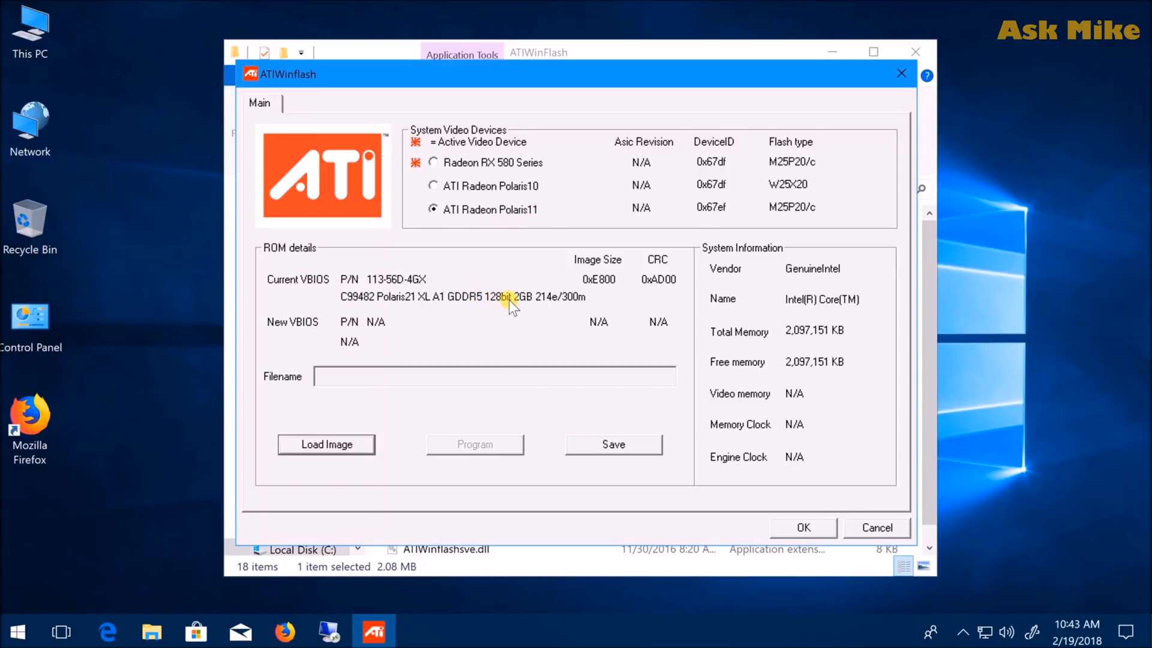
mouse_move(535, 346)
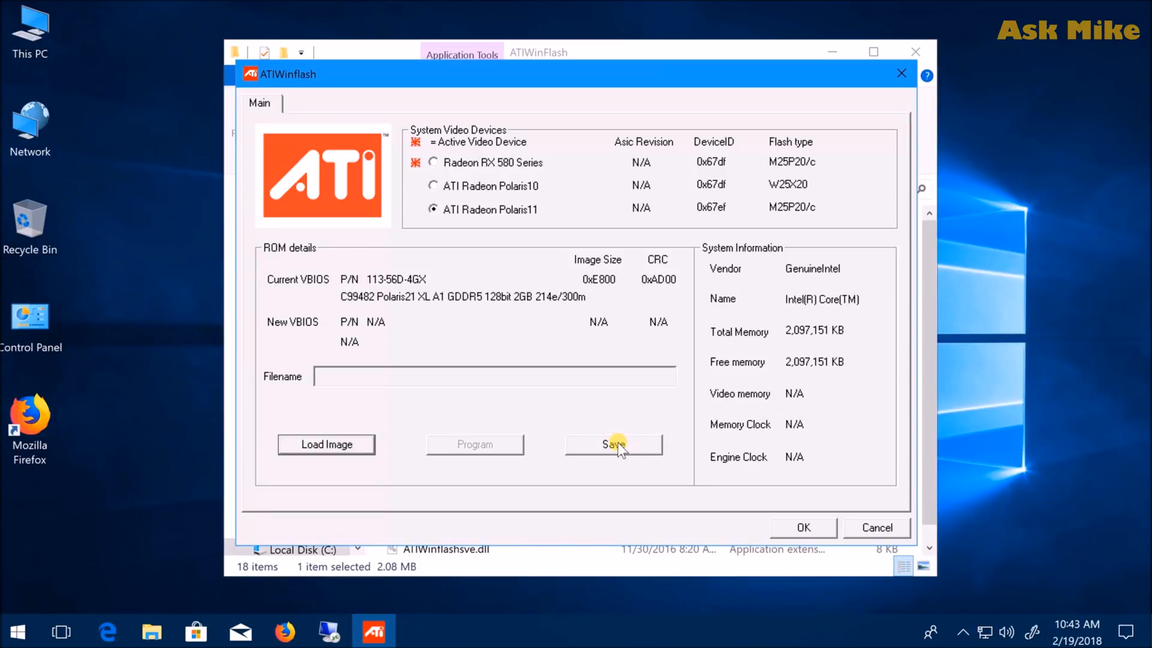
click(613, 444)
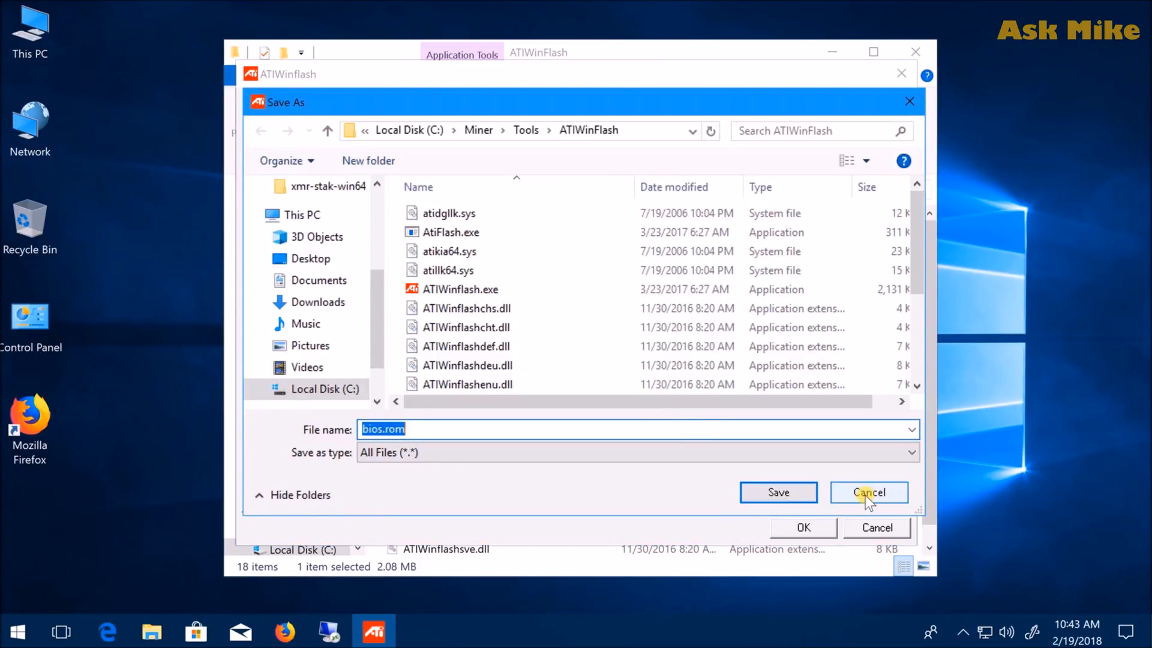
click(868, 492)
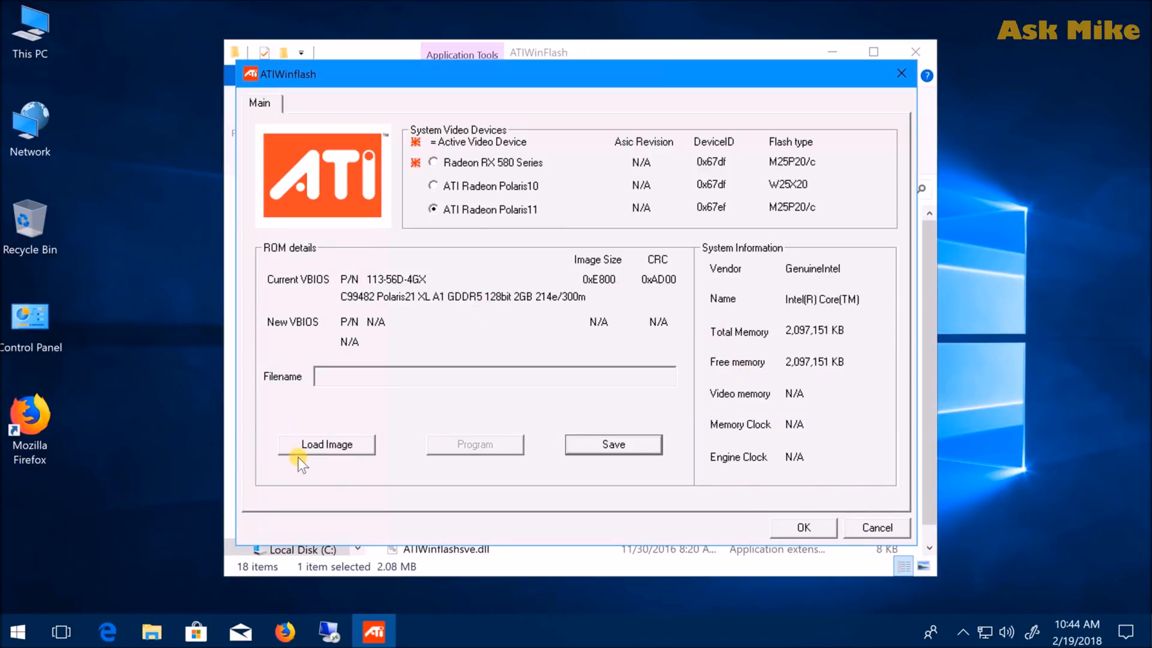
Load ColorFire_RX_560_mod-1.rom from Tools\Mod Bios as the Polaris11 card's new BIOS
click(326, 445)
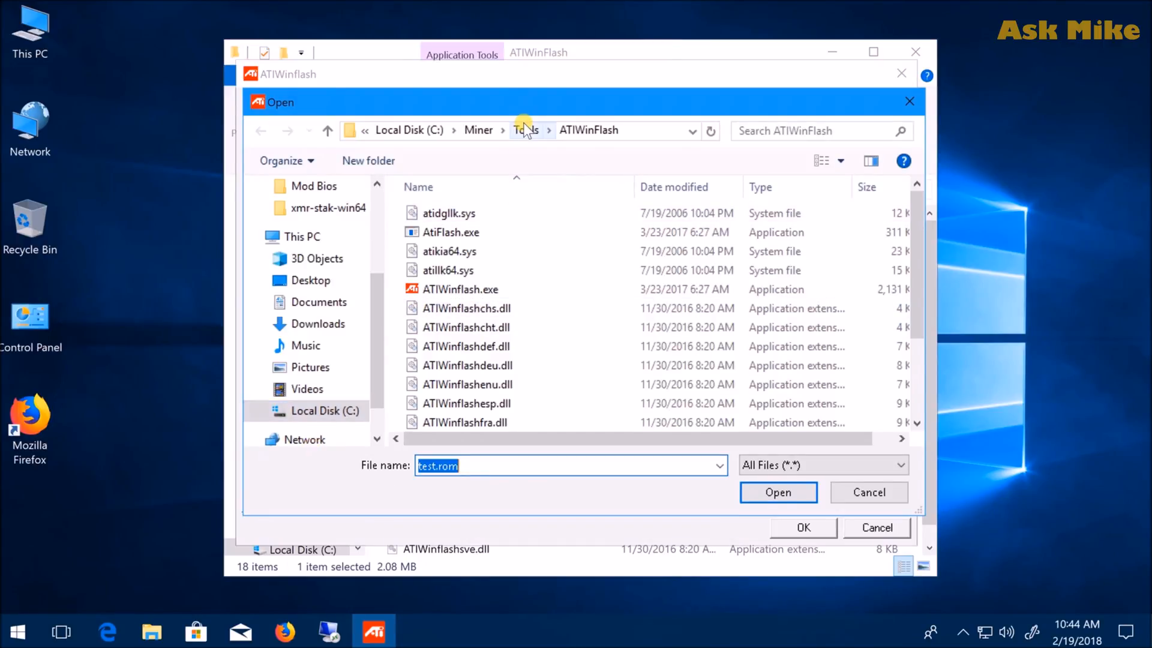
click(525, 130)
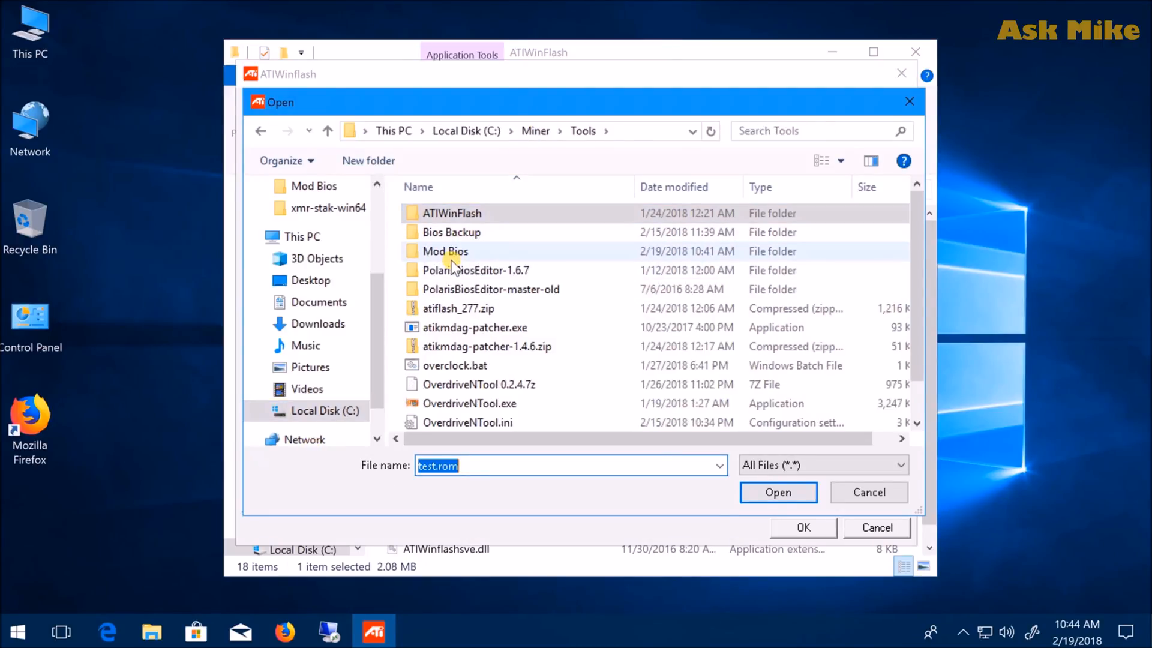
double_click(445, 252)
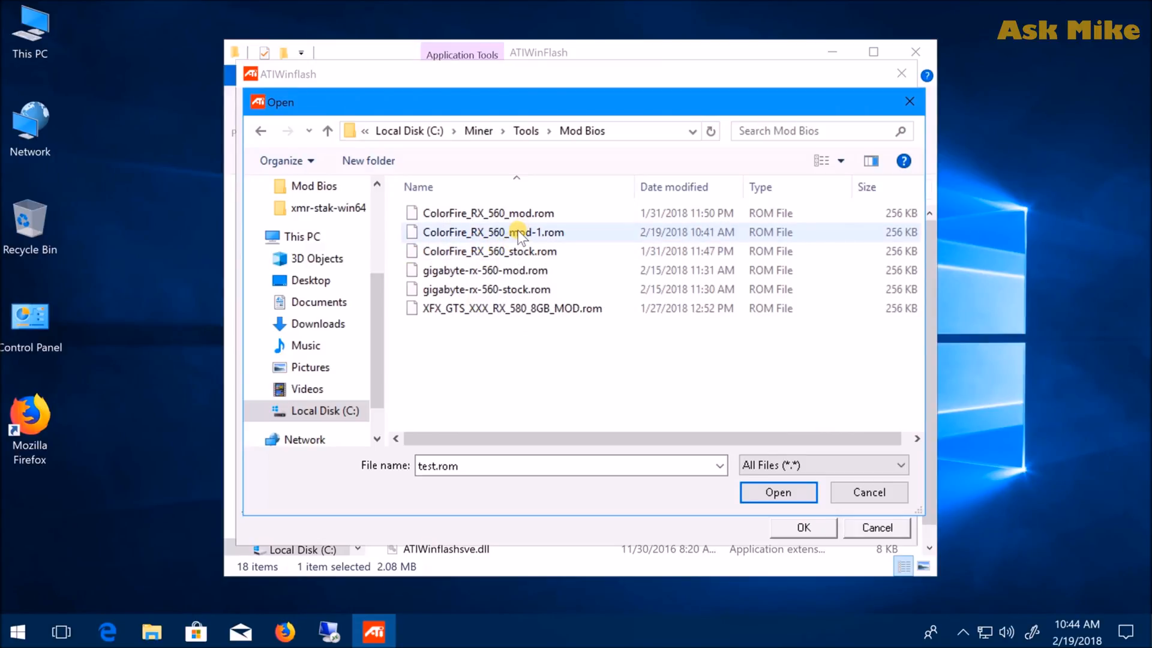
click(776, 492)
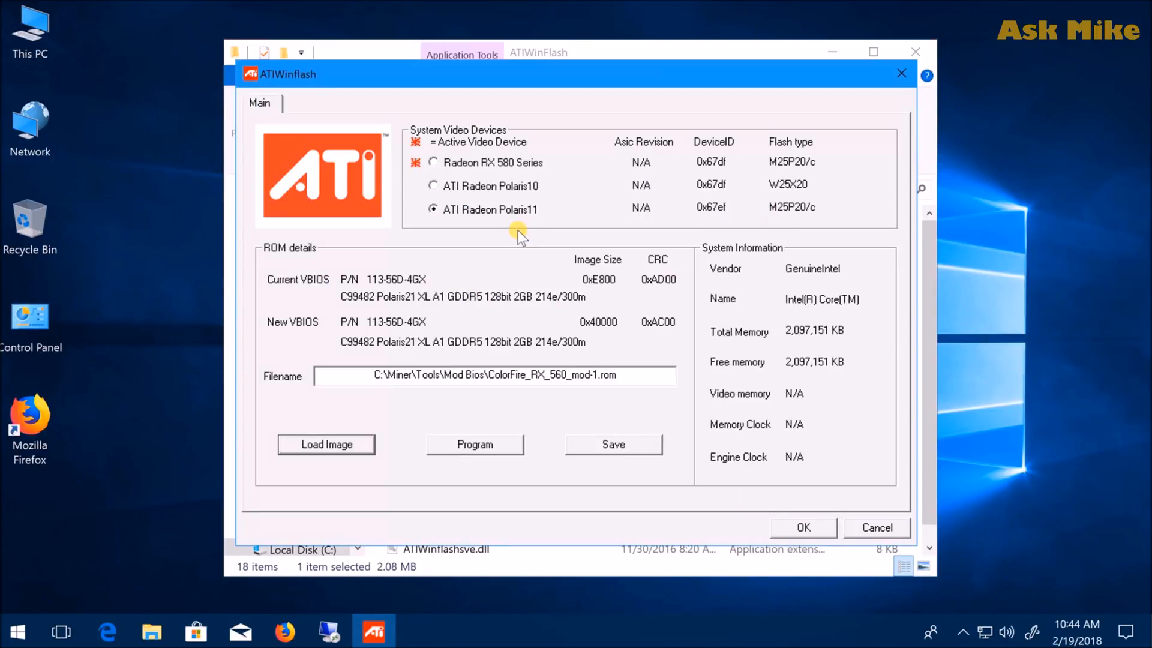
mouse_move(599, 294)
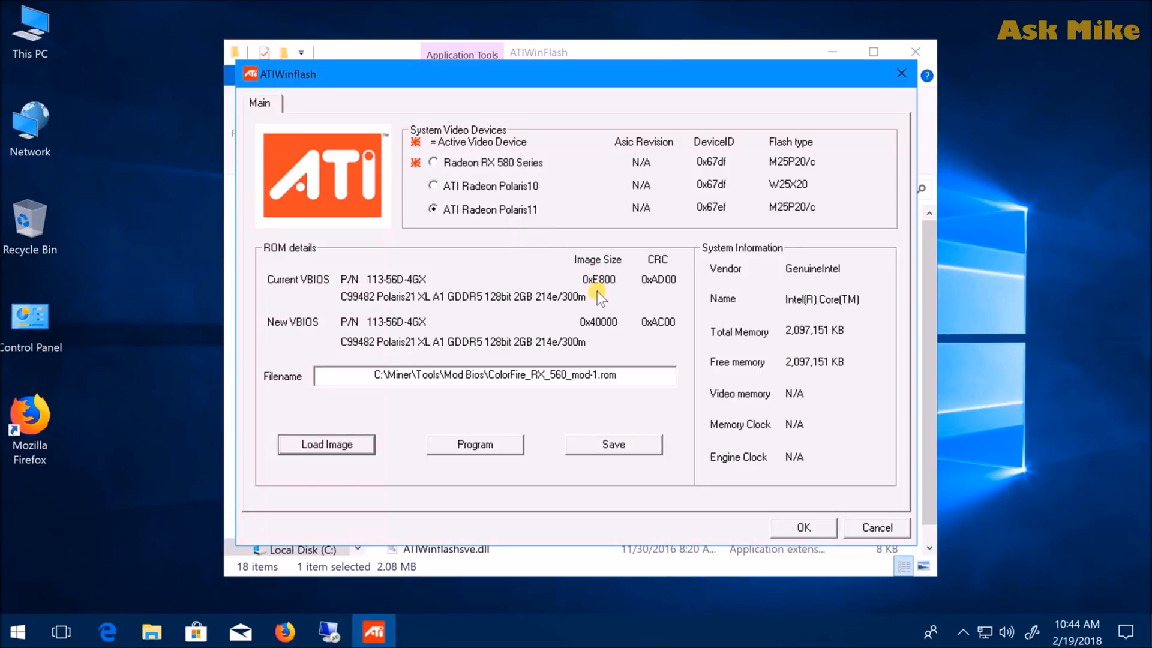
mouse_move(645, 311)
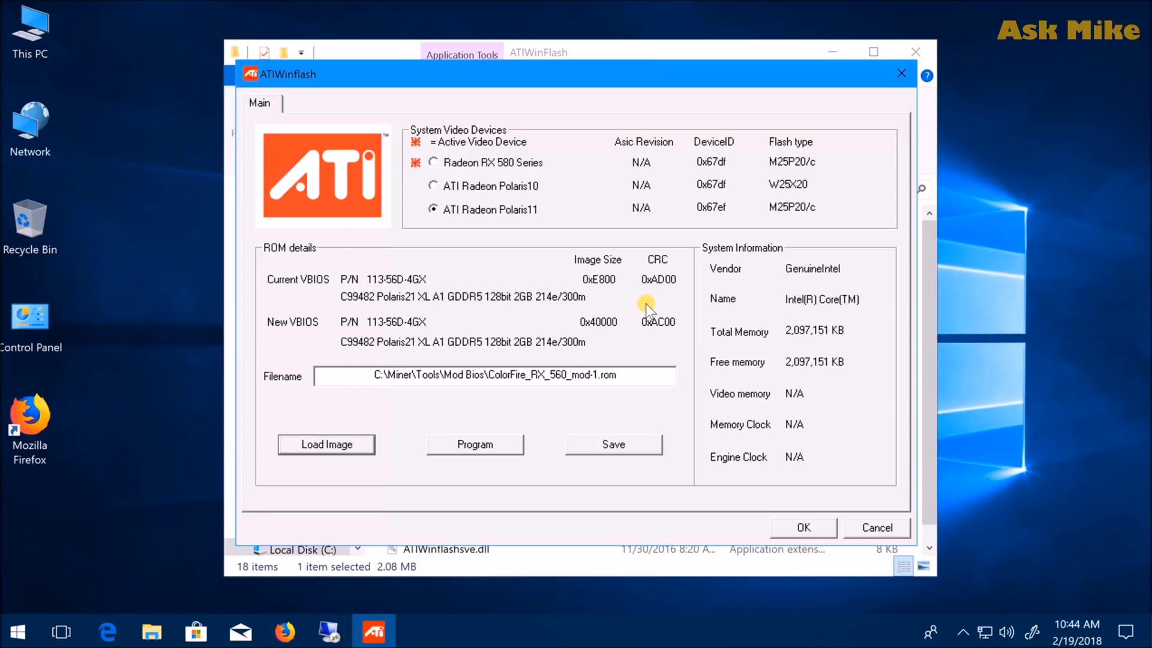
mouse_move(826, 496)
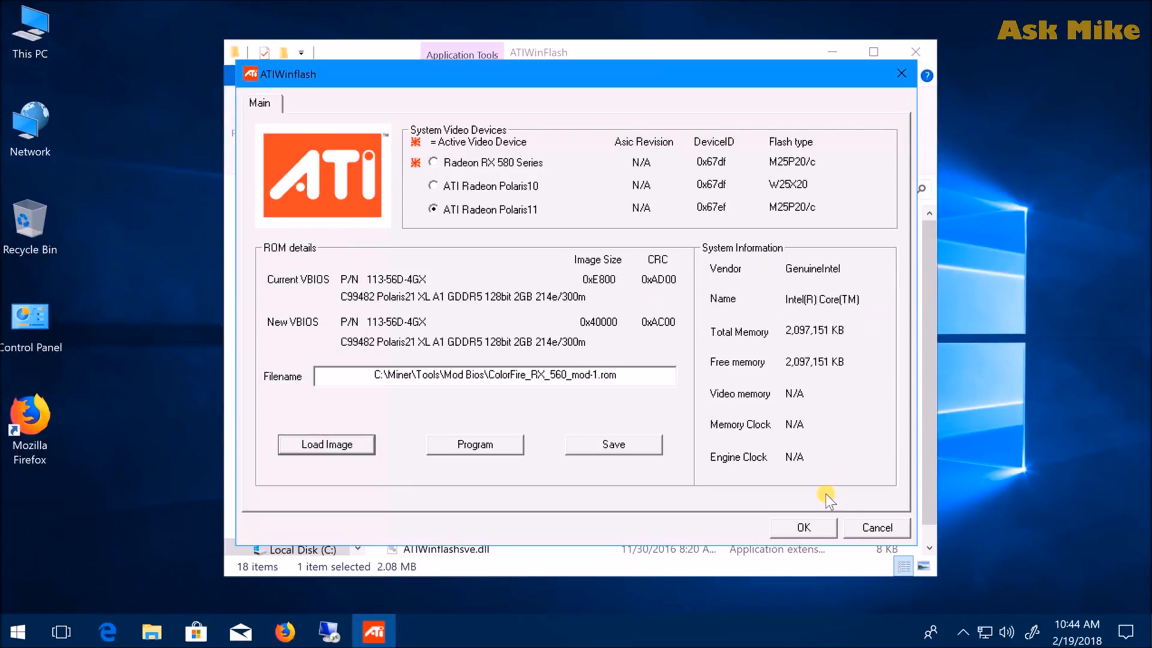
mouse_move(877, 528)
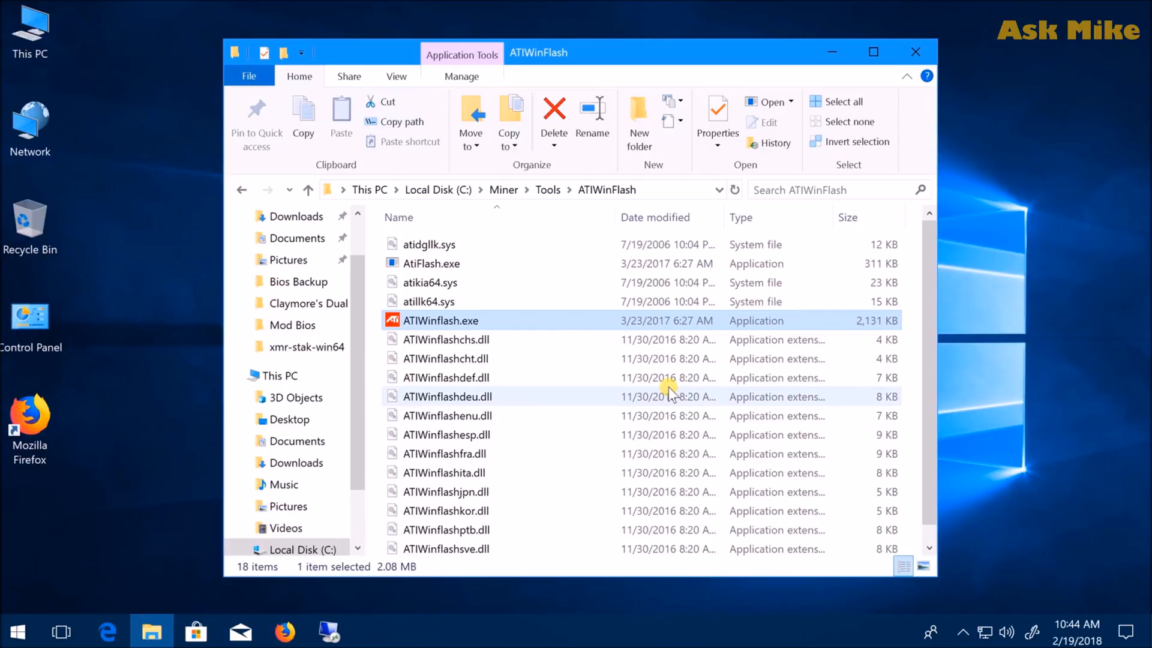
mouse_move(547, 190)
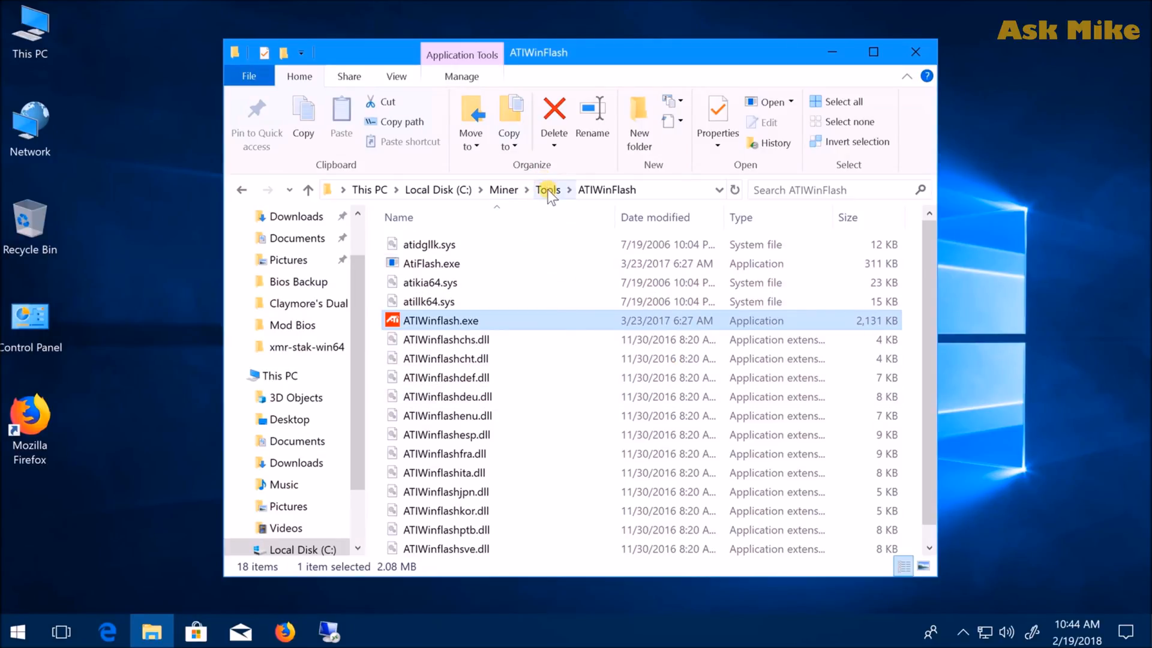
Go up from ATIWinFlash to the Miner\Tools folder
click(548, 189)
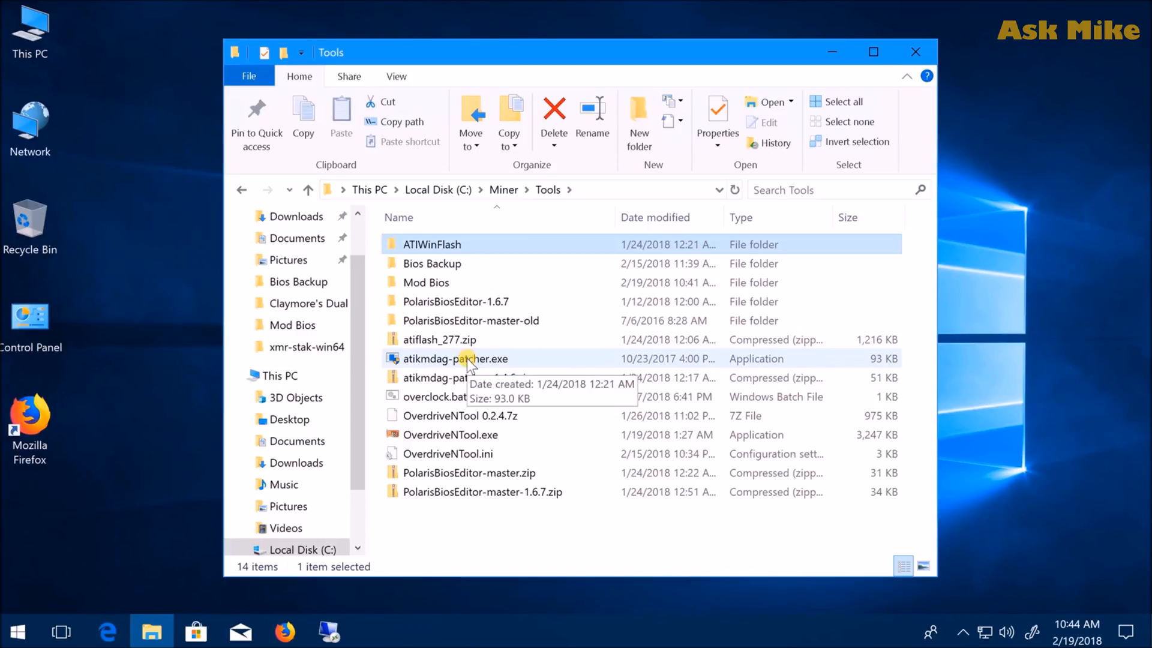
Run atikmdag-patcher.exe with administrator permission to check the driver's pixel clock limits
double_click(456, 359)
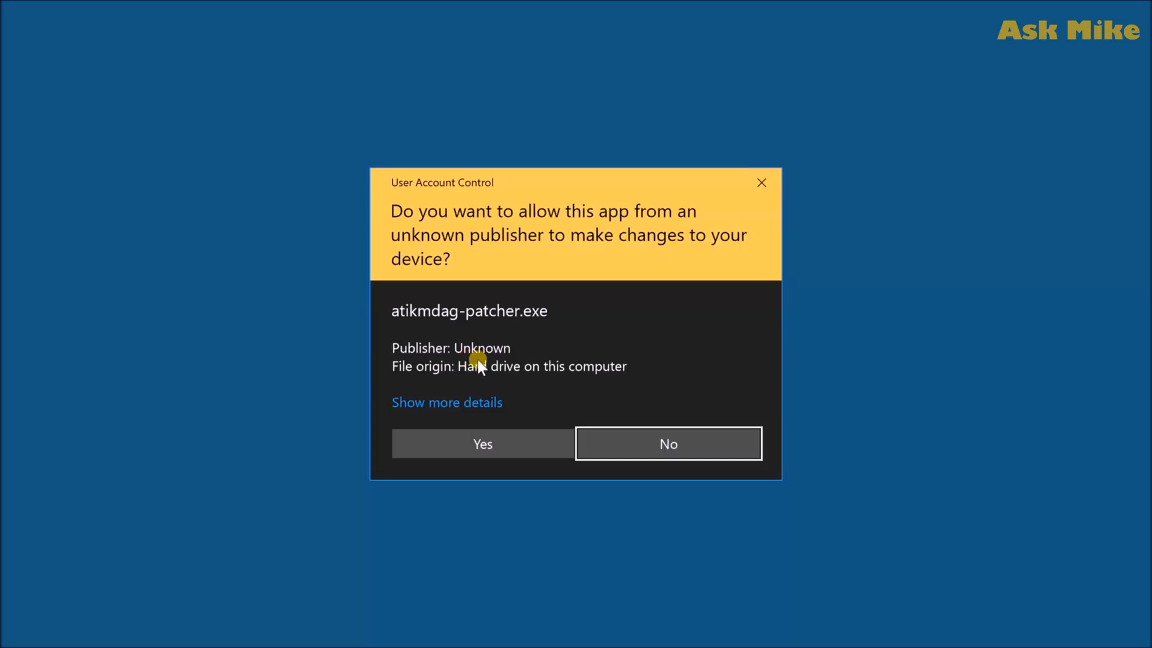
click(668, 444)
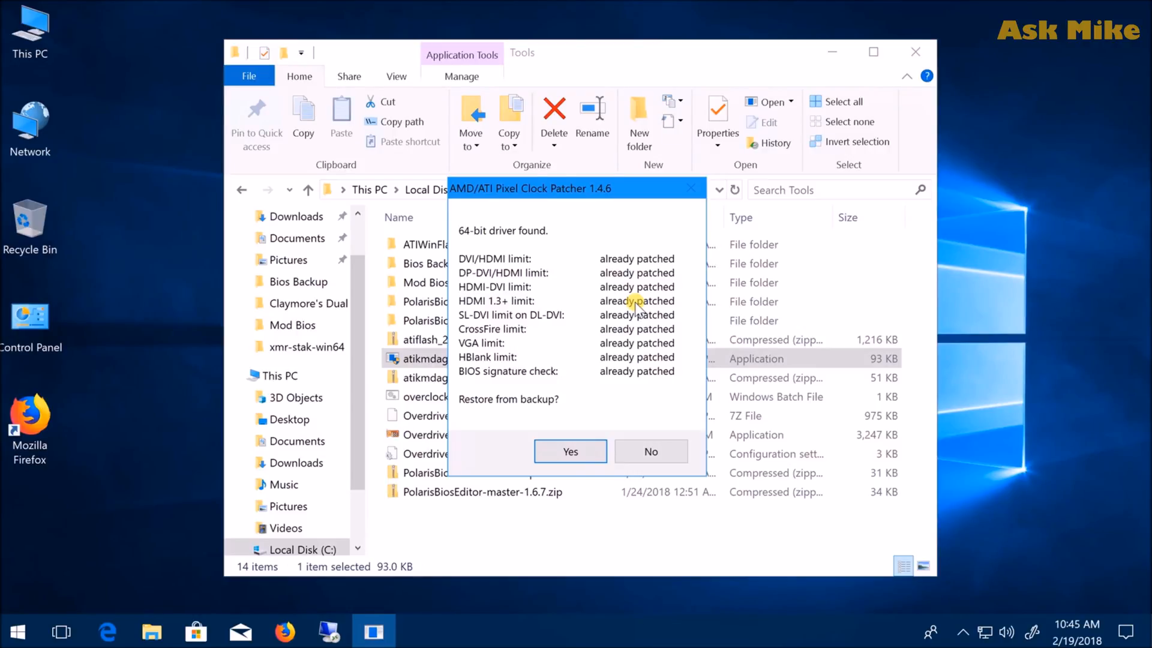
mouse_move(702, 208)
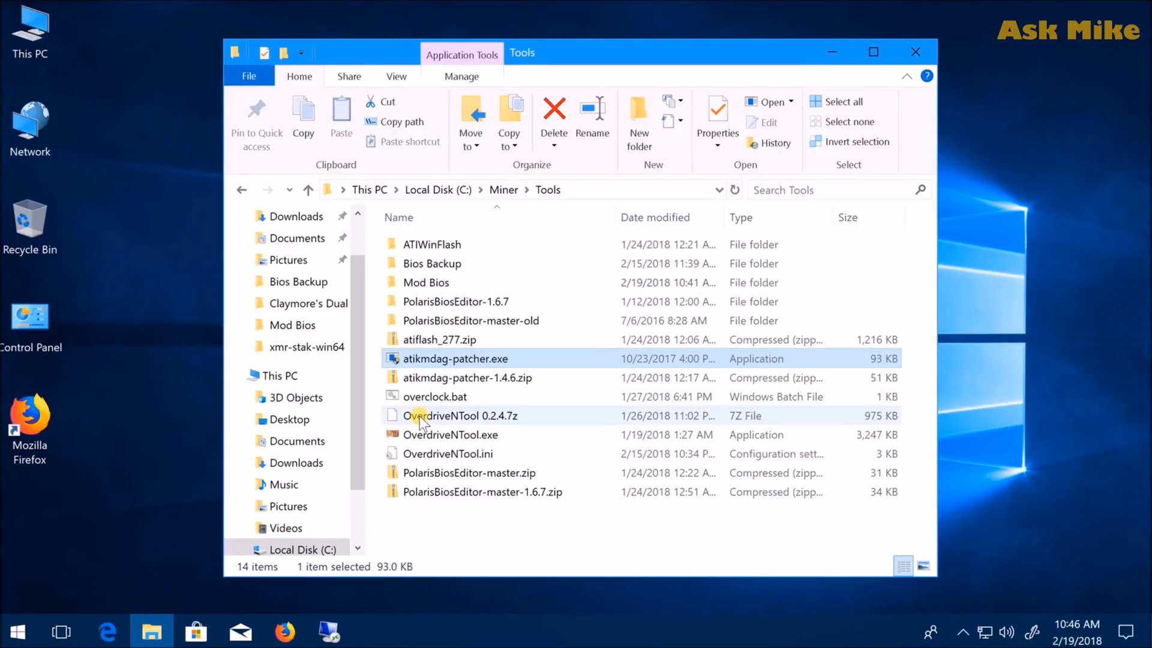
mouse_move(467, 434)
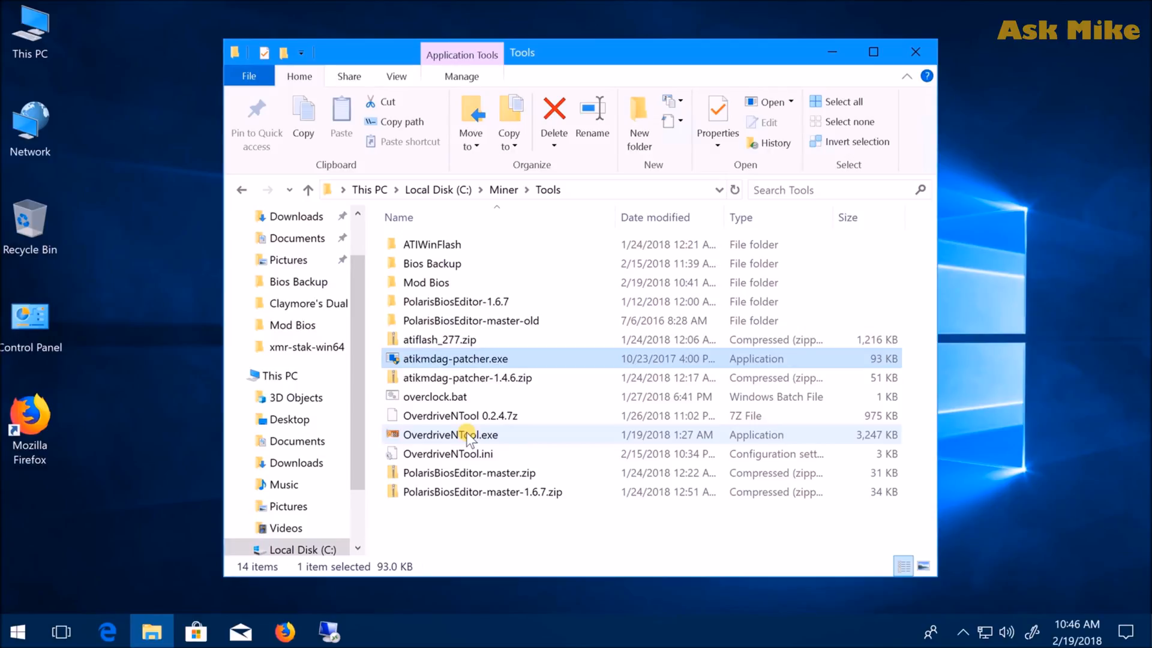
Launch OverdriveNTool.exe from the Miner\Tools folder
right_click(451, 434)
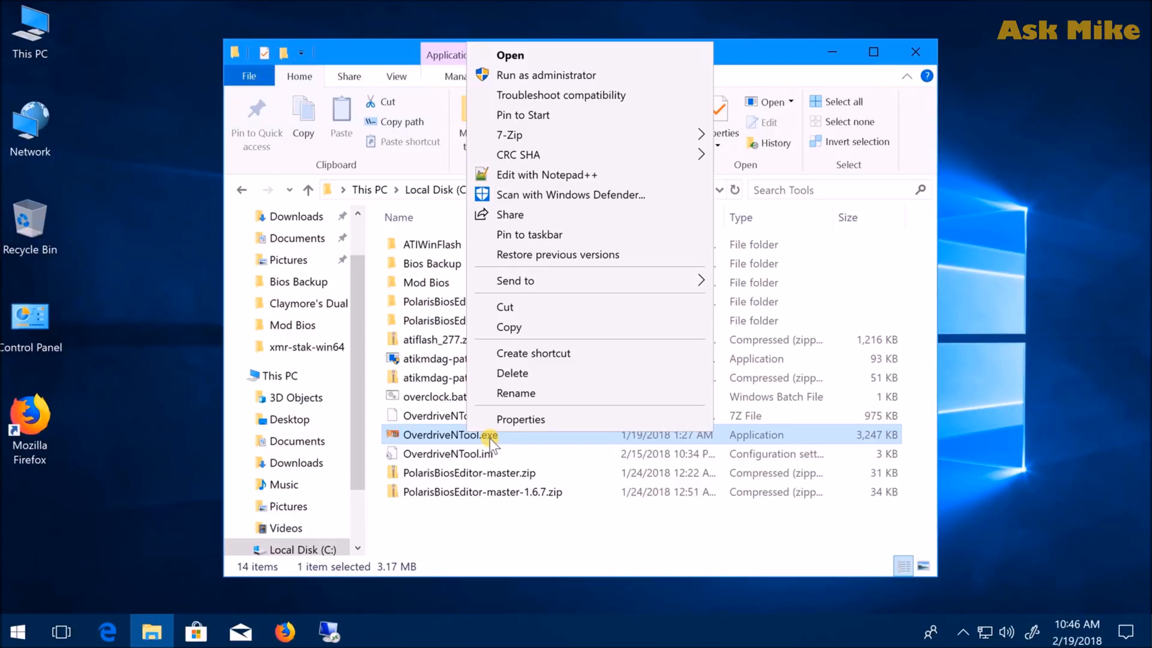
mouse_move(576, 75)
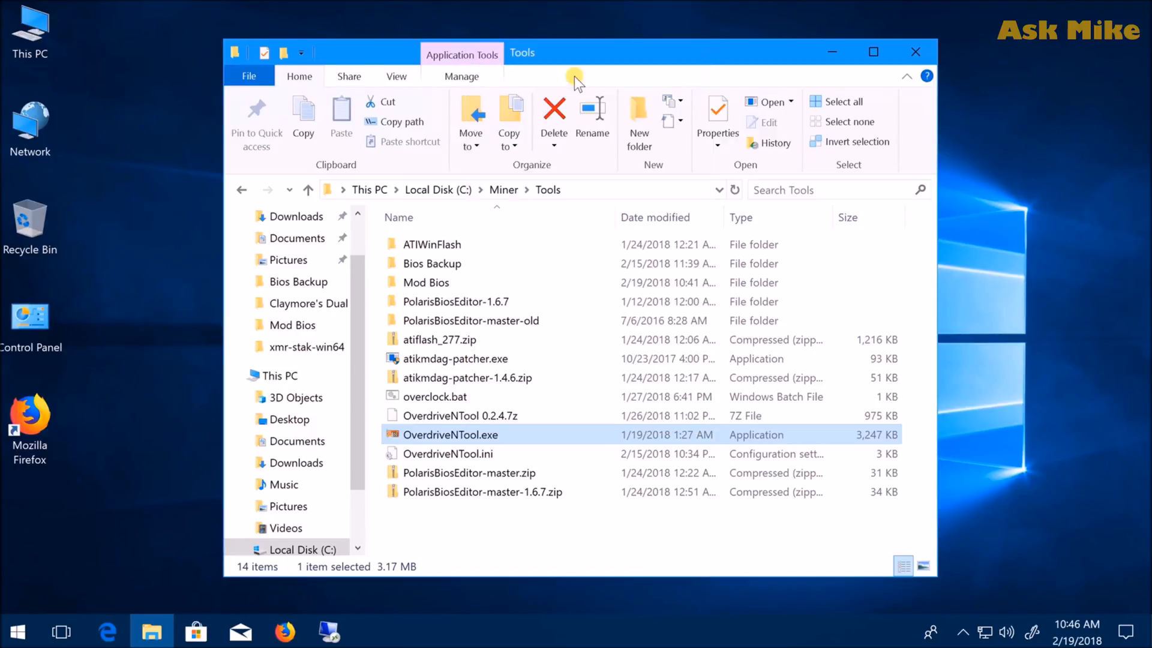
double_click(450, 435)
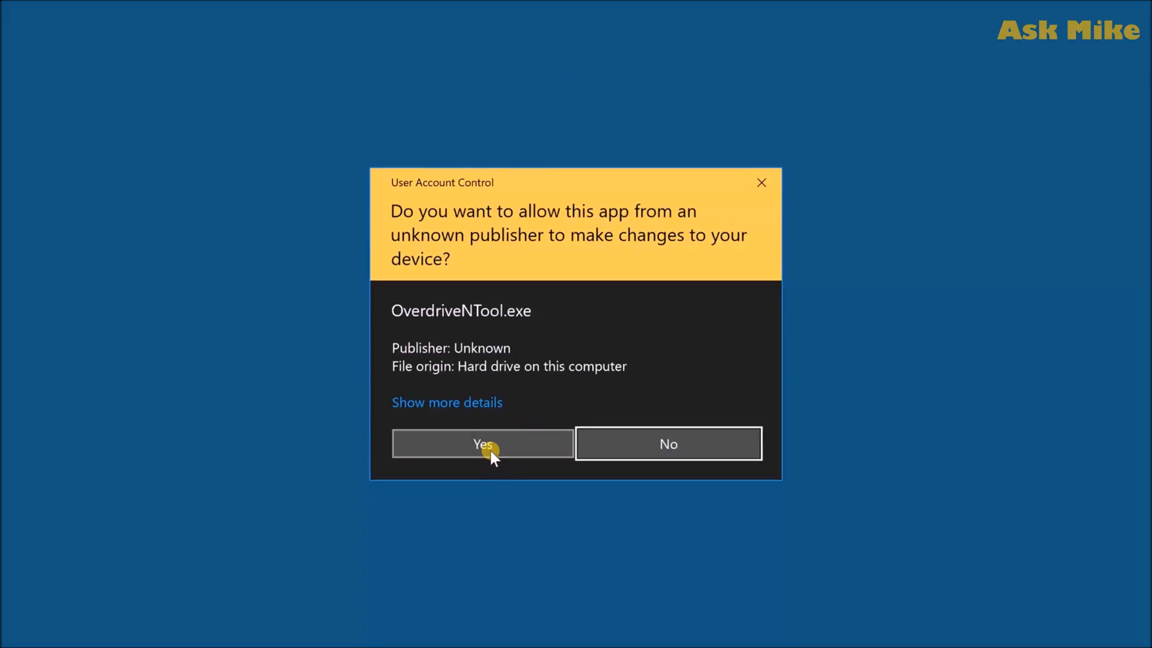
Allow OverdriveNTool and apply rx580 (P7 1100 MHz/850 mV, memory 2000 MHz) to the RX 580
click(482, 445)
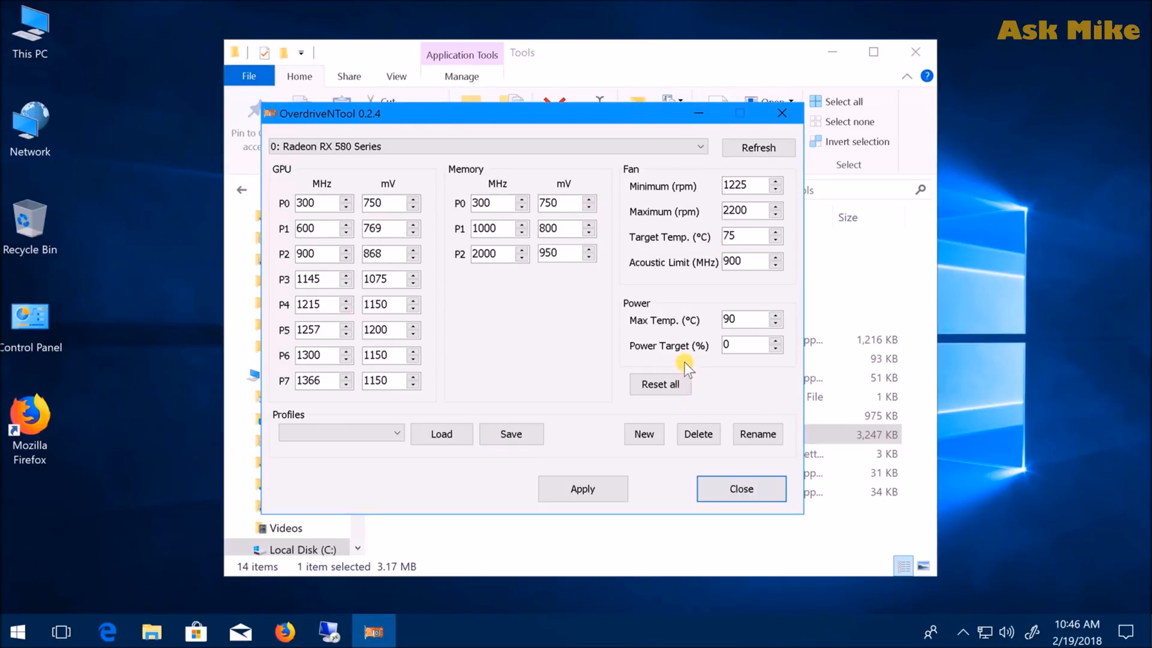
mouse_move(379, 446)
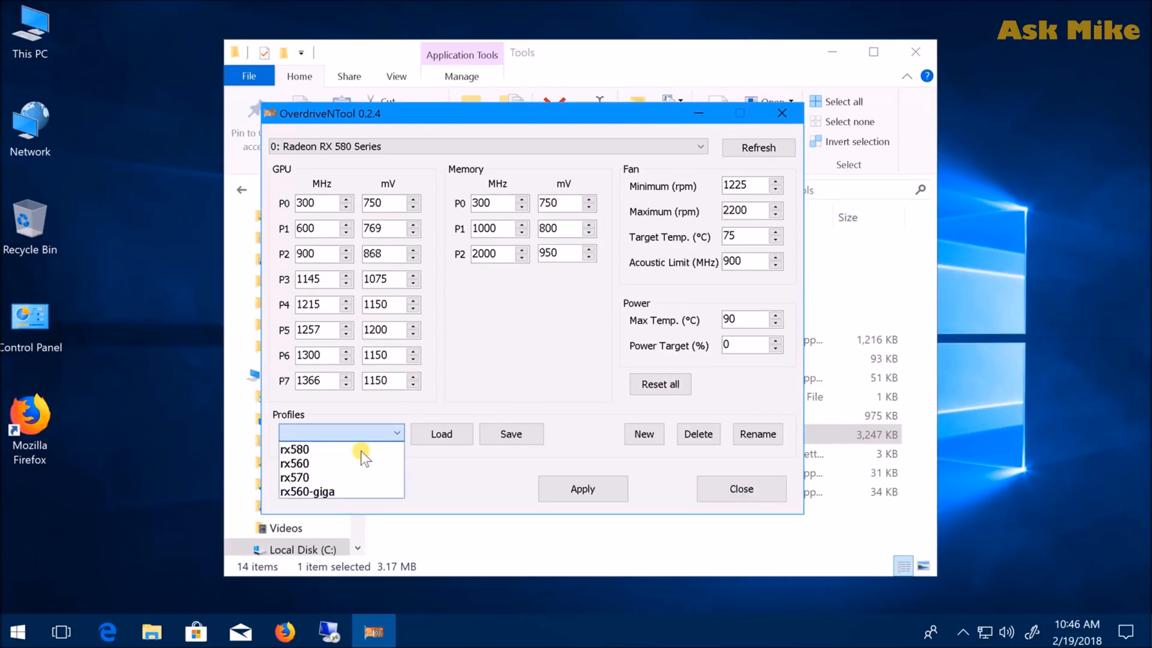
click(294, 449)
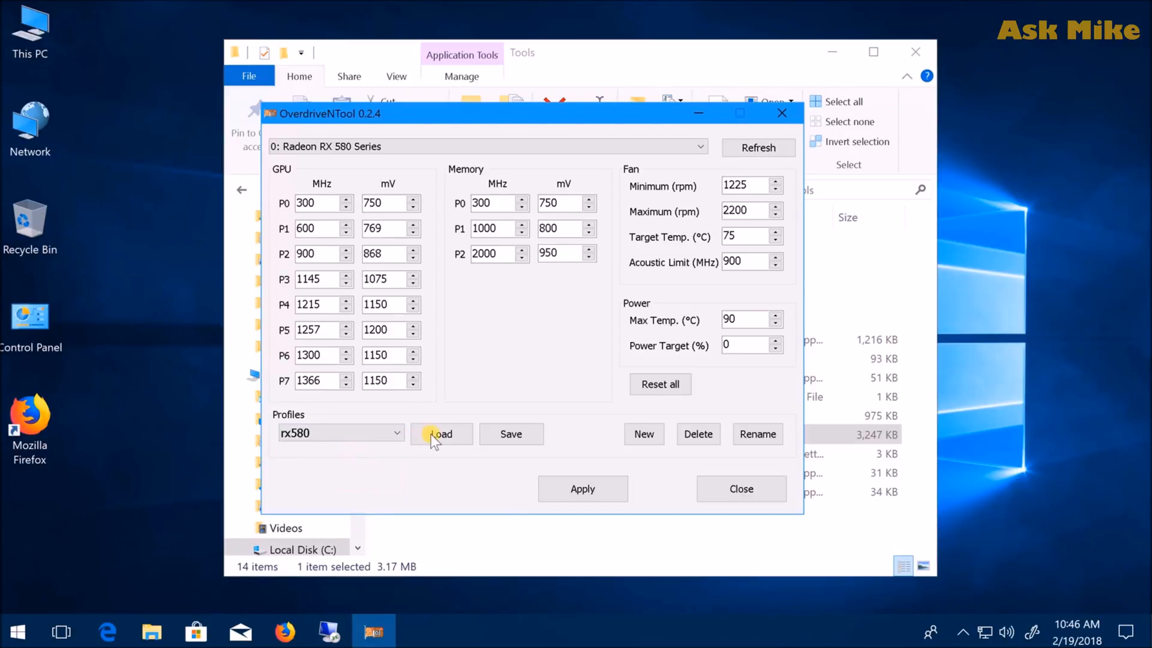
click(442, 433)
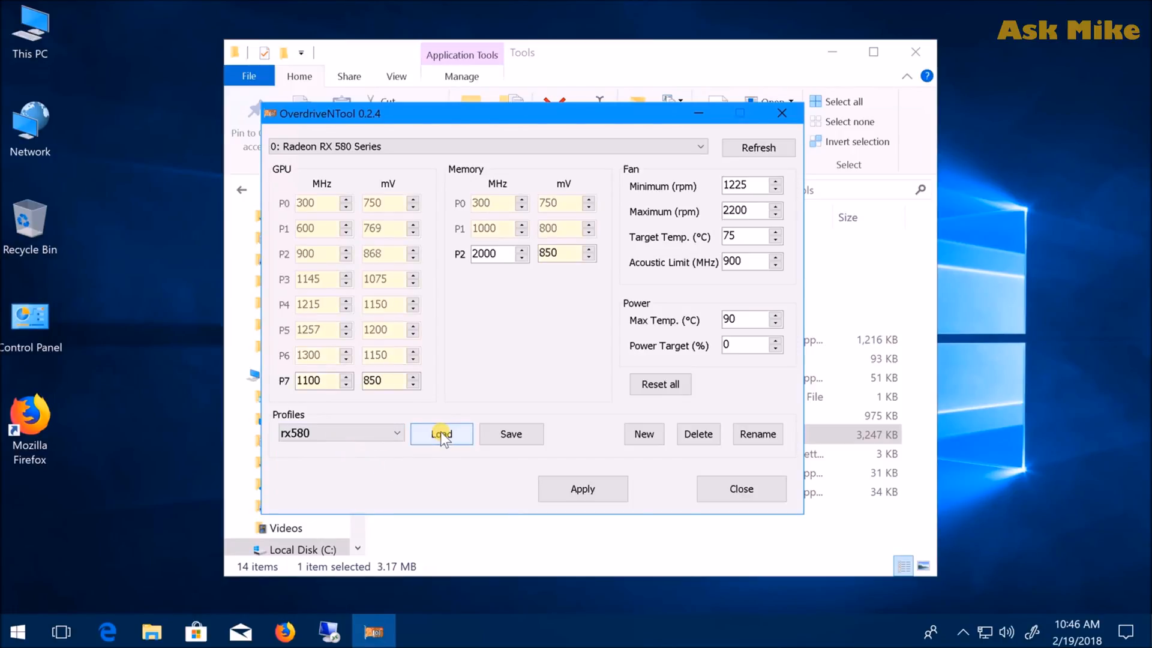
click(441, 433)
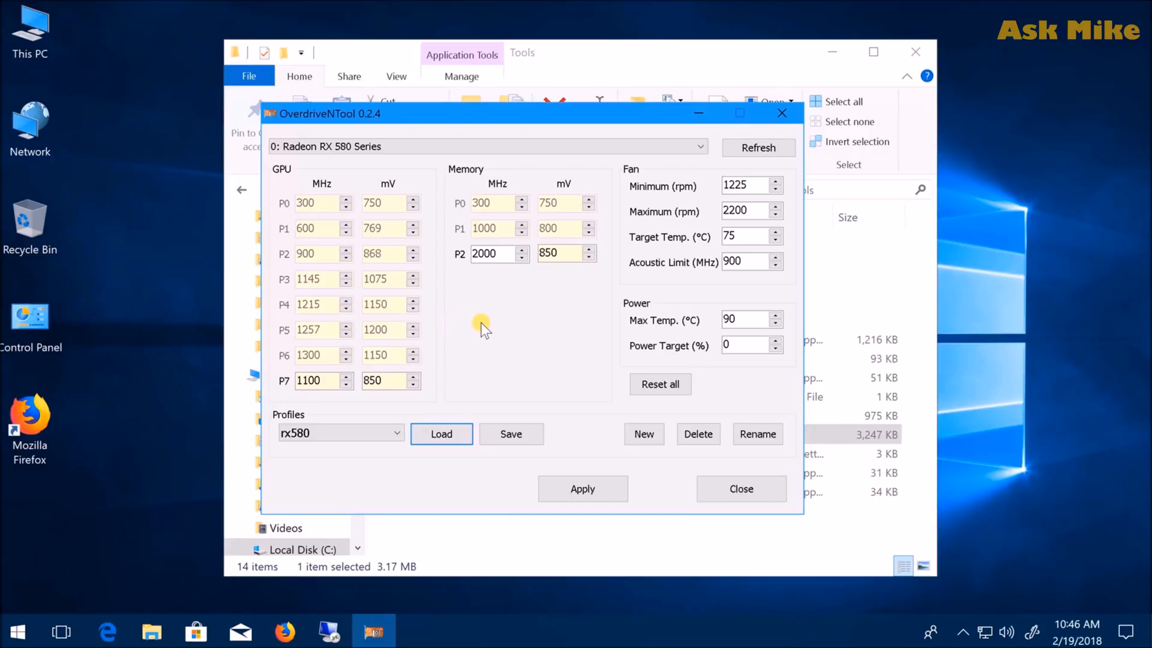
mouse_move(454, 307)
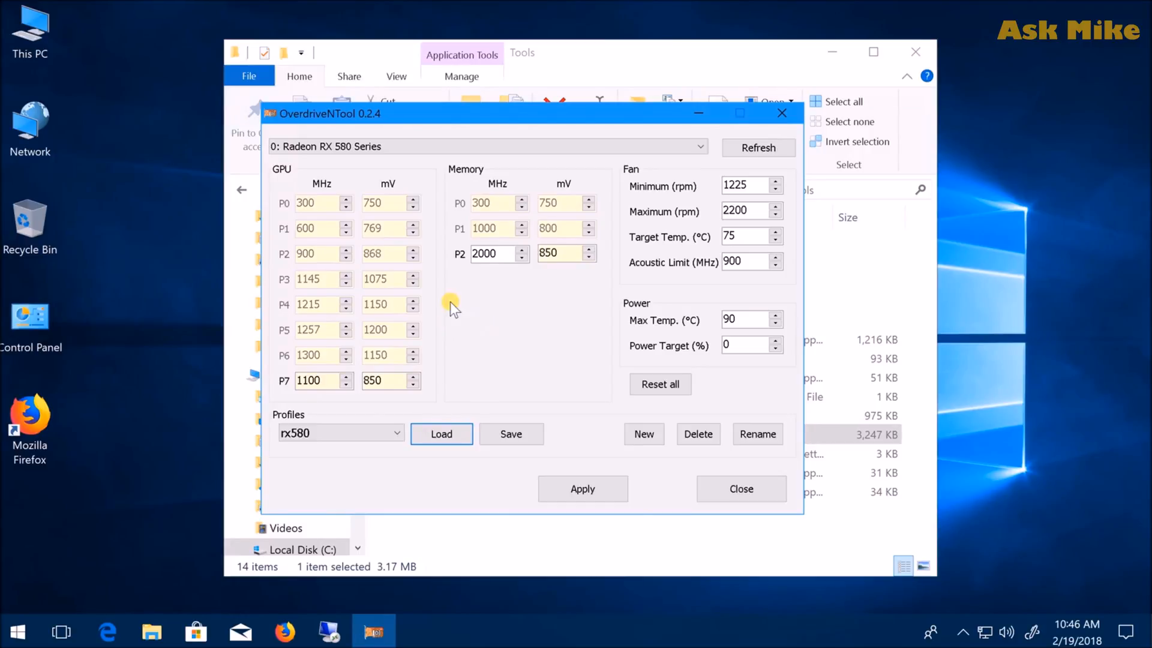
mouse_move(301, 317)
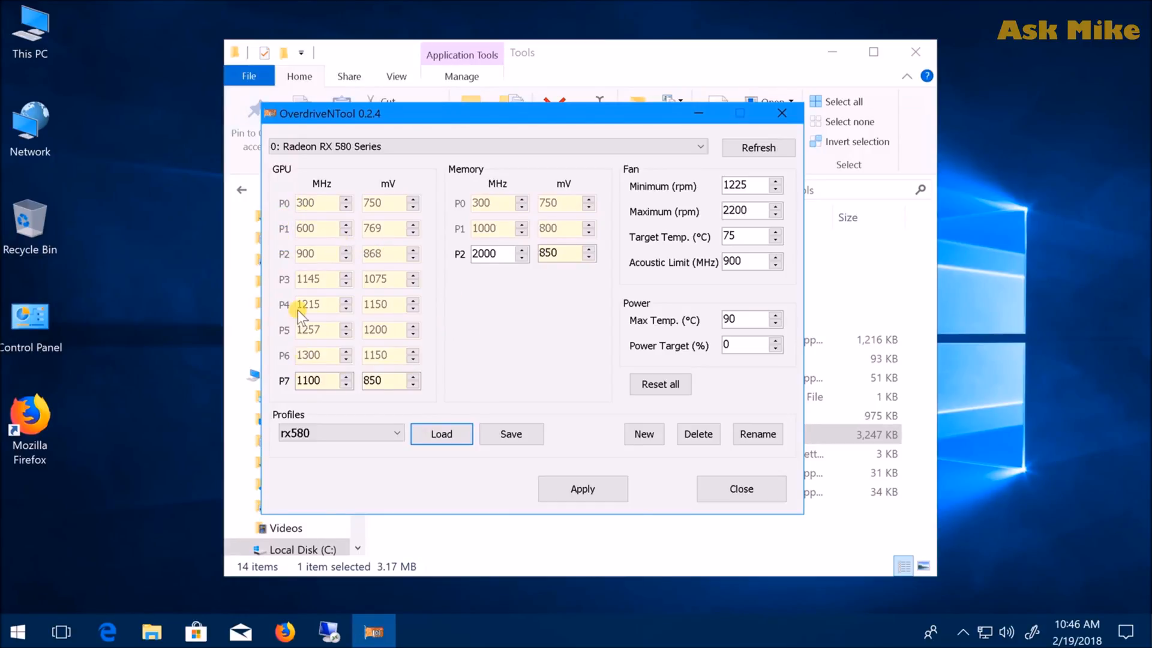
mouse_move(287, 181)
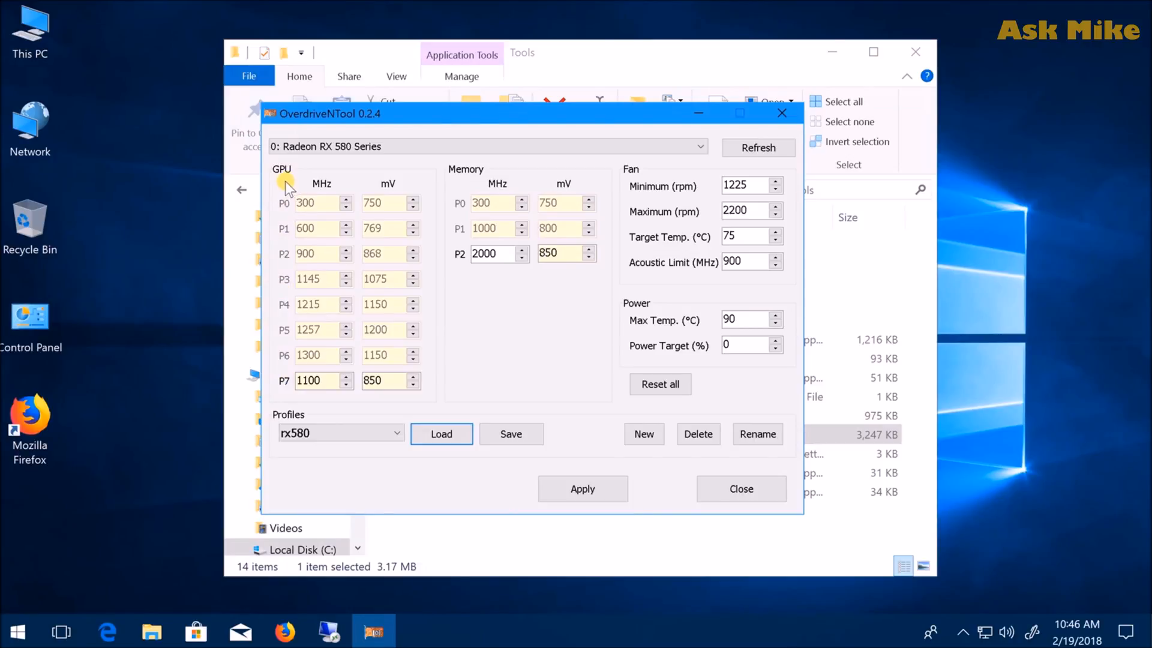
mouse_move(457, 244)
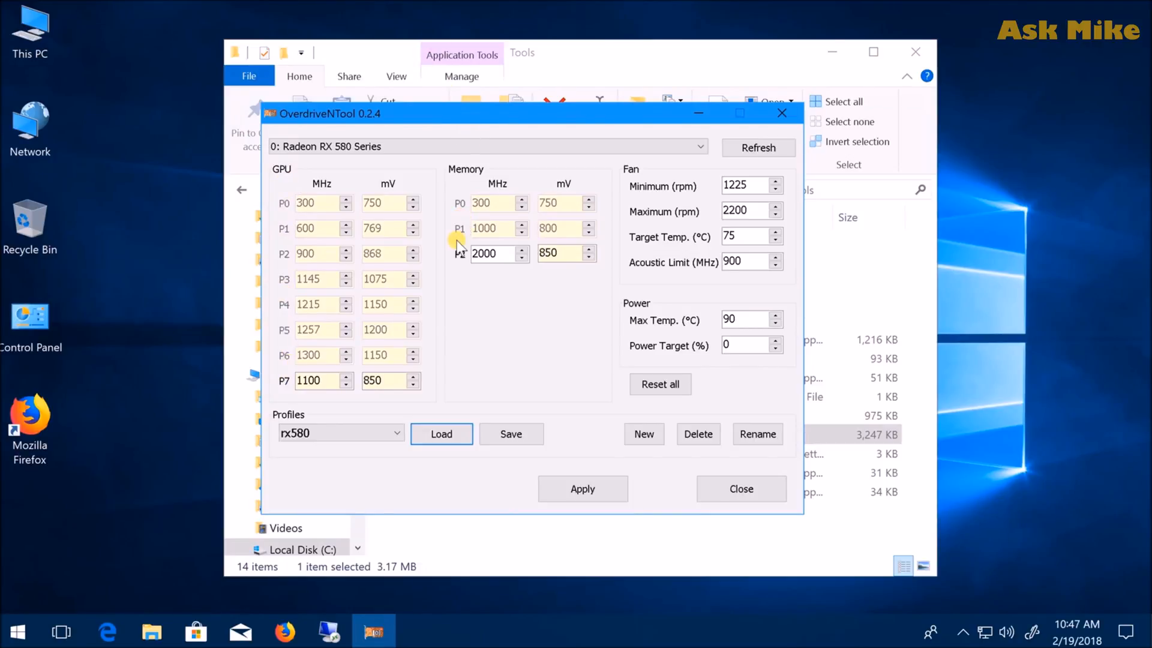
click(317, 380)
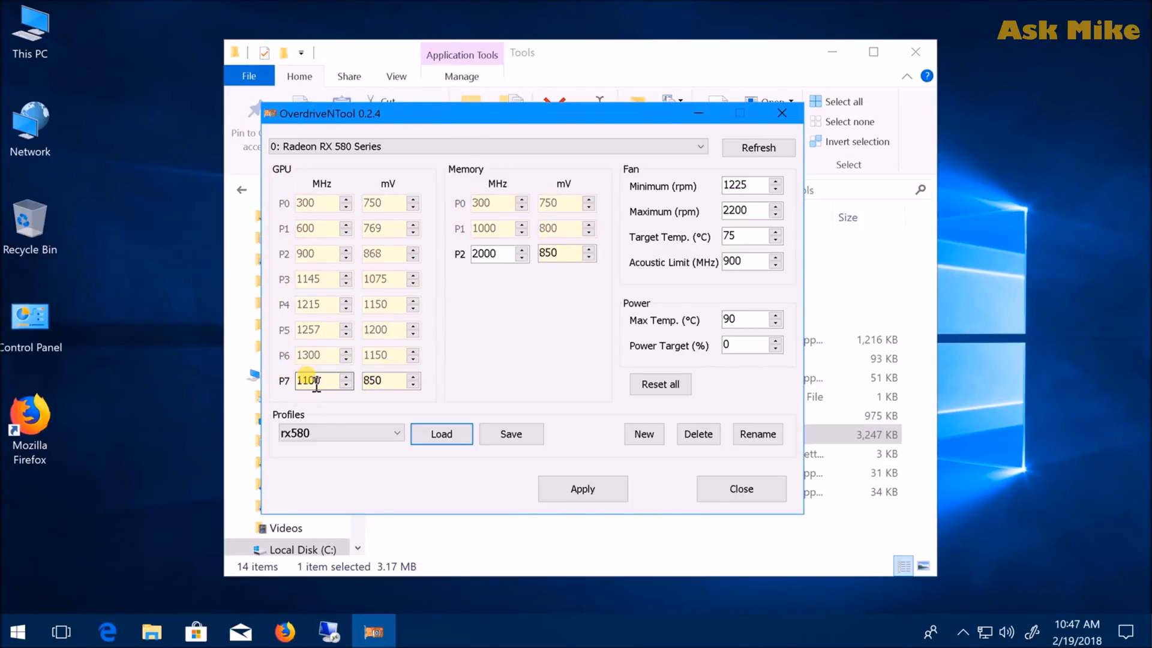
click(382, 380)
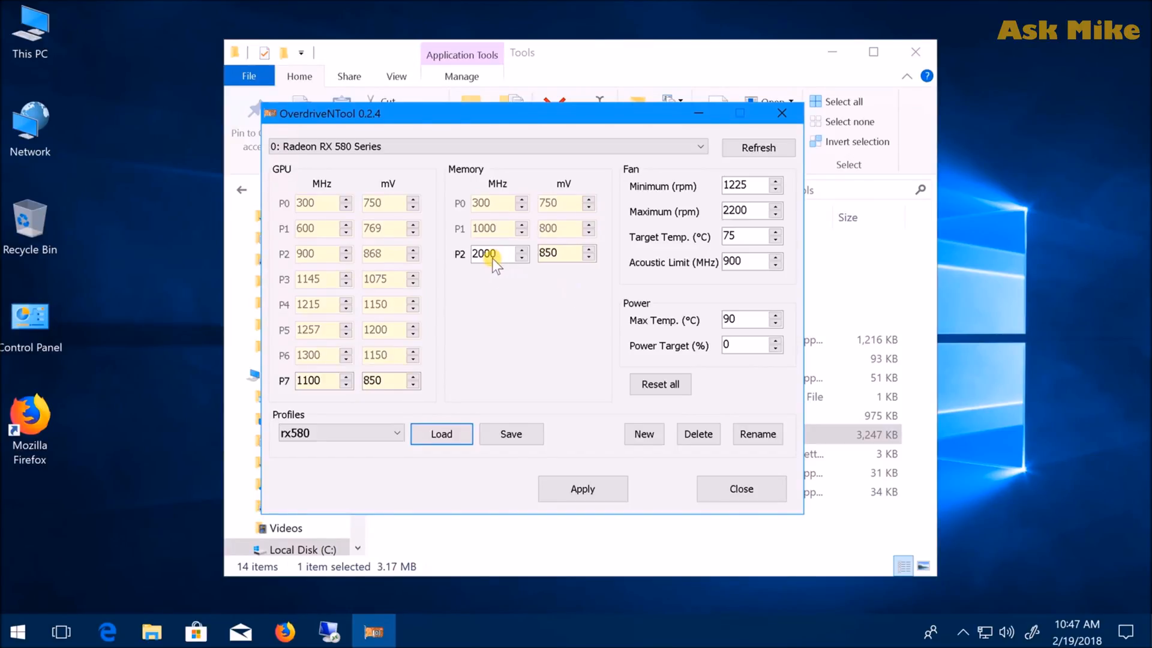
double_click(489, 254)
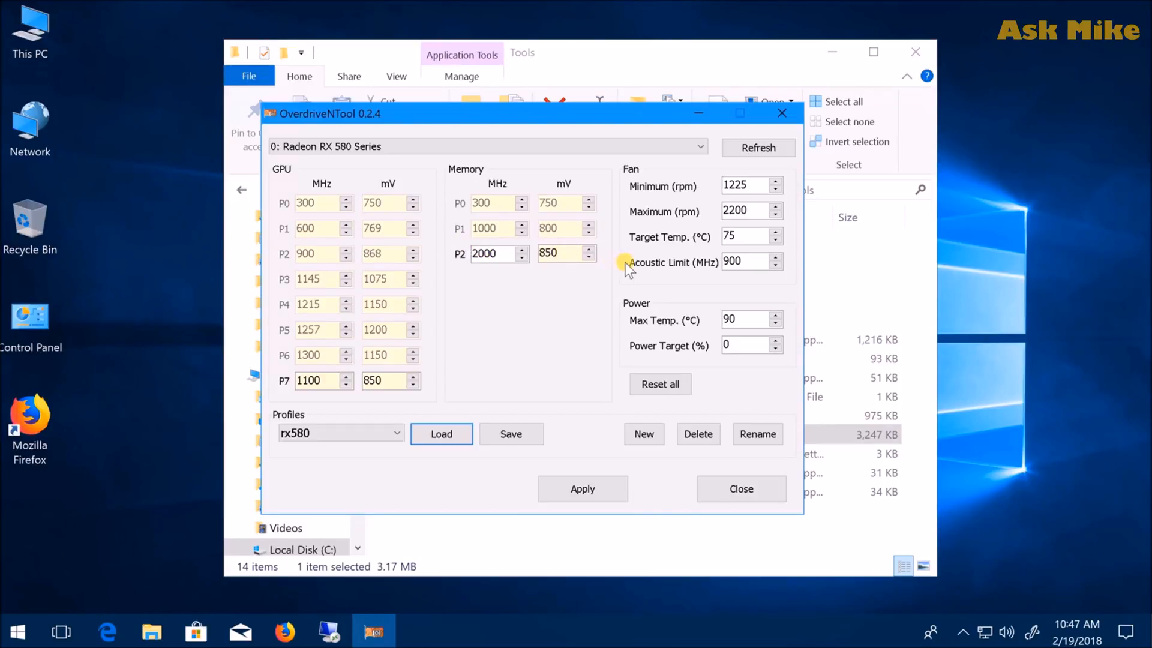
mouse_move(567, 276)
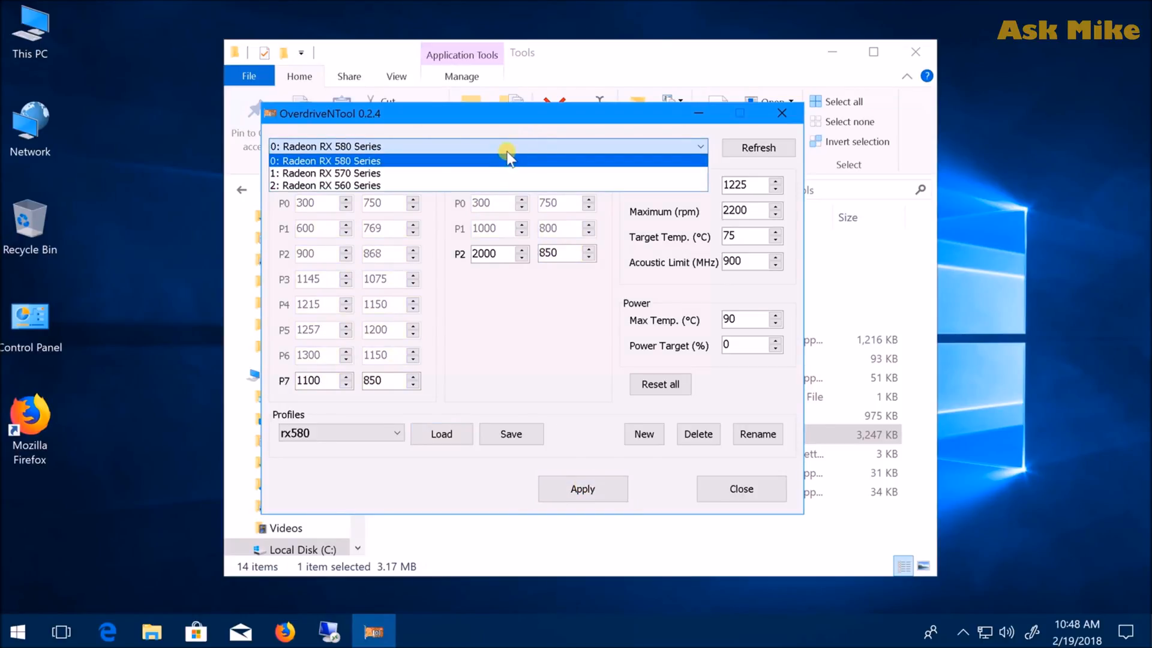
click(325, 173)
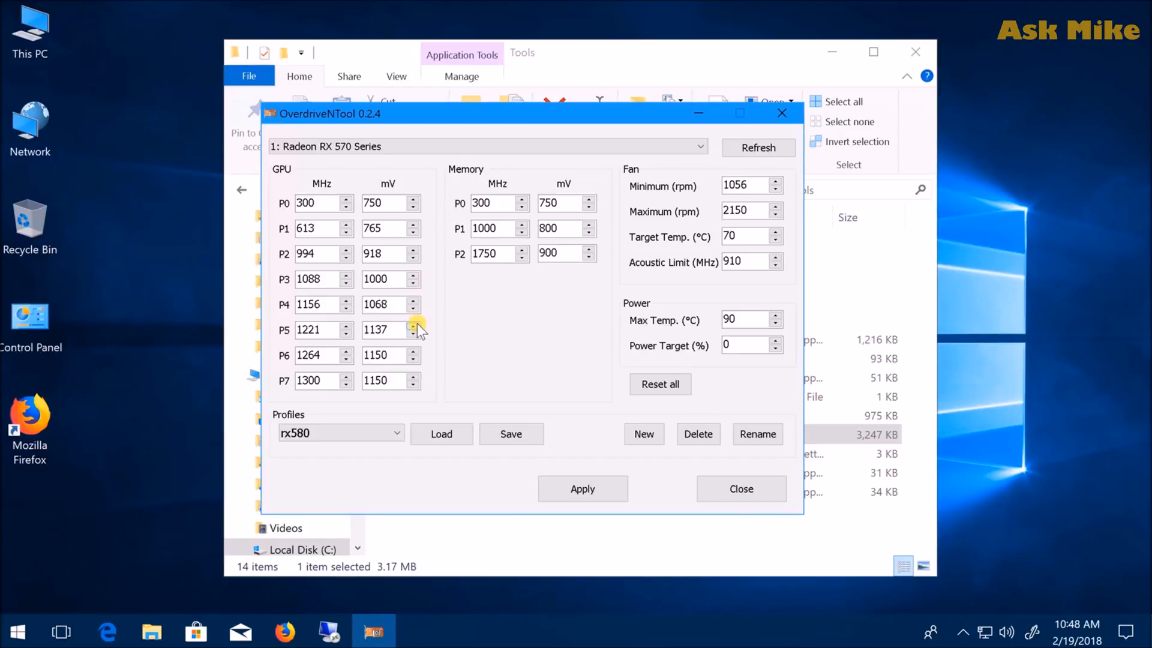
Load the rx570 profile (P7 1100 MHz/850 mV, memory P2 1950 MHz) onto the RX 570
click(400, 432)
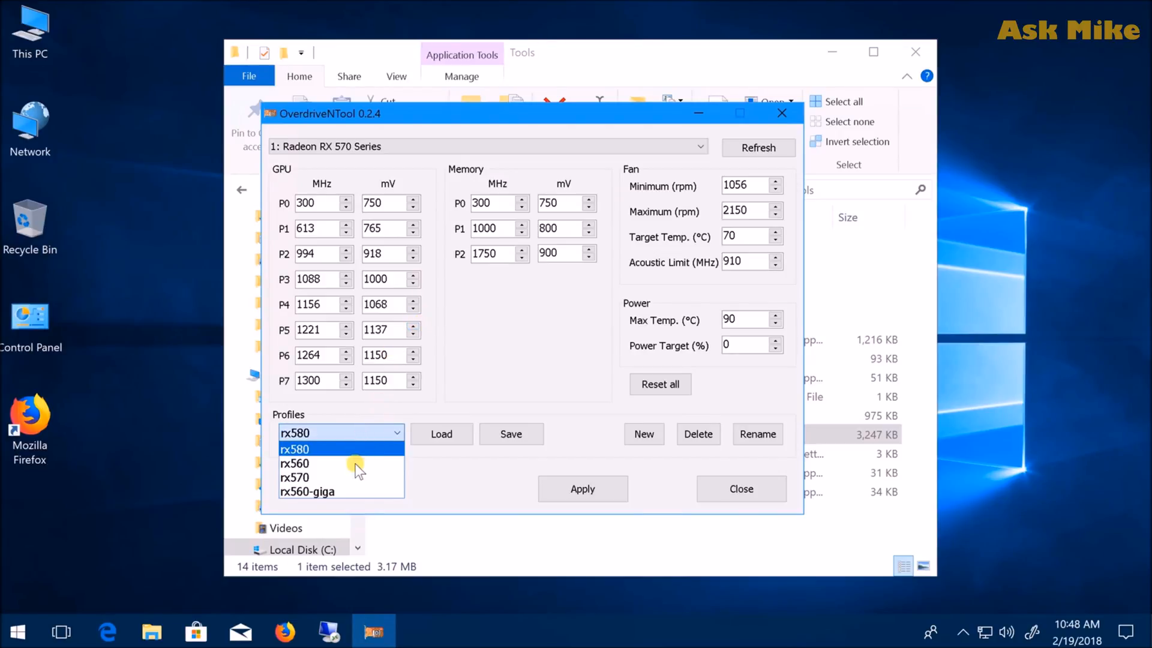
click(295, 477)
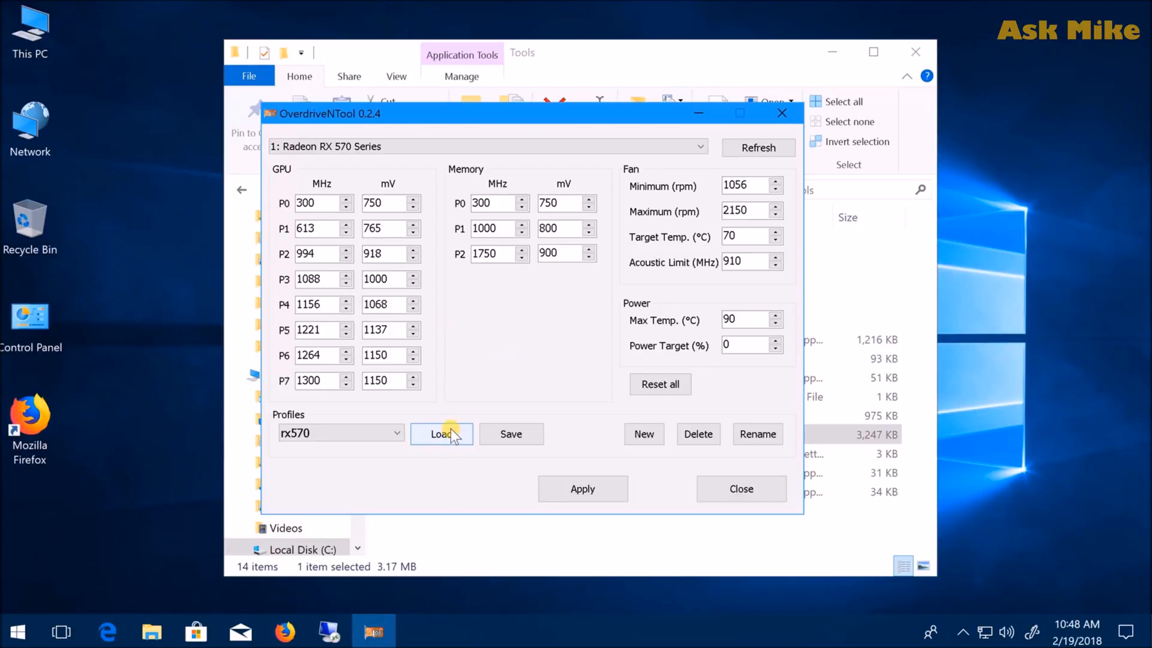
click(441, 434)
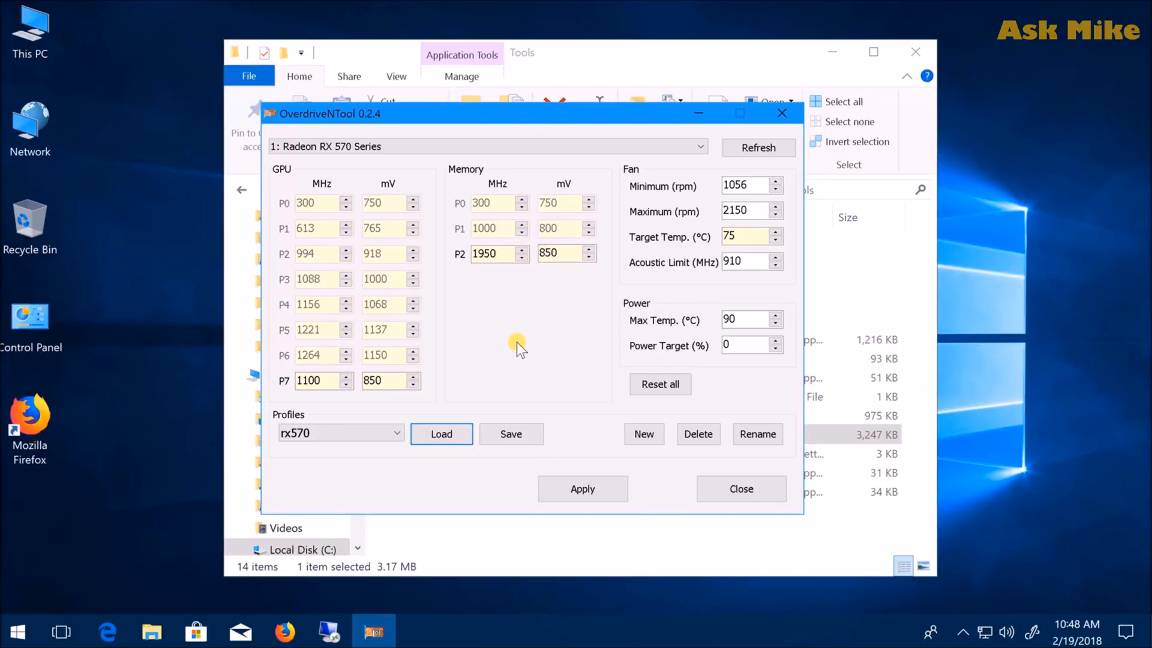
mouse_move(610, 442)
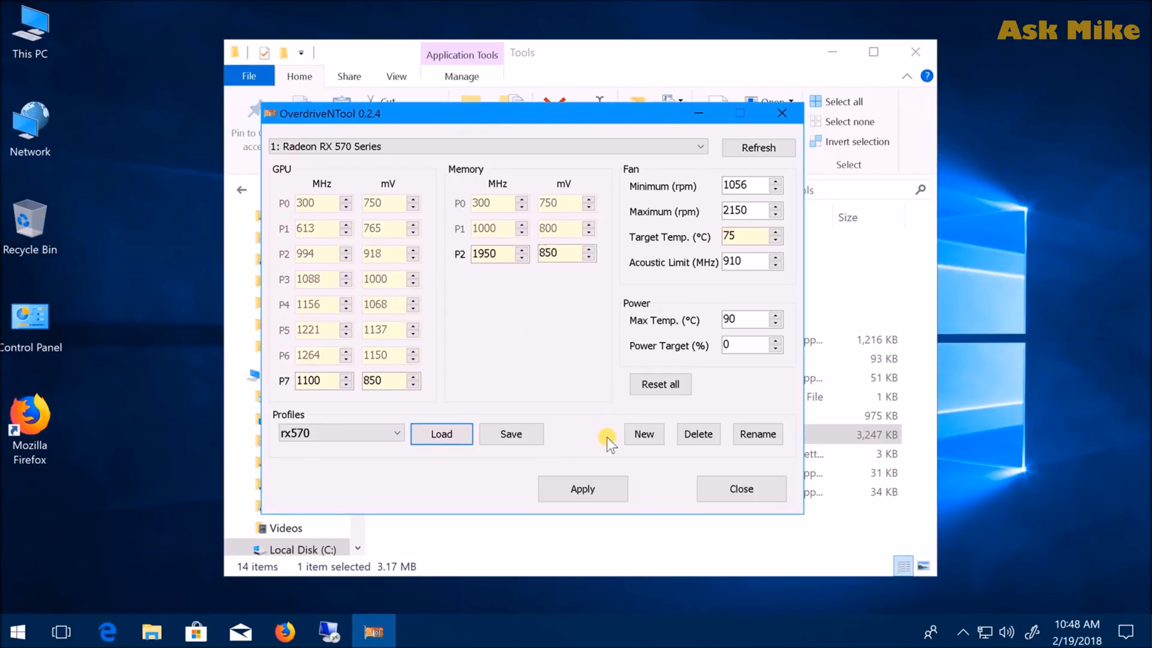
mouse_move(349, 303)
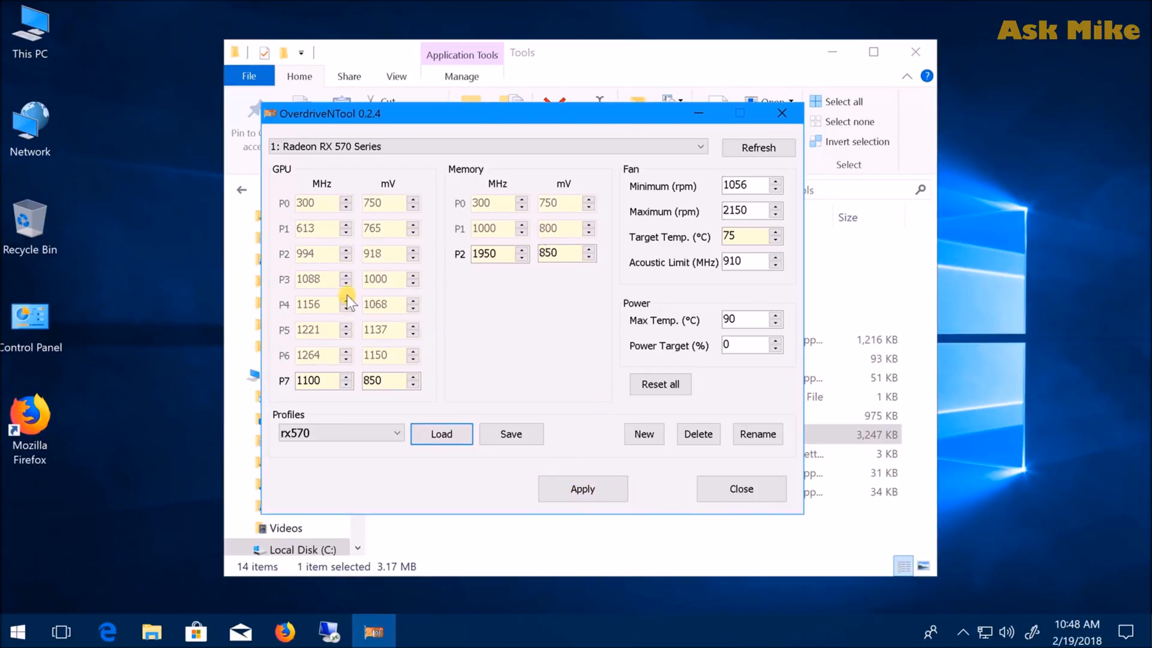
mouse_move(274, 363)
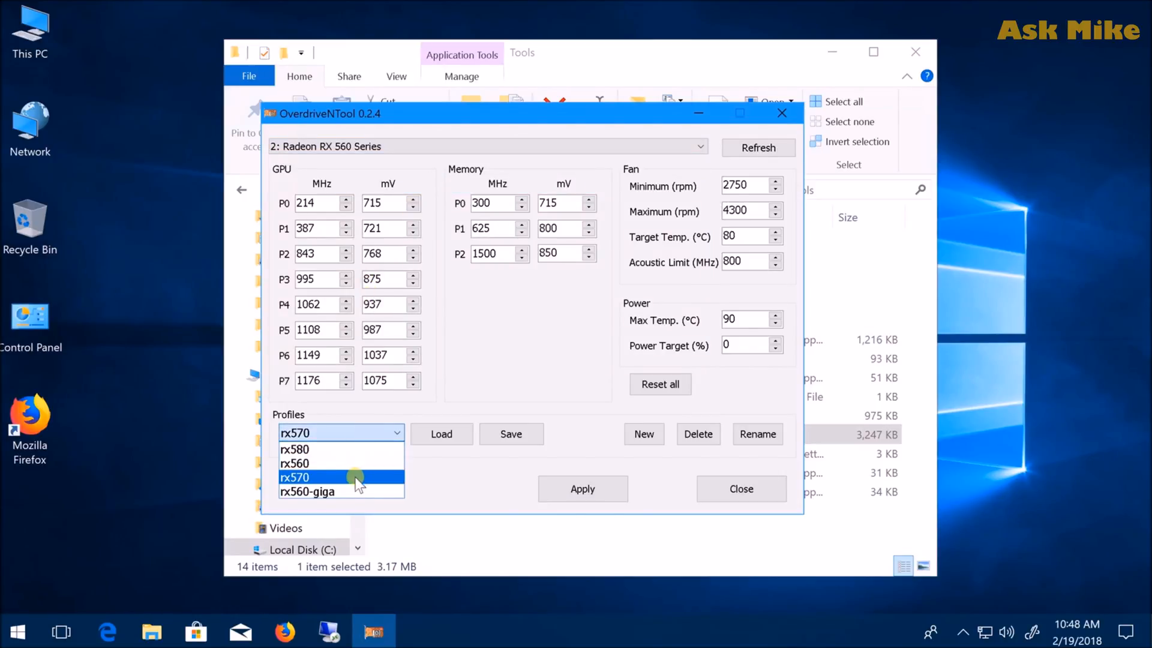
Load the rx560 profile (P7 1175 MHz/900 mV) onto the RX 560, then close OverdriveNTool
click(296, 463)
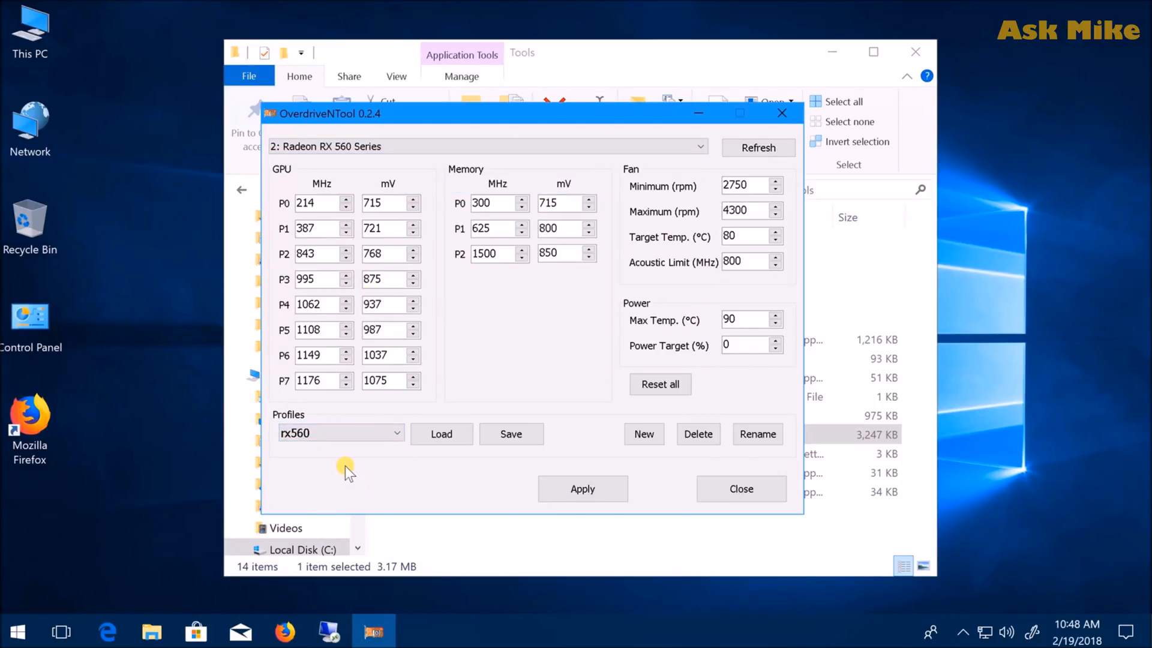
mouse_move(754, 403)
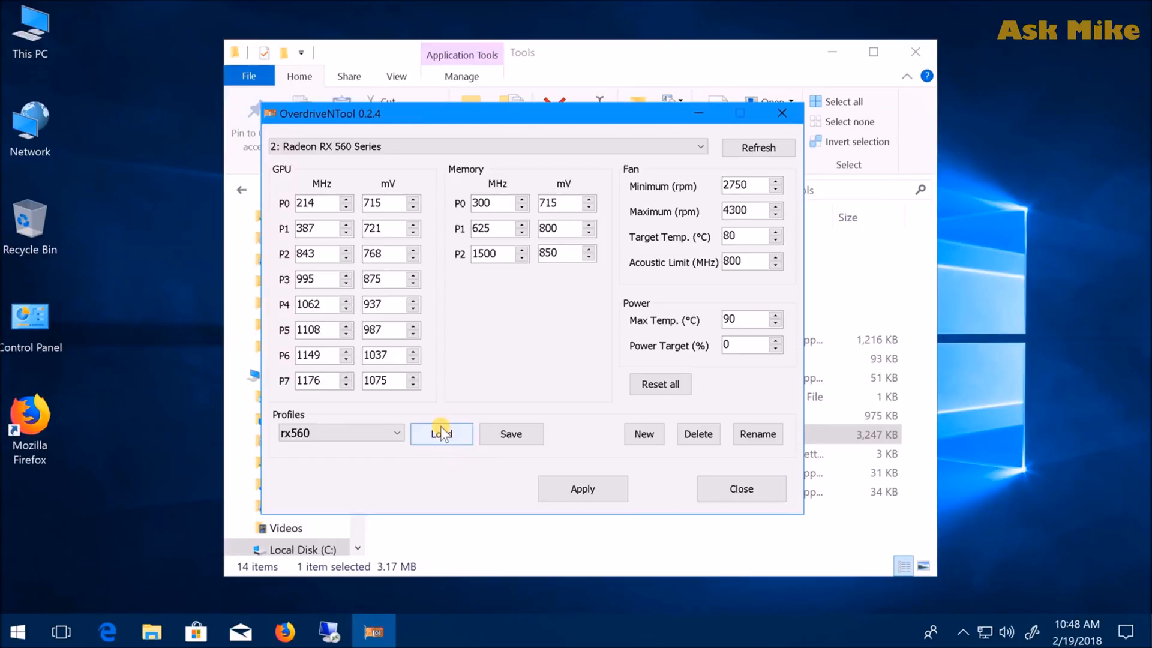
click(441, 433)
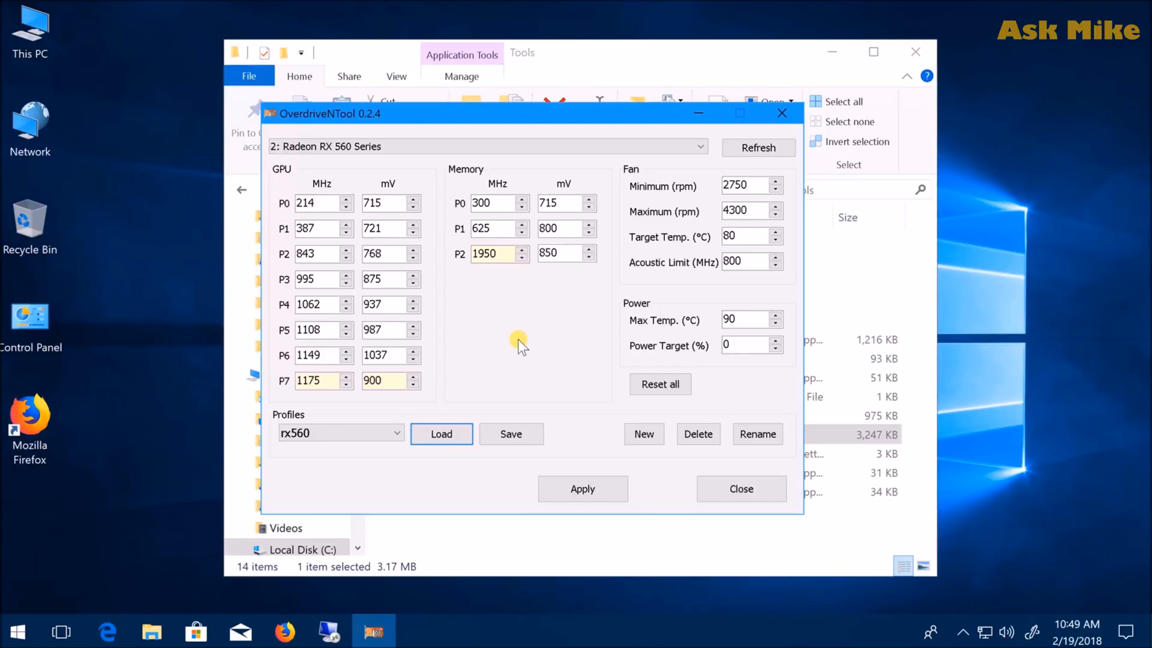
mouse_move(562, 346)
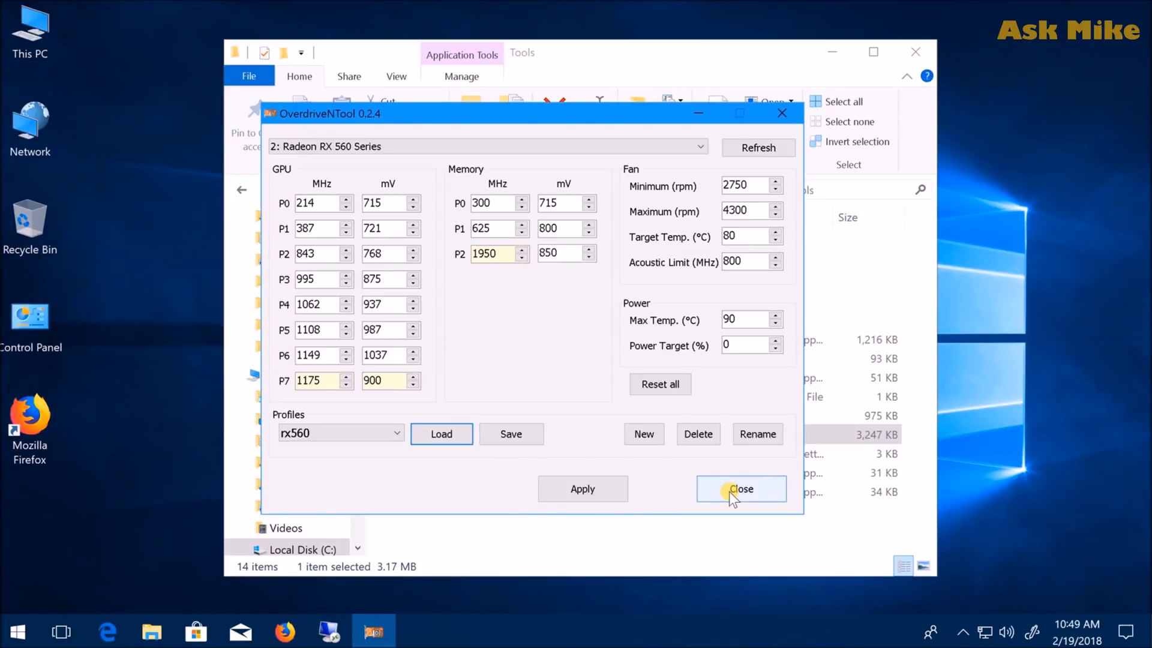
click(740, 488)
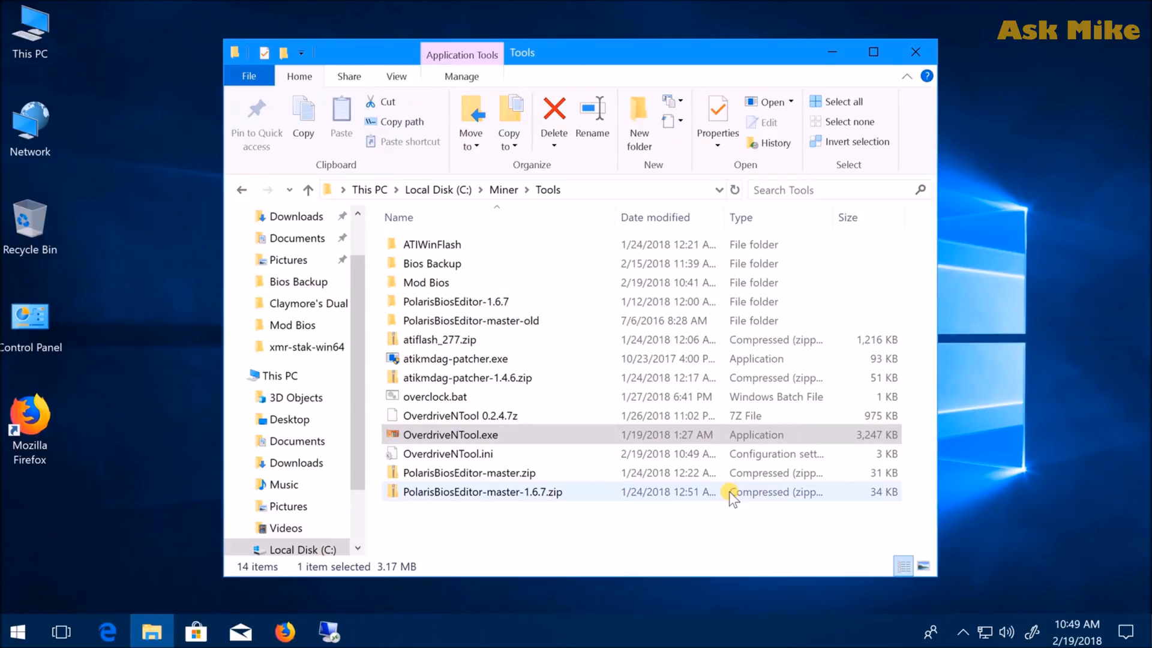